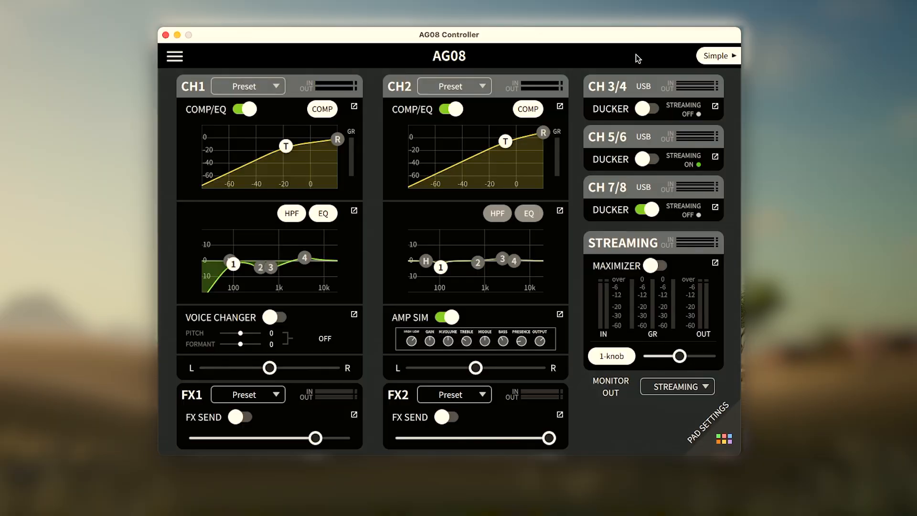
# Step: Enable the HPF node on CH1's EQ curve and lower the FX1 send level
pyautogui.click(174, 56)
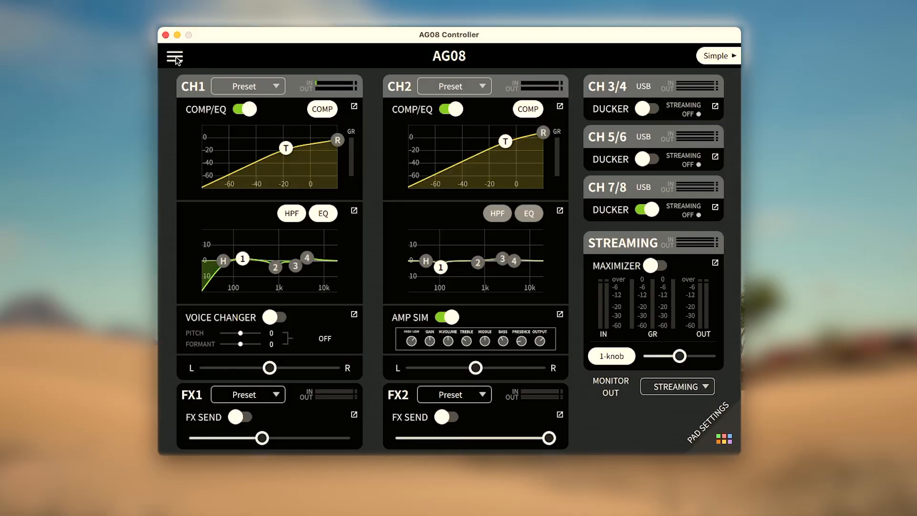
# Step: Check the HEADSET MIC Gain setting from the menu's Settings, showing Mid
pyautogui.click(174, 57)
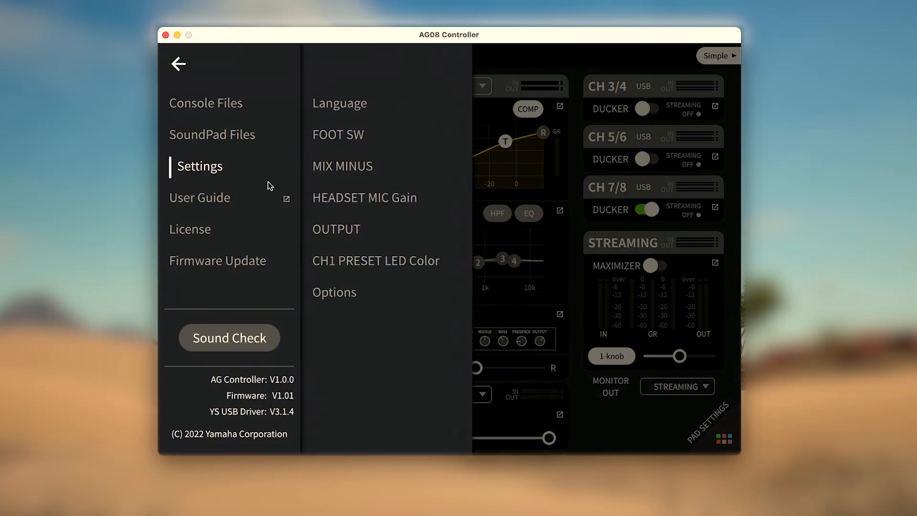
pyautogui.click(365, 198)
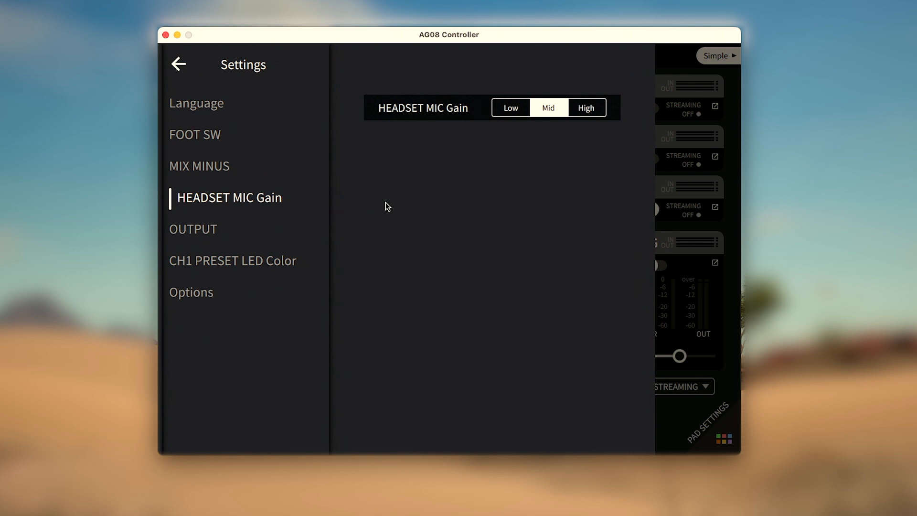
pyautogui.moveTo(549, 131)
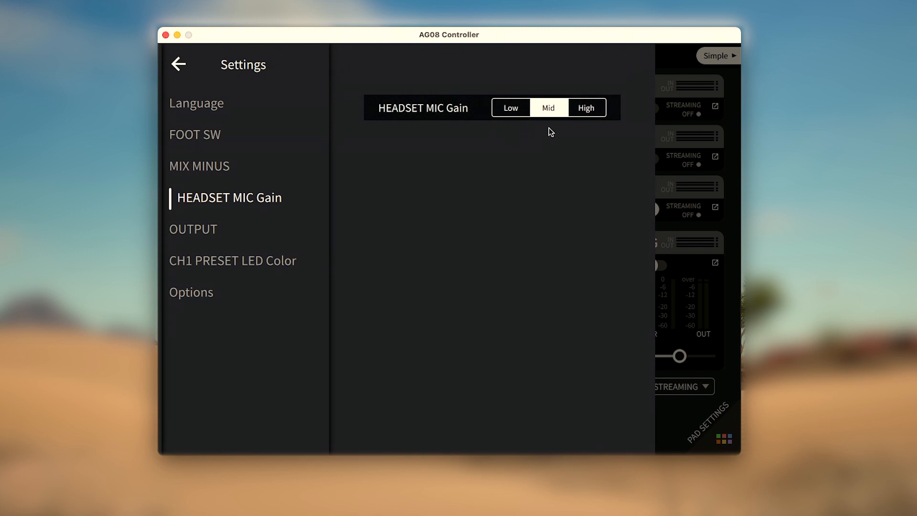
pyautogui.click(178, 64)
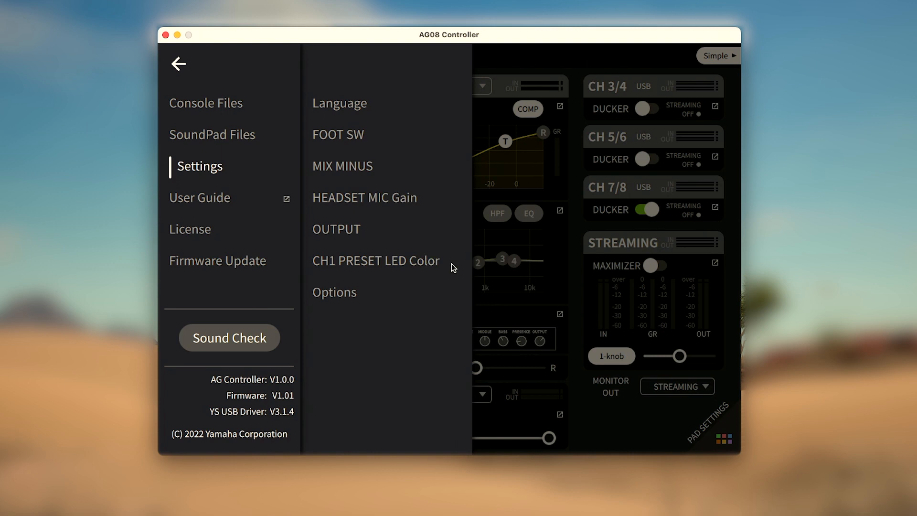
# Step: View the CH1 PRESET LED Color settings, then return to the main mixer screen
pyautogui.click(376, 261)
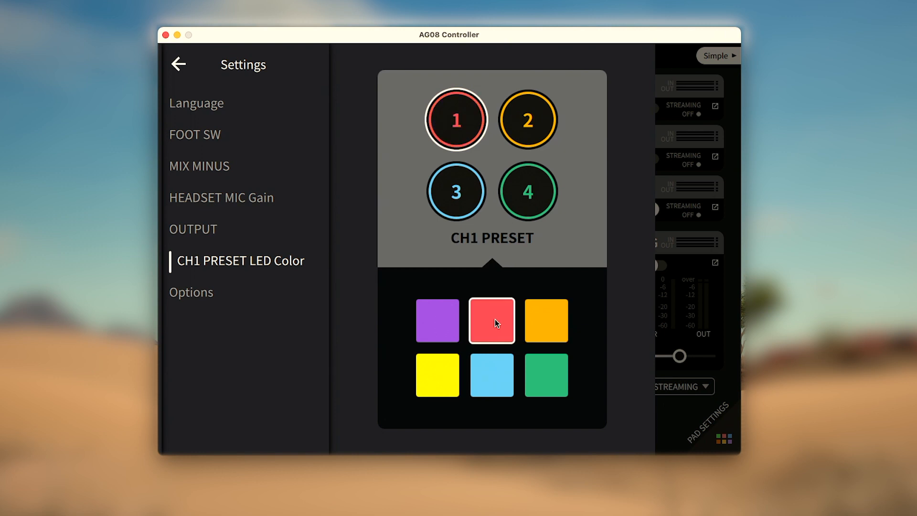
pyautogui.click(178, 64)
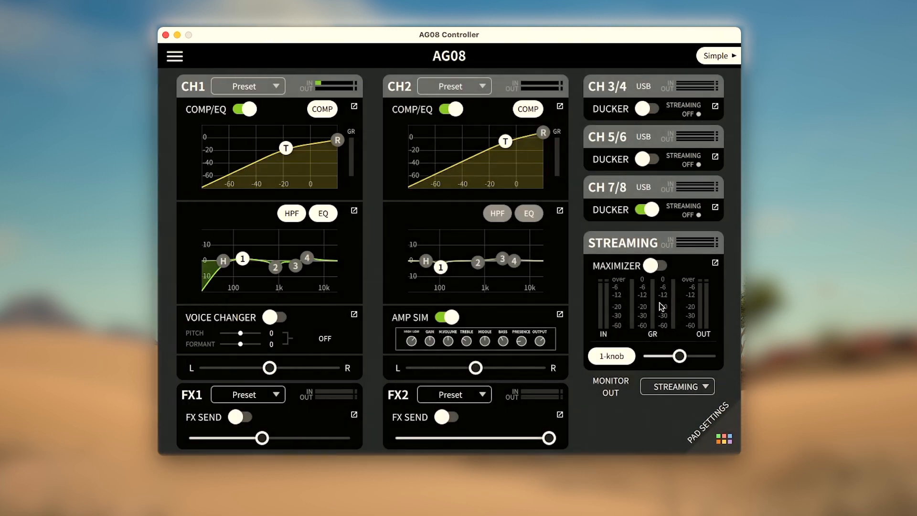
pyautogui.moveTo(576, 302)
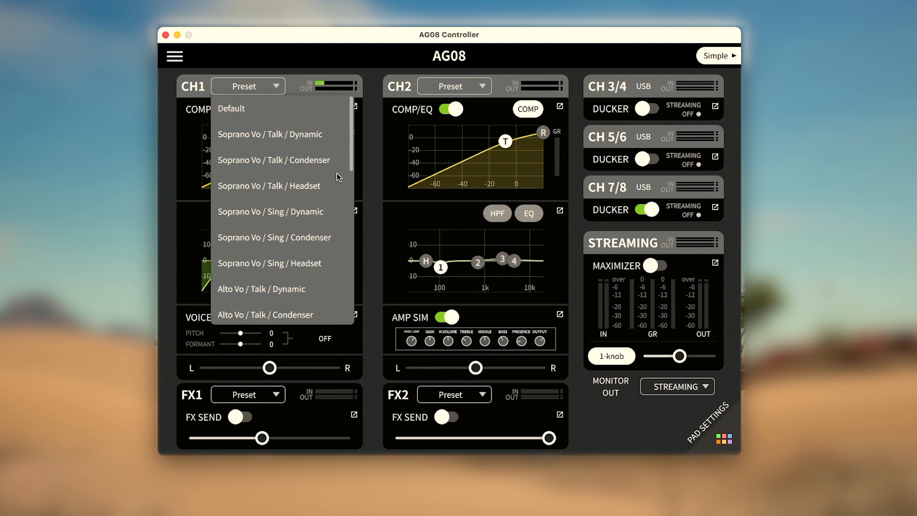
# Step: Scroll the CH1 preset list down to the Voice Changer entries, then show the CH2 preset list
pyautogui.scroll(-3)
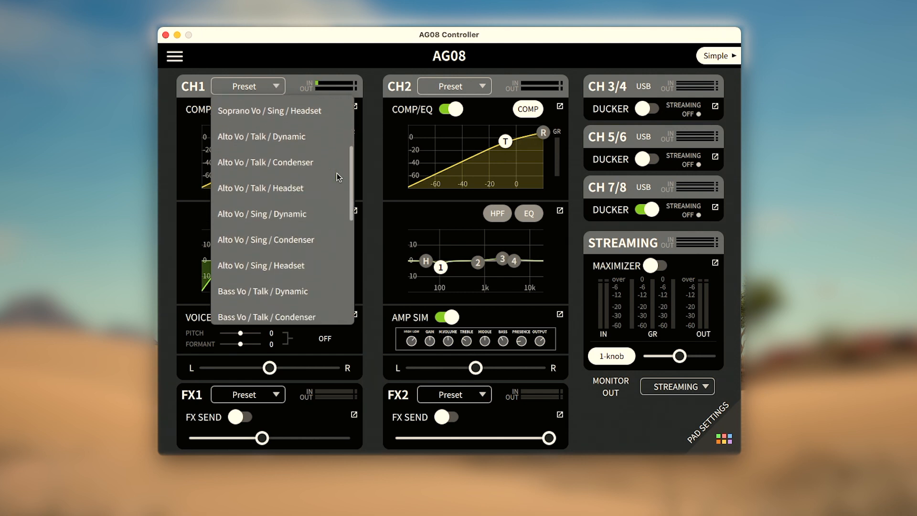
pyautogui.scroll(-3)
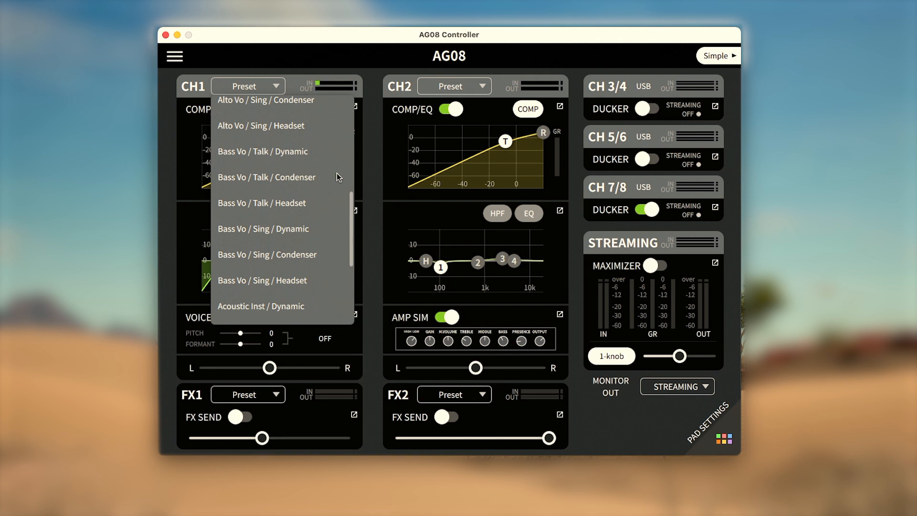
pyautogui.scroll(-3)
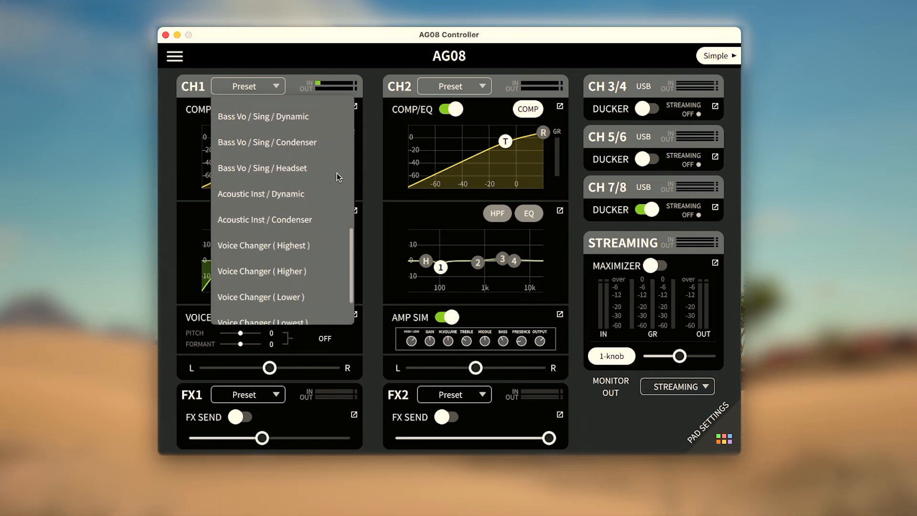
pyautogui.scroll(-3)
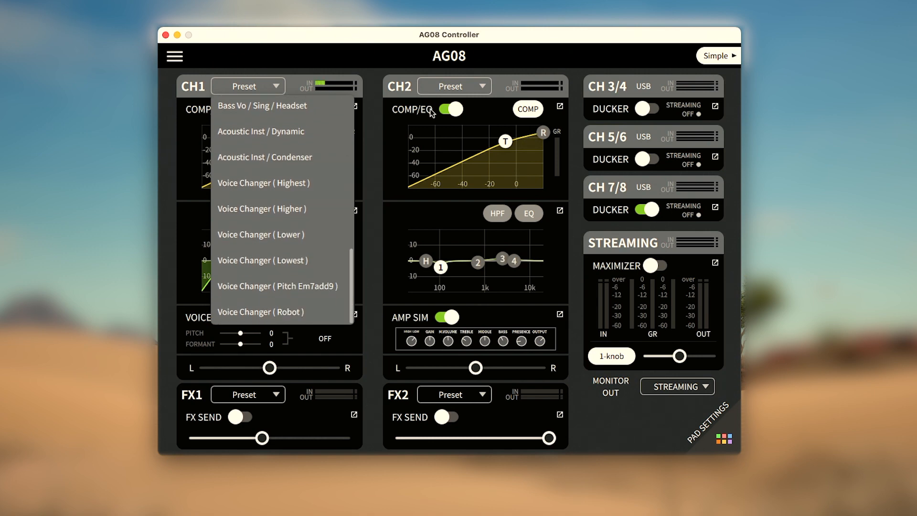
pyautogui.click(454, 86)
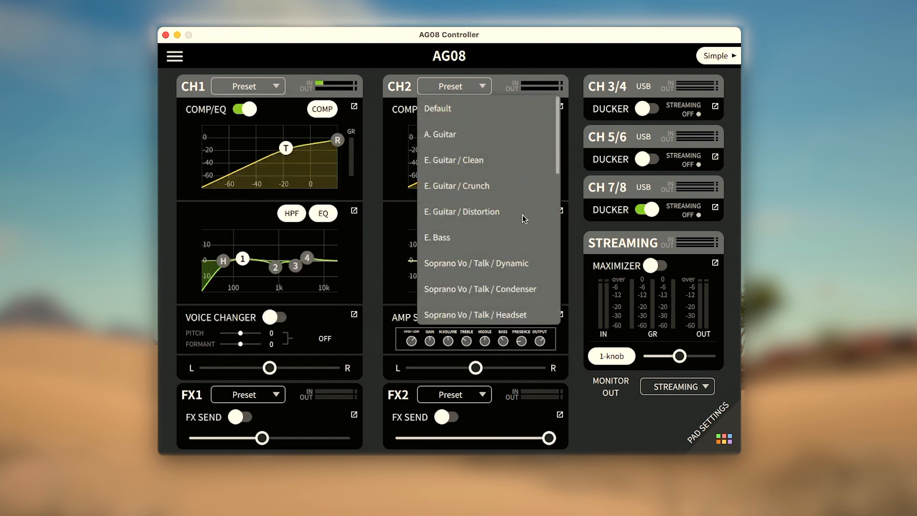
# Step: Leave the CH2 preset list and bring up CH1's detailed compressor page
pyautogui.scroll(-3)
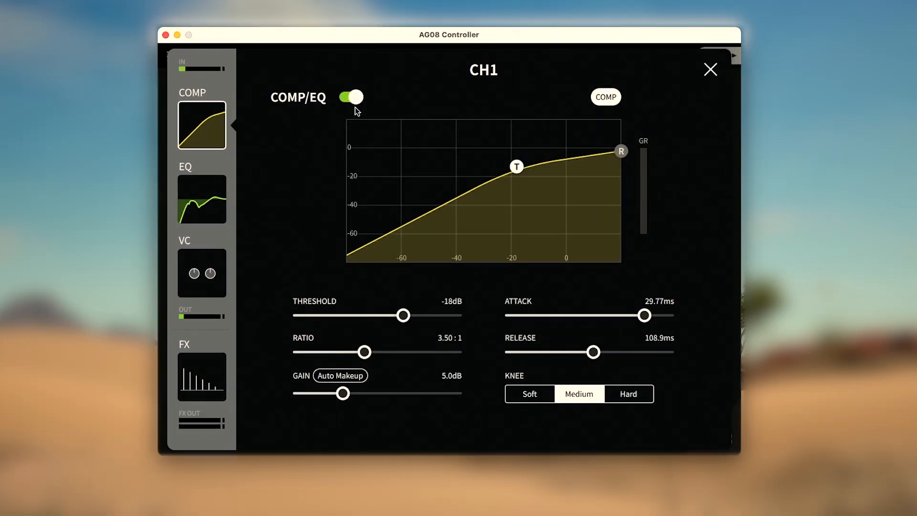
pyautogui.moveTo(253, 130)
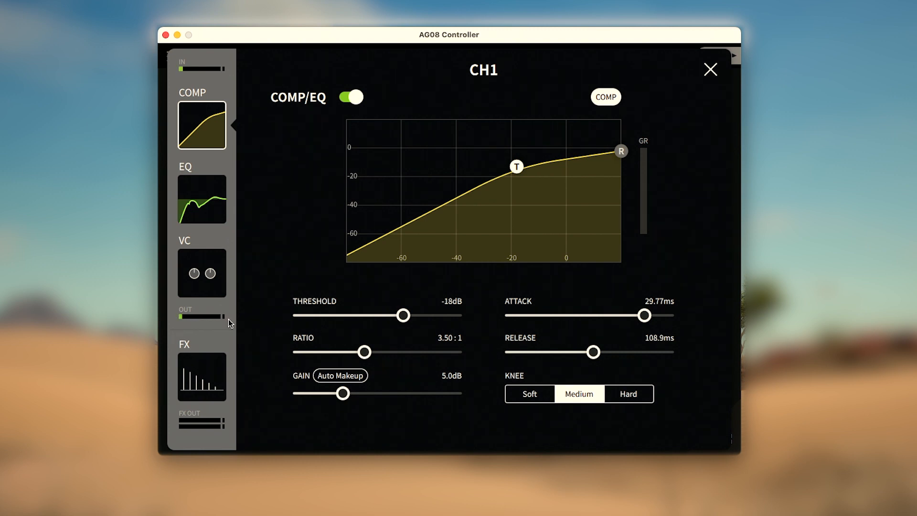
pyautogui.moveTo(286, 171)
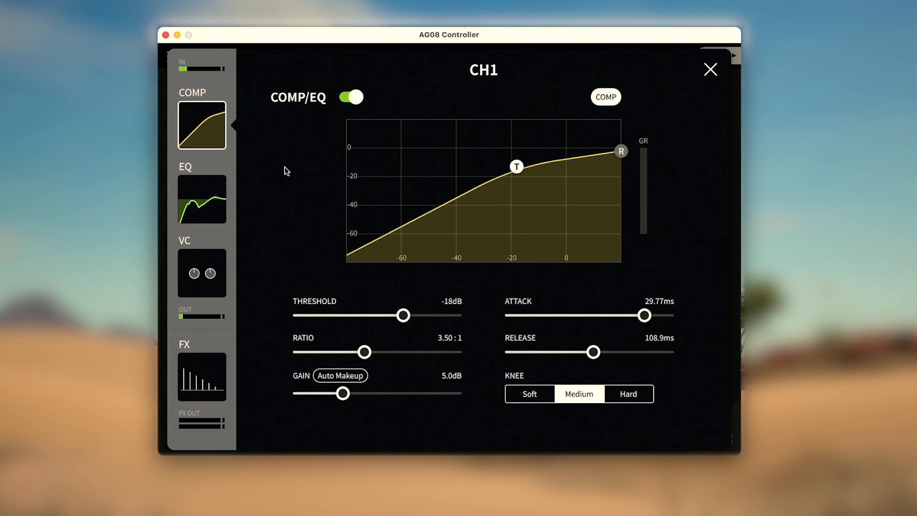
# Step: Lower CH1's compressor threshold to -21 dB with a 3.10:1 ratio and Auto Makeup gain
pyautogui.moveTo(402, 314); pyautogui.dragTo(342, 314)
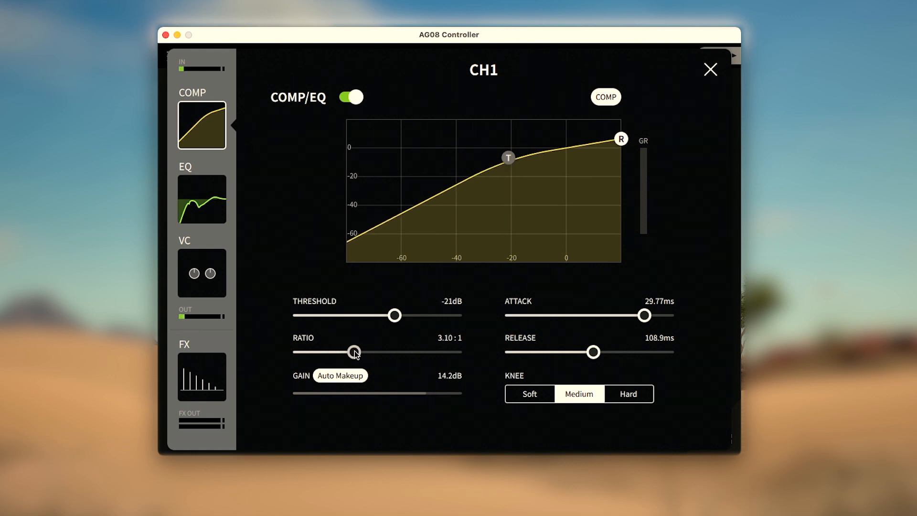
# Step: Set CH1's compressor to a 2.10:1 ratio, reduced output gain and a -28 dB threshold
pyautogui.moveTo(354, 351); pyautogui.dragTo(330, 351)
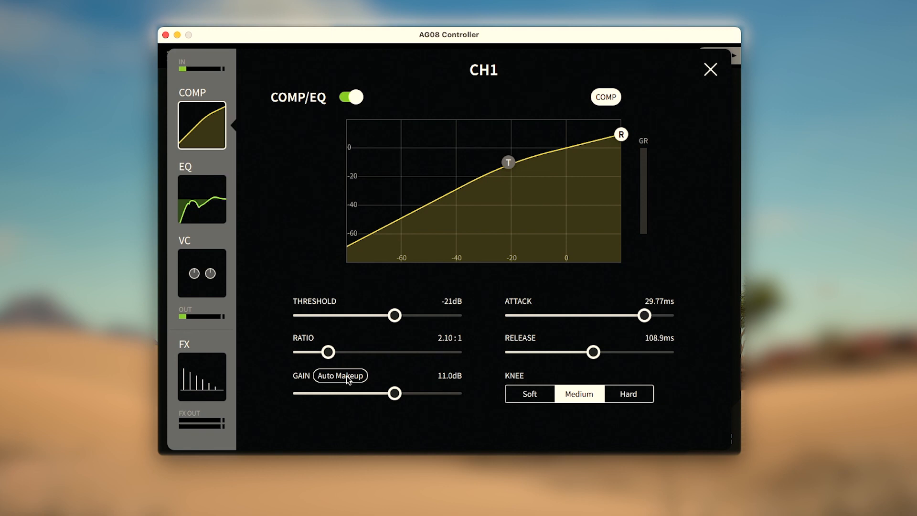
pyautogui.moveTo(395, 393); pyautogui.dragTo(365, 393)
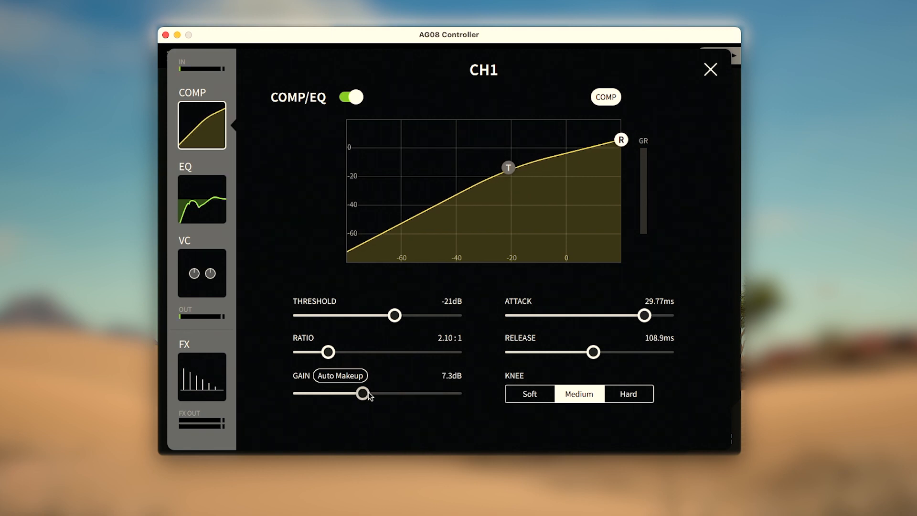
pyautogui.moveTo(394, 315); pyautogui.dragTo(375, 315)
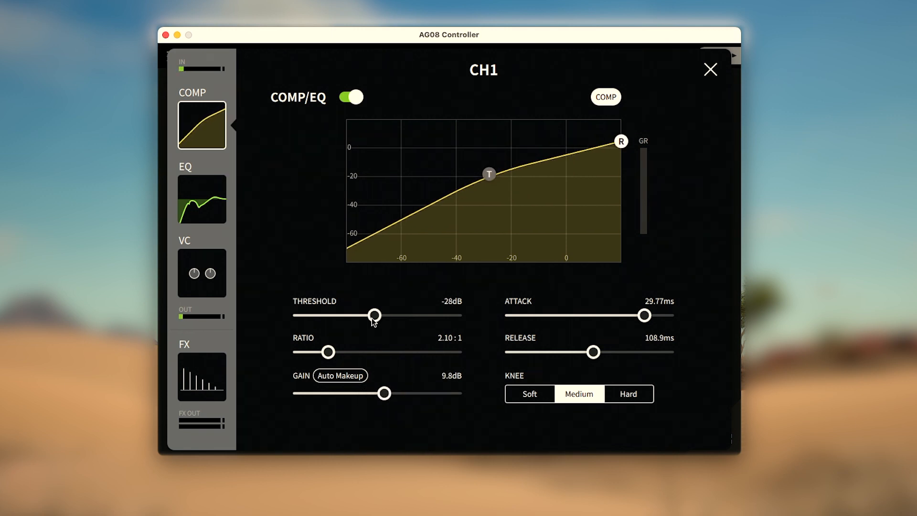
# Step: Settle the attack at about 8.7 ms and the release at about 98 ms after trying the extremes
pyautogui.moveTo(643, 315); pyautogui.dragTo(636, 315)
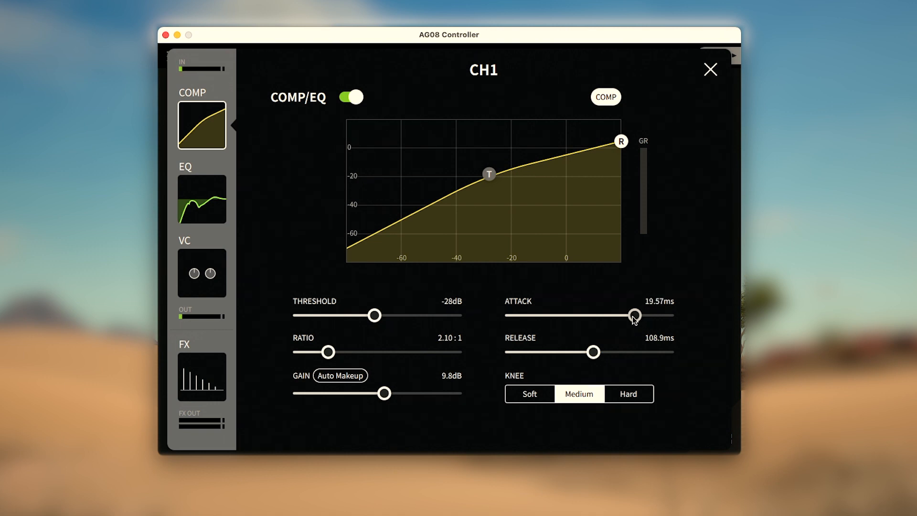
pyautogui.moveTo(635, 315); pyautogui.dragTo(539, 314)
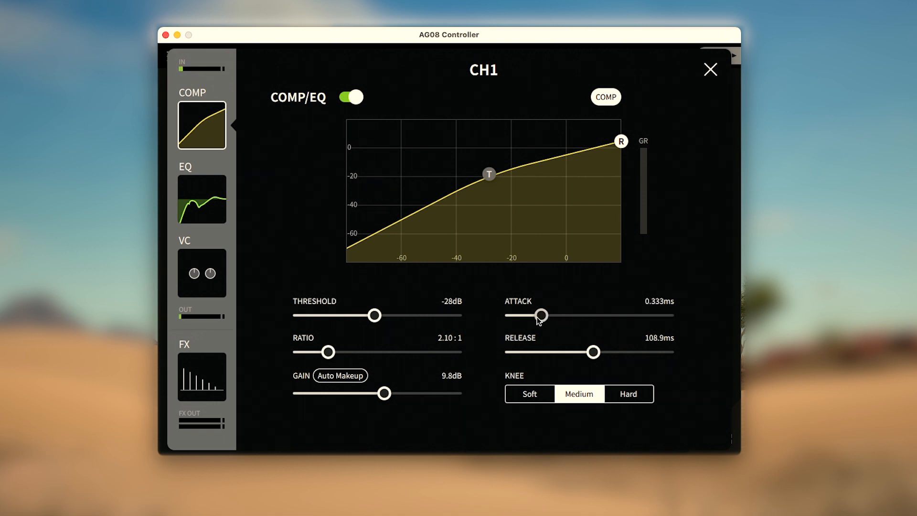
pyautogui.moveTo(540, 315); pyautogui.dragTo(616, 314)
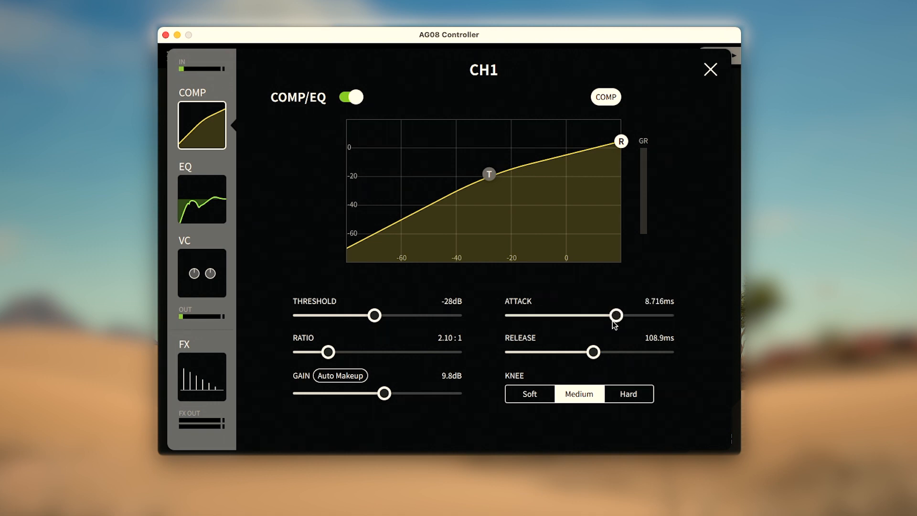
pyautogui.moveTo(592, 352); pyautogui.dragTo(667, 352)
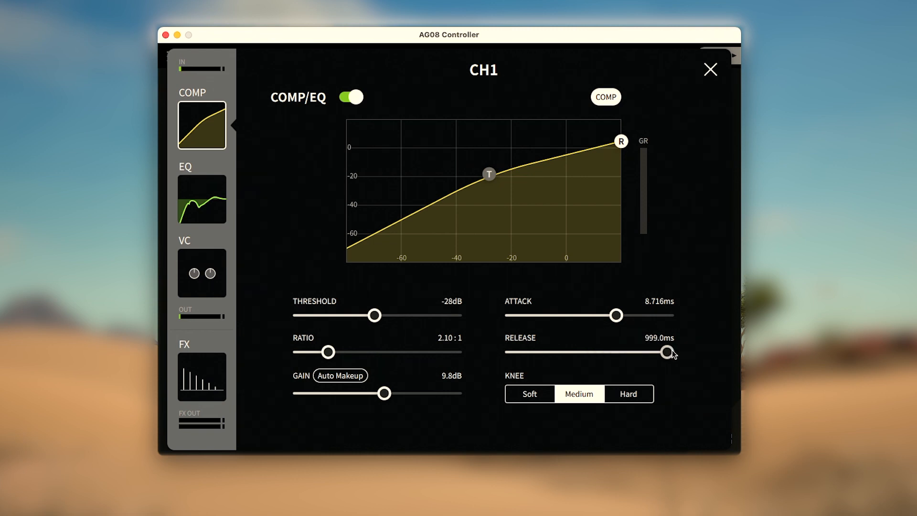
pyautogui.moveTo(667, 352); pyautogui.dragTo(587, 352)
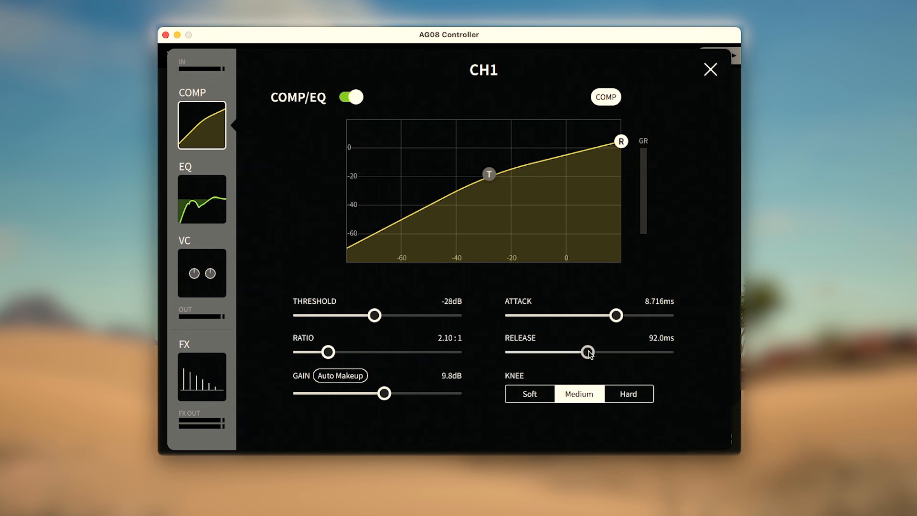
pyautogui.moveTo(588, 351); pyautogui.dragTo(590, 351)
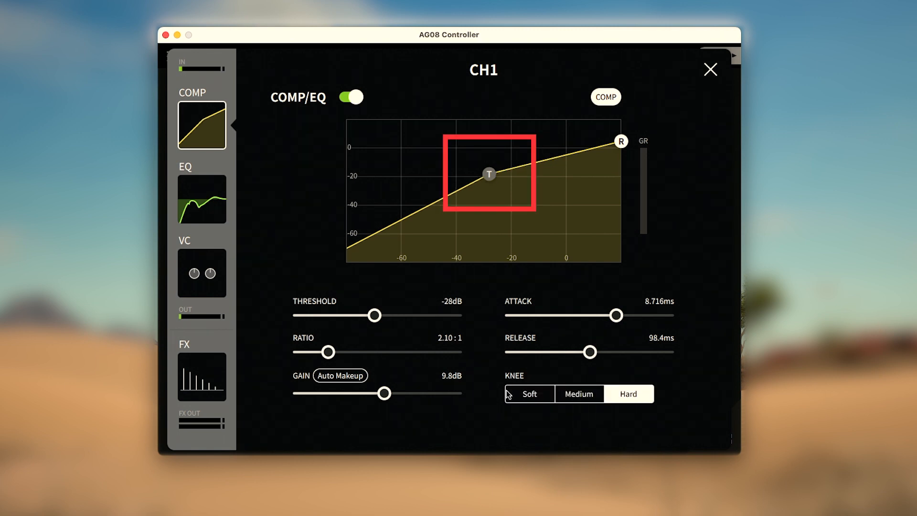
# Step: Set CH1's compressor to a 2.50:1 ratio, -6 dB threshold and about 2.5 dB makeup gain
pyautogui.moveTo(375, 315); pyautogui.dragTo(401, 315)
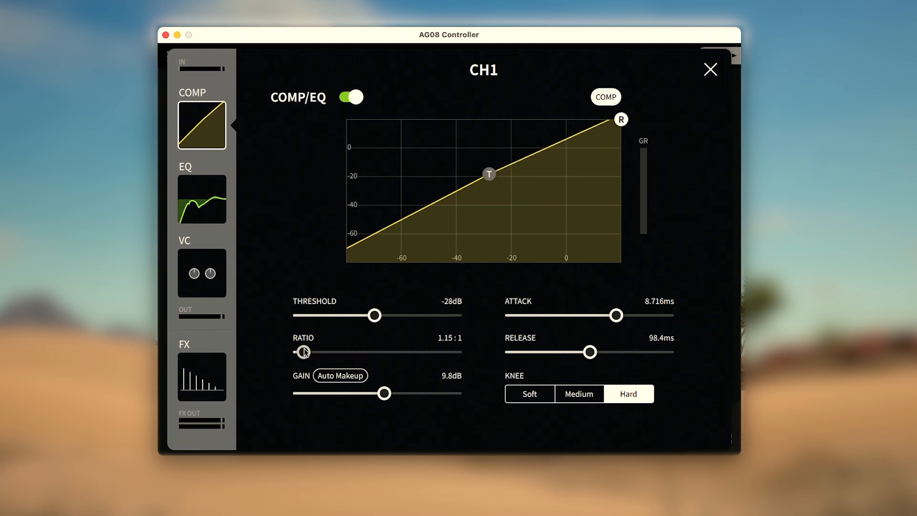
pyautogui.moveTo(302, 351); pyautogui.dragTo(393, 352)
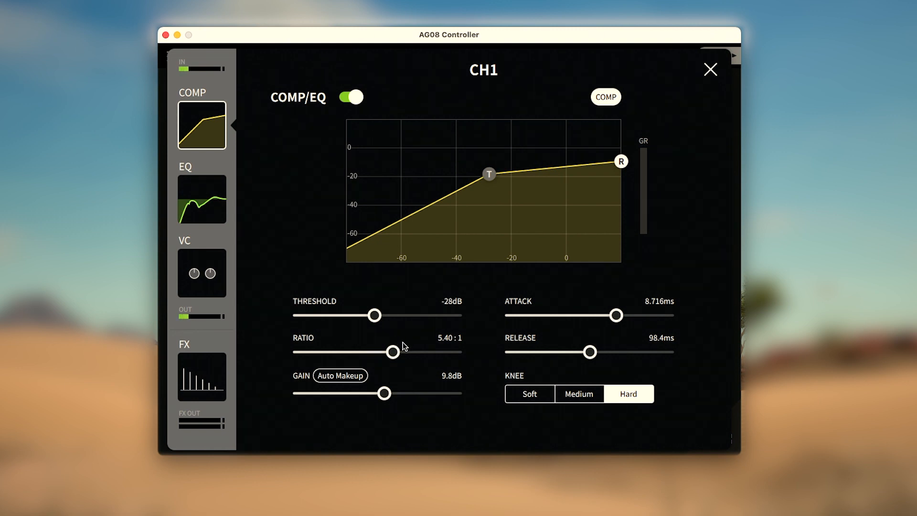
pyautogui.moveTo(393, 351); pyautogui.dragTo(337, 351)
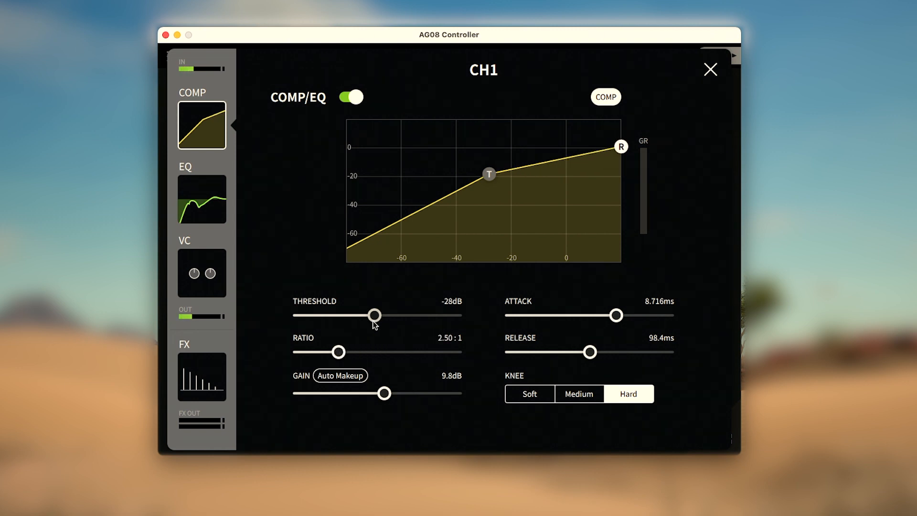
pyautogui.moveTo(375, 315); pyautogui.dragTo(437, 315)
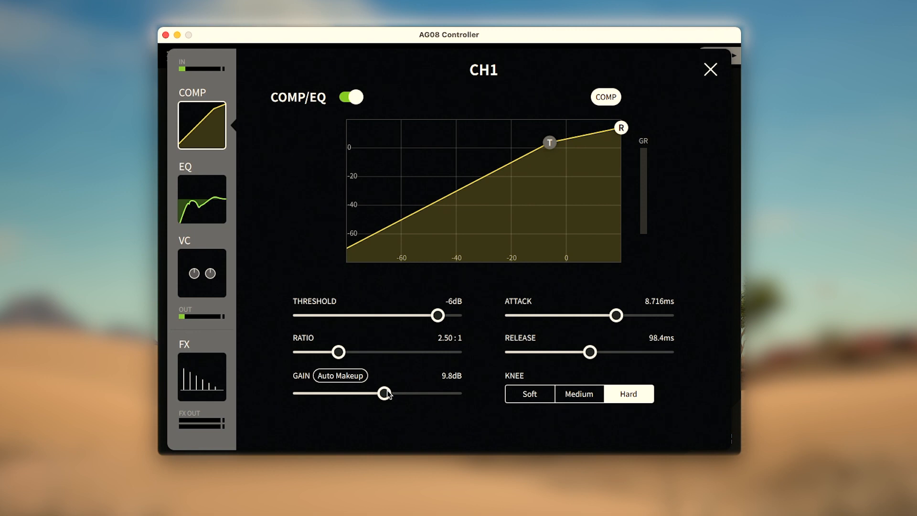
pyautogui.moveTo(385, 392); pyautogui.dragTo(320, 392)
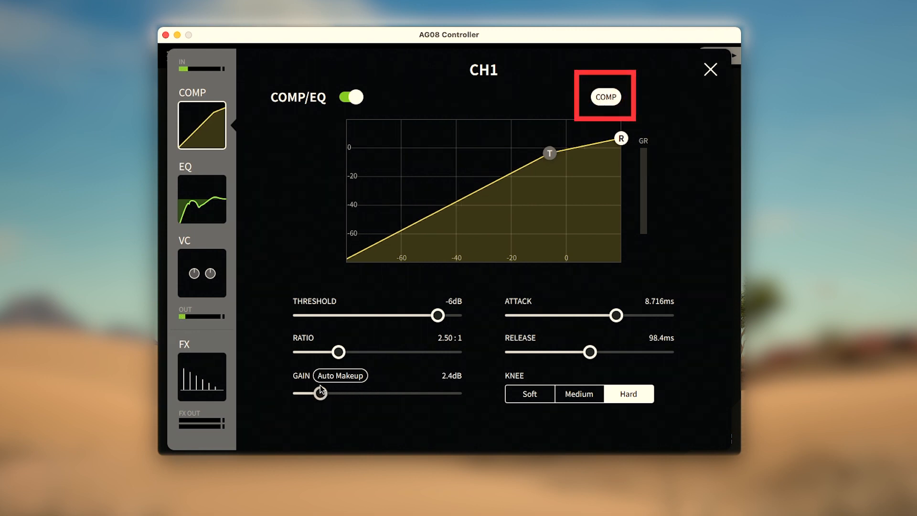
pyautogui.moveTo(320, 393); pyautogui.dragTo(317, 393)
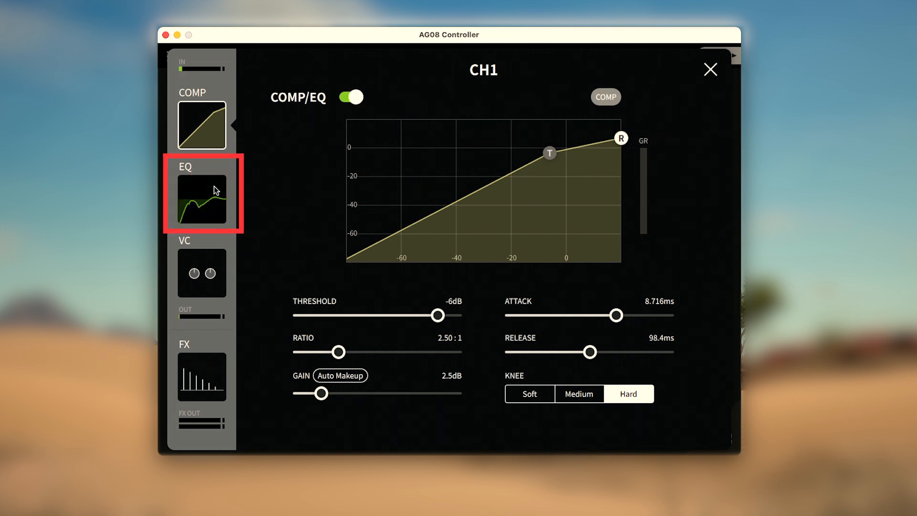
# Step: On CH1's EQ page, toggle the HPF and EQ bypass back on and make band 4 a high-cut filter
pyautogui.click(201, 198)
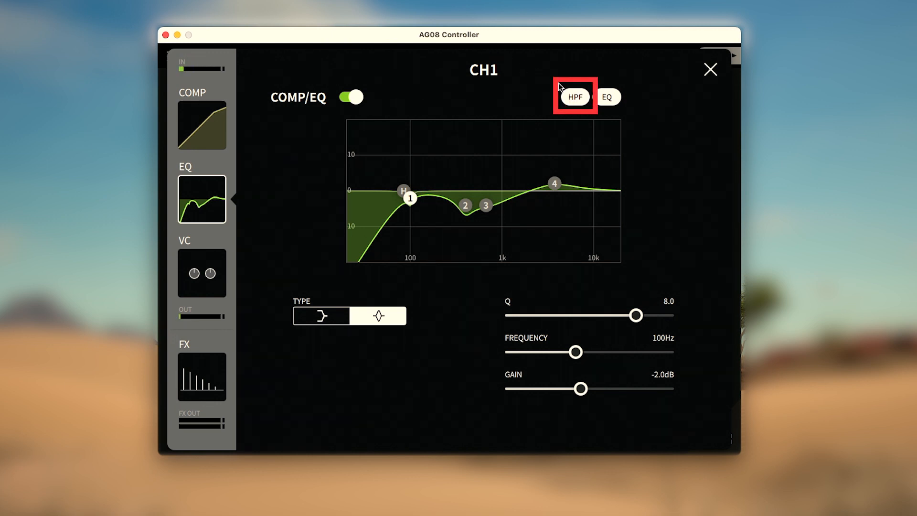
pyautogui.click(574, 97)
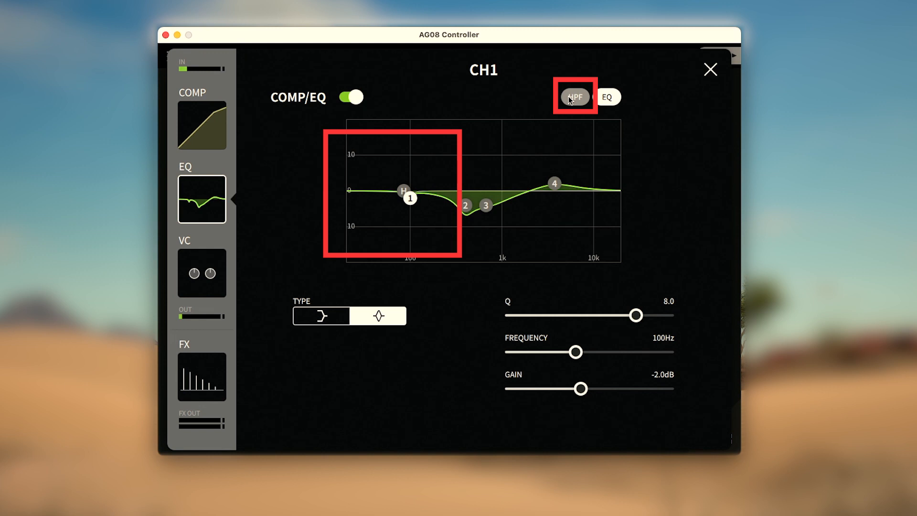
pyautogui.click(574, 97)
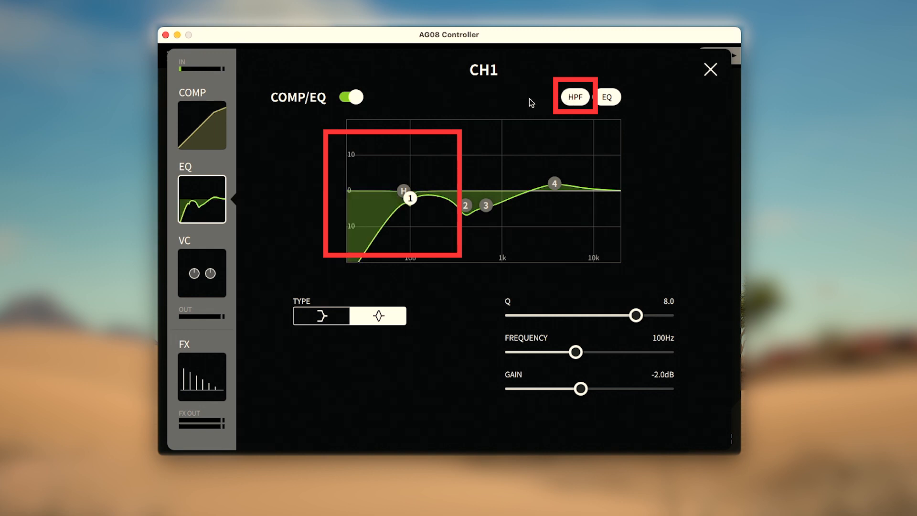
pyautogui.click(607, 96)
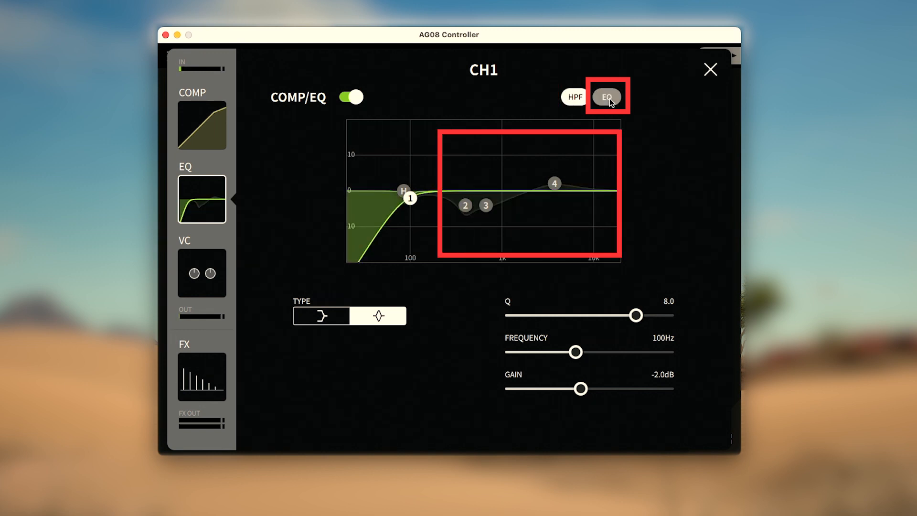
pyautogui.click(606, 97)
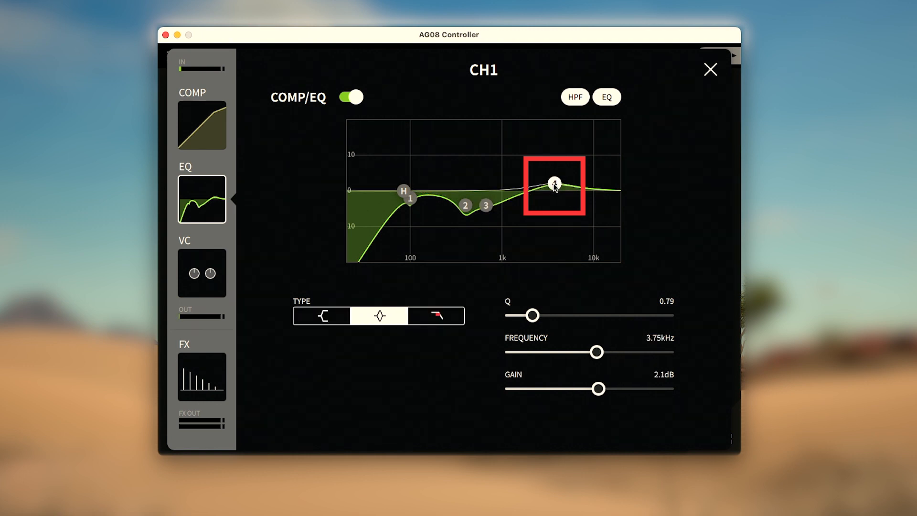
pyautogui.click(435, 316)
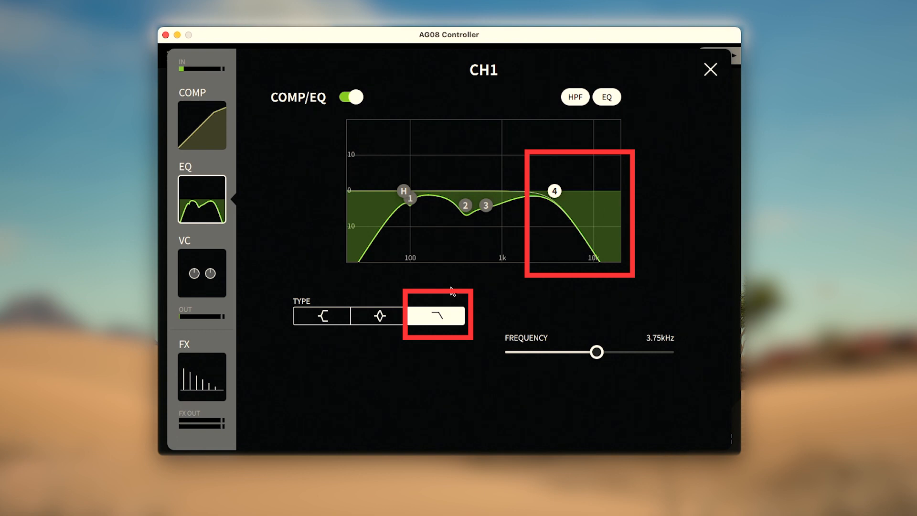
# Step: Shape EQ band 3 to Q 2.38 at 1.90kHz with a -7.3 dB cut
pyautogui.click(380, 316)
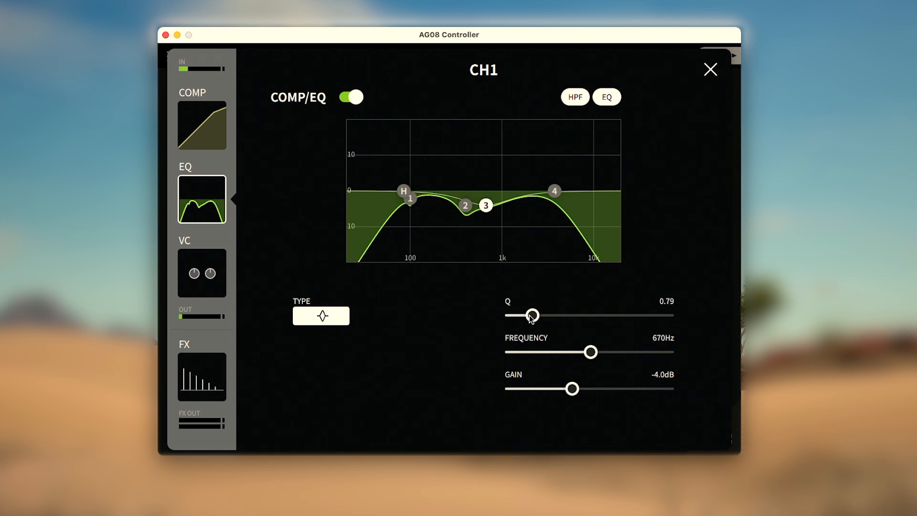
pyautogui.moveTo(531, 315); pyautogui.dragTo(581, 315)
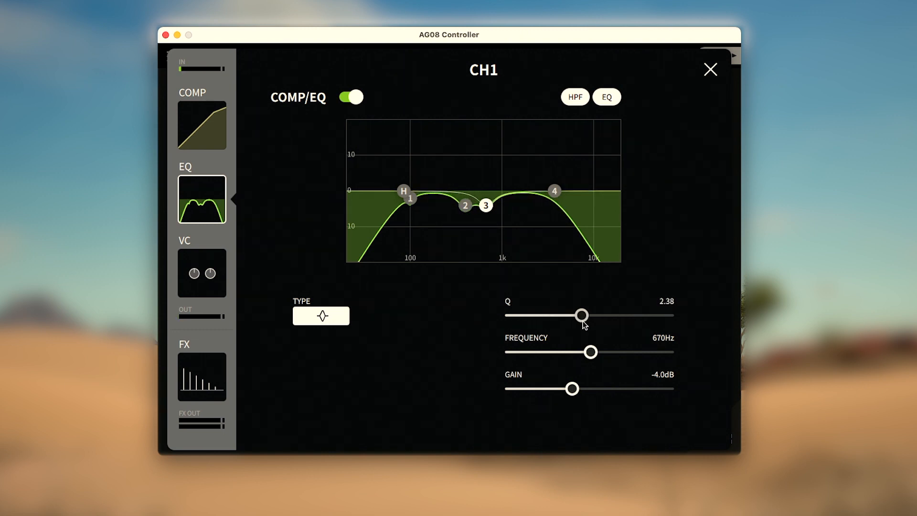
pyautogui.moveTo(581, 314); pyautogui.dragTo(531, 315)
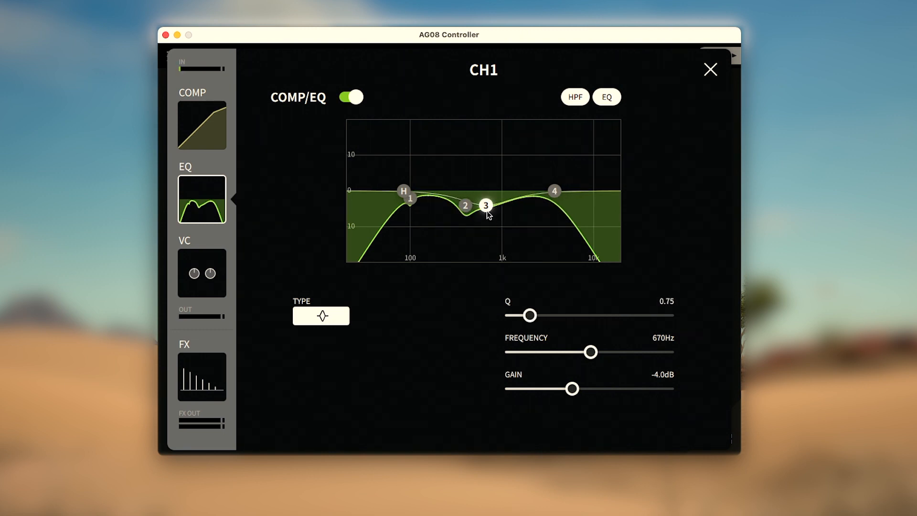
pyautogui.moveTo(485, 206); pyautogui.dragTo(519, 224)
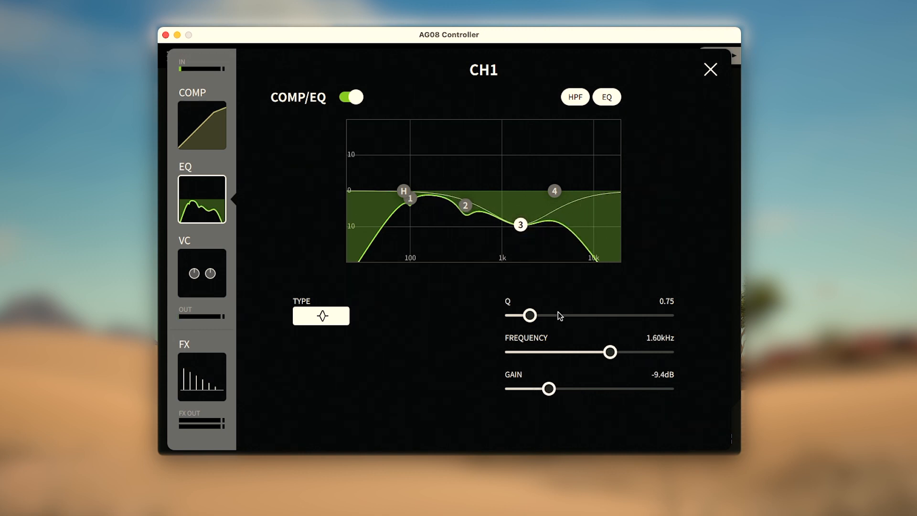
pyautogui.moveTo(530, 315); pyautogui.dragTo(580, 315)
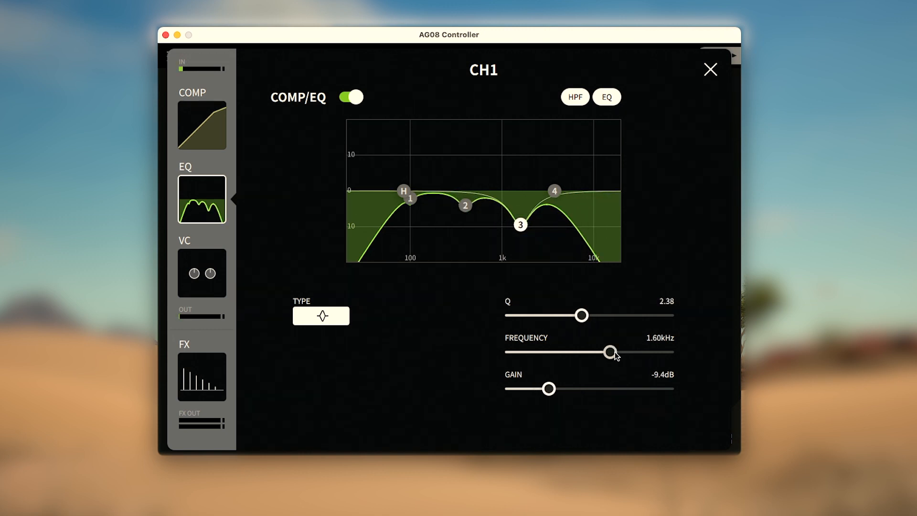
pyautogui.moveTo(610, 352); pyautogui.dragTo(614, 351)
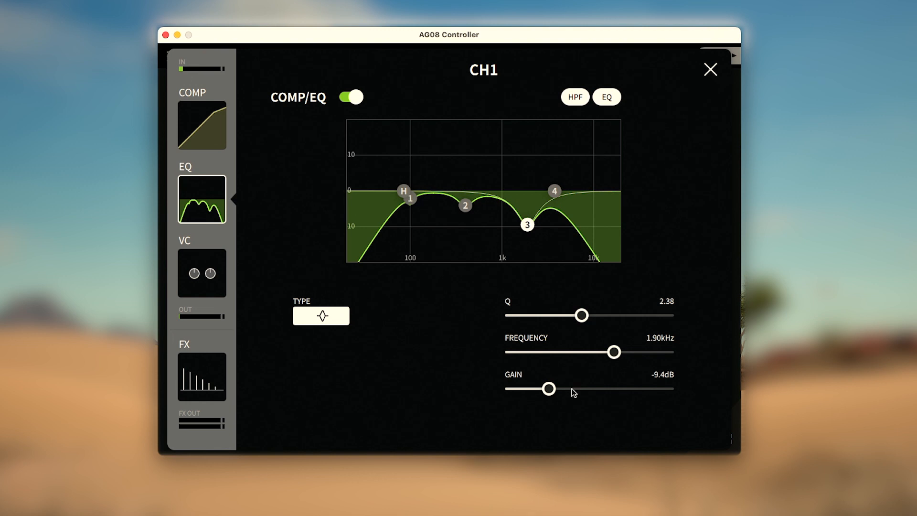
pyautogui.moveTo(547, 388); pyautogui.dragTo(598, 389)
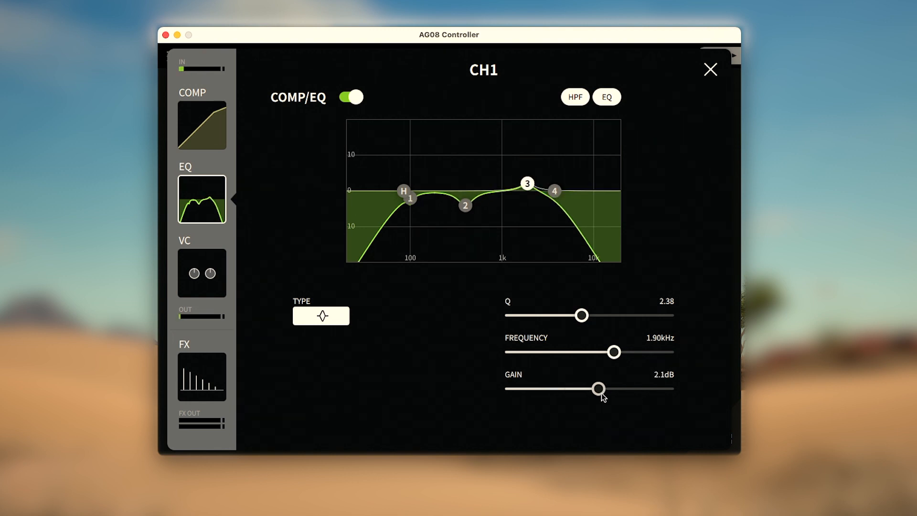
pyautogui.moveTo(598, 389); pyautogui.dragTo(557, 389)
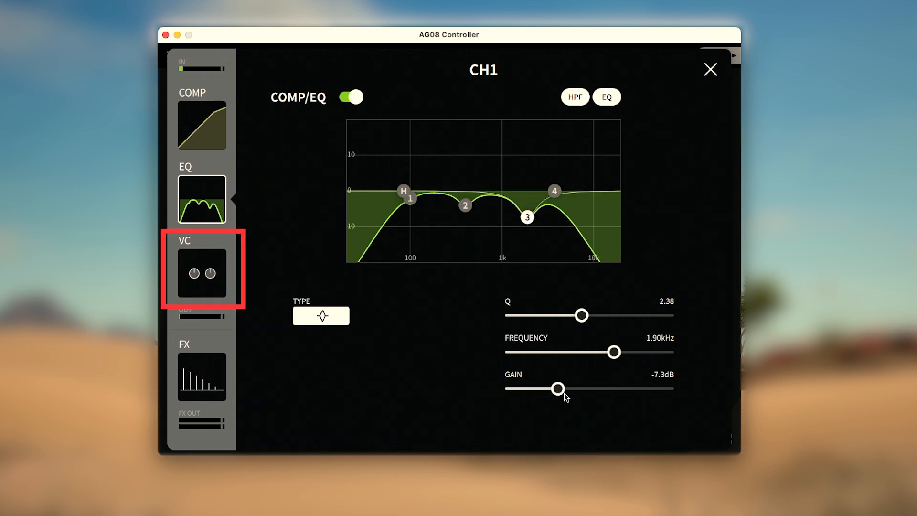
# Step: In CH1's voice changer, sweep the pitch through its range and return it to 0
pyautogui.click(201, 271)
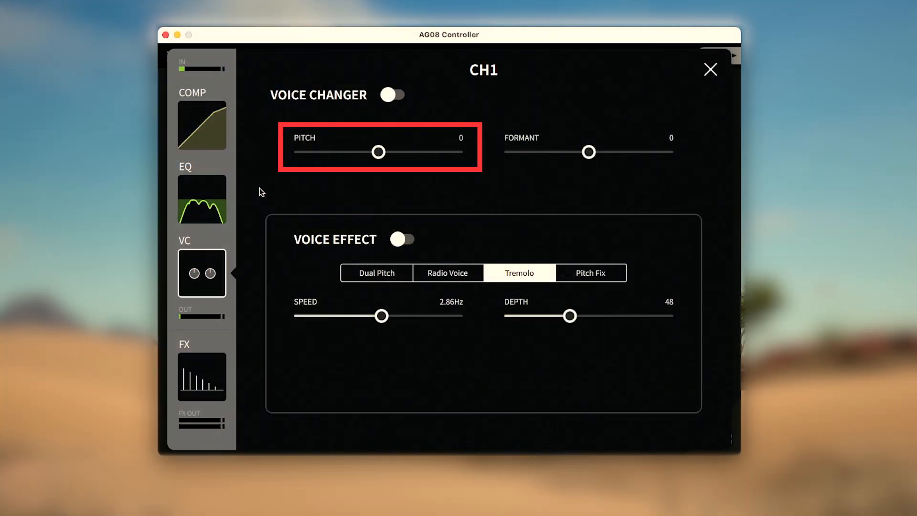
pyautogui.moveTo(377, 151); pyautogui.dragTo(384, 151)
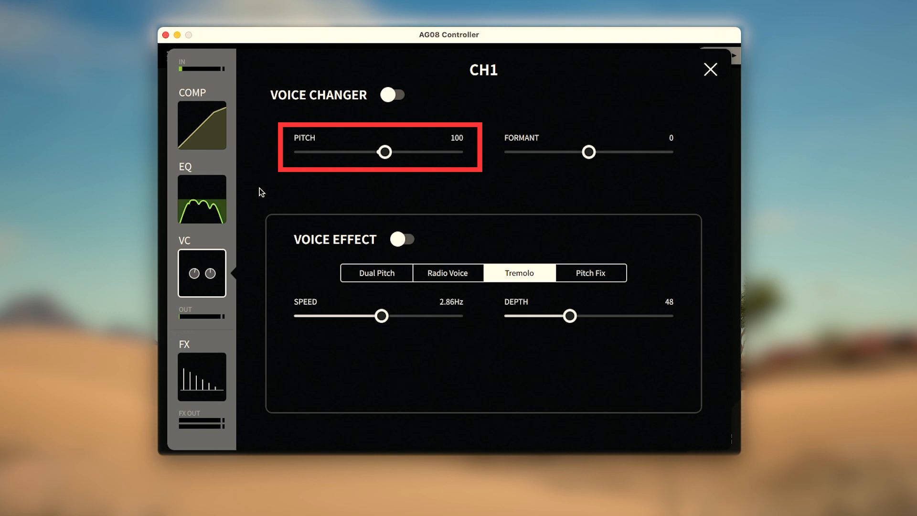
pyautogui.moveTo(384, 151); pyautogui.dragTo(381, 151)
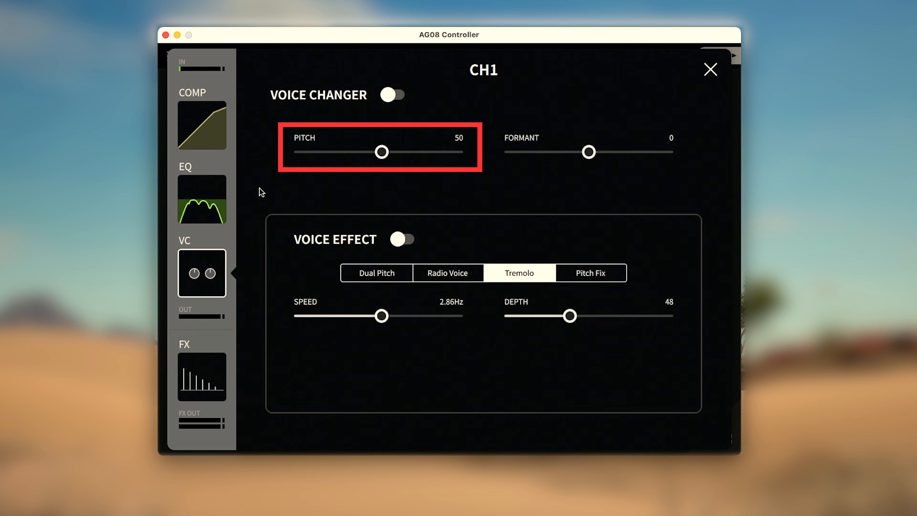
pyautogui.moveTo(381, 152); pyautogui.dragTo(366, 151)
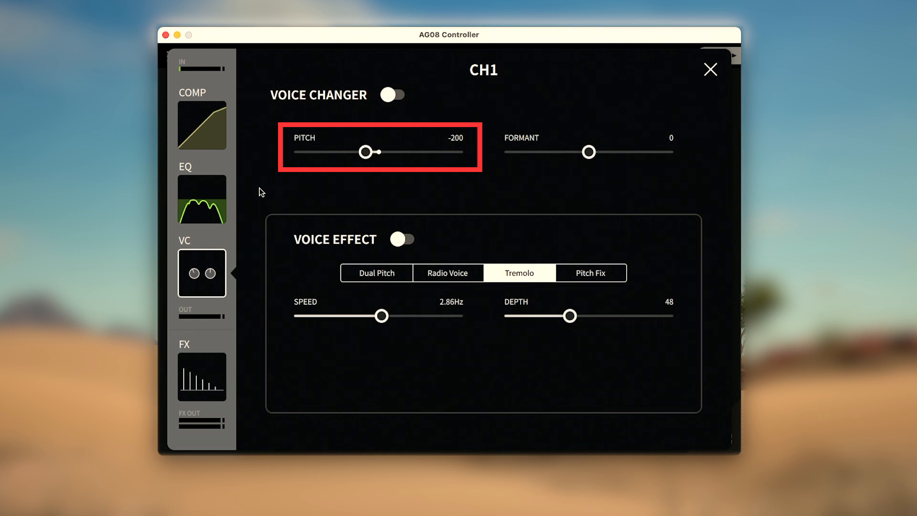
pyautogui.moveTo(364, 151); pyautogui.dragTo(370, 151)
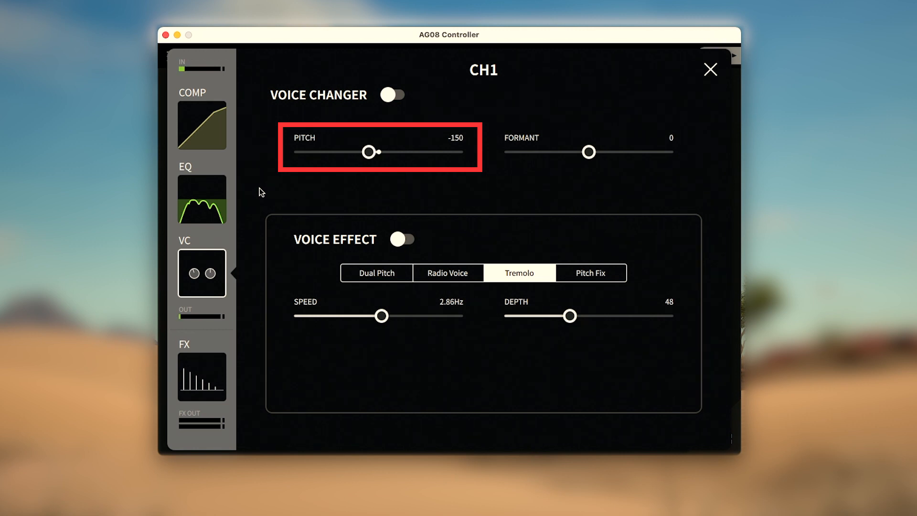
pyautogui.moveTo(370, 151); pyautogui.dragTo(378, 152)
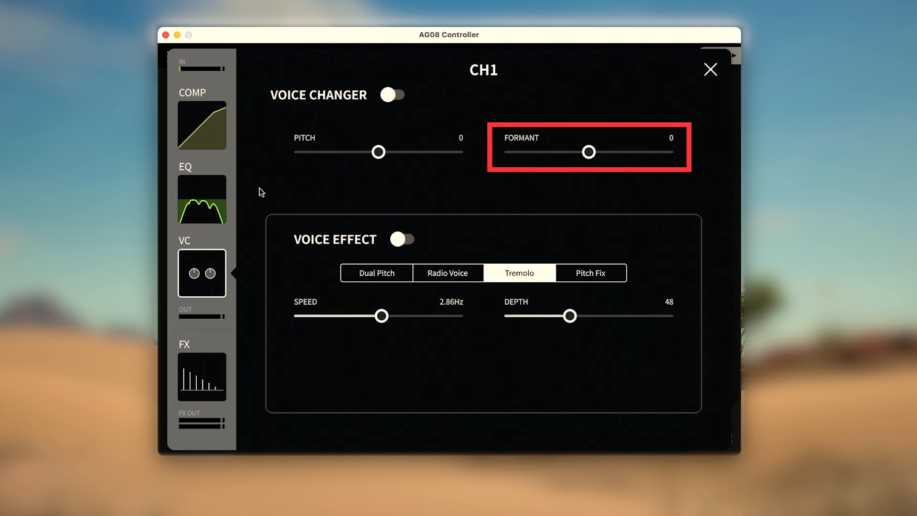
# Step: Try the formant, then leave pitch at 15 and formant at 19
pyautogui.moveTo(588, 151); pyautogui.dragTo(596, 151)
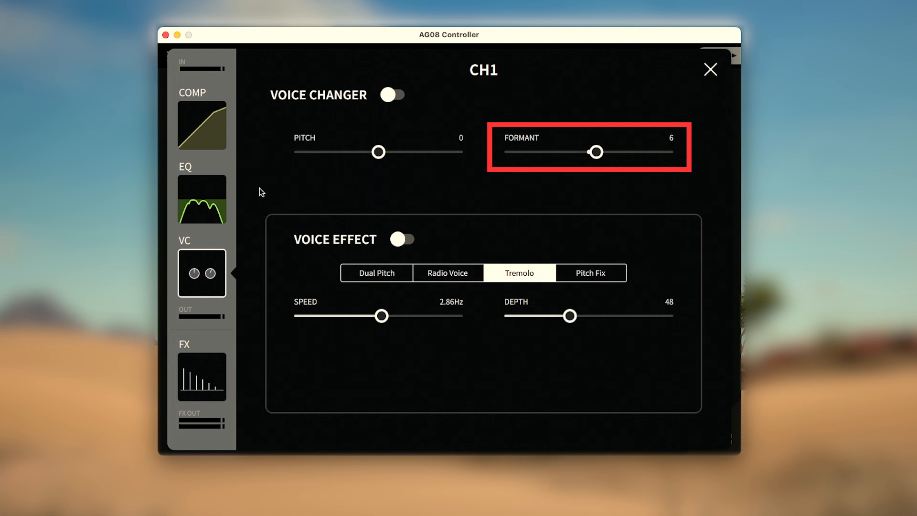
pyautogui.moveTo(595, 152); pyautogui.dragTo(580, 152)
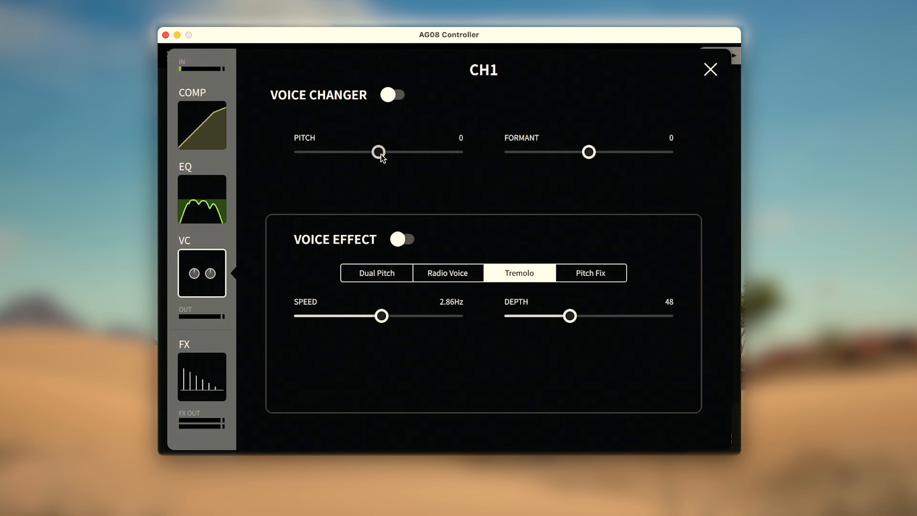
pyautogui.moveTo(589, 151); pyautogui.dragTo(594, 152)
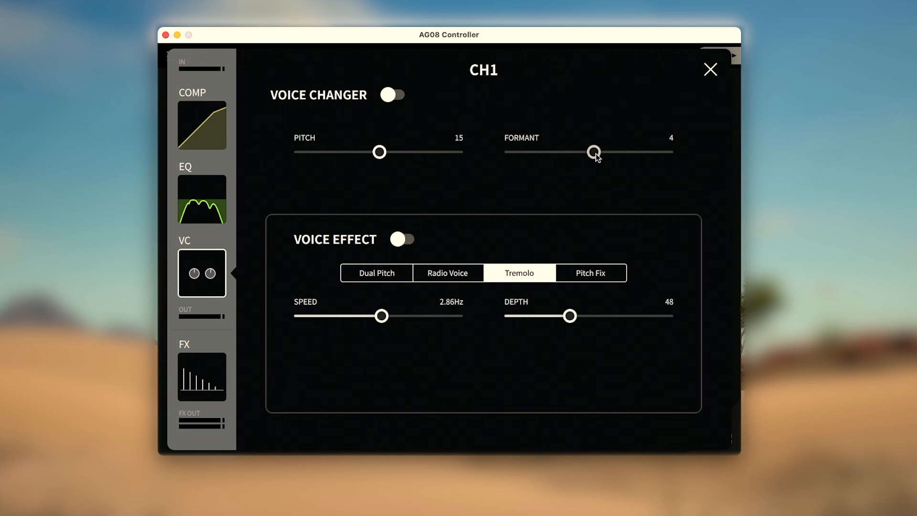
pyautogui.moveTo(594, 152); pyautogui.dragTo(612, 152)
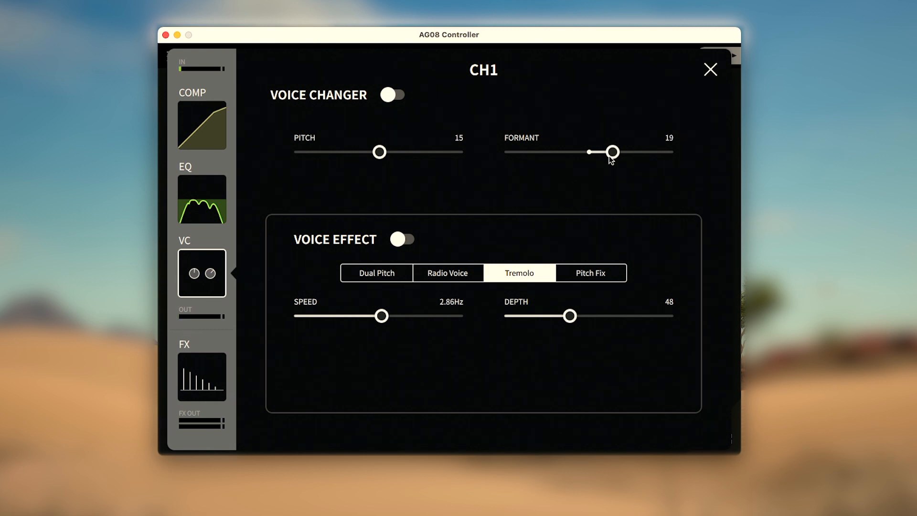
# Step: Toggle CH1's voice changer, reset pitch and formant to 0, and leave it switched on
pyautogui.click(392, 94)
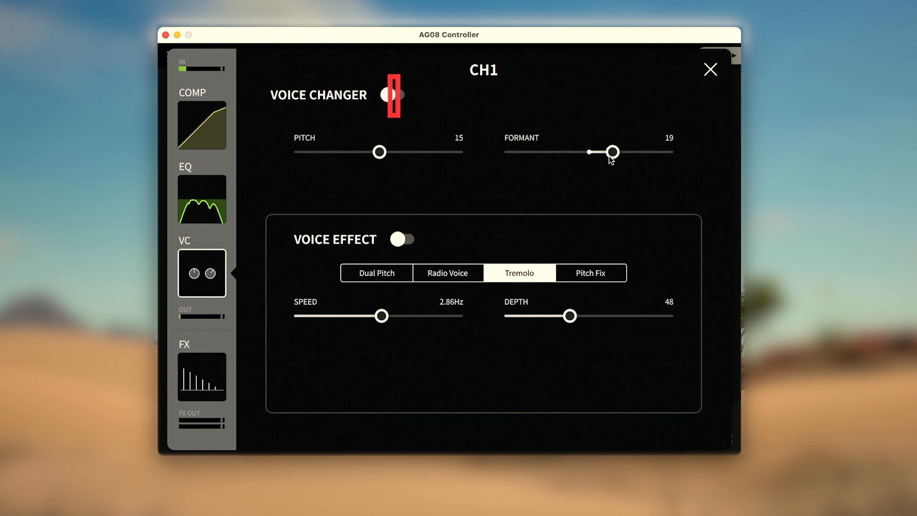
pyautogui.click(393, 95)
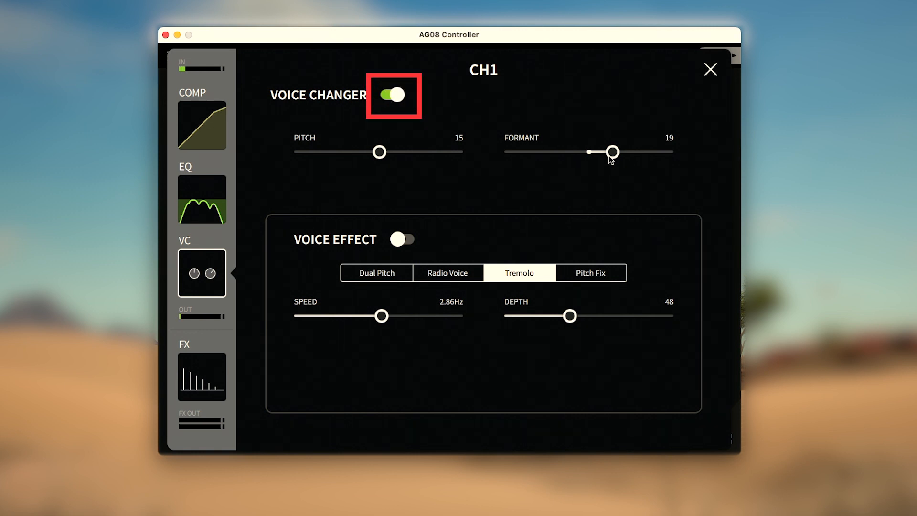
pyautogui.click(393, 95)
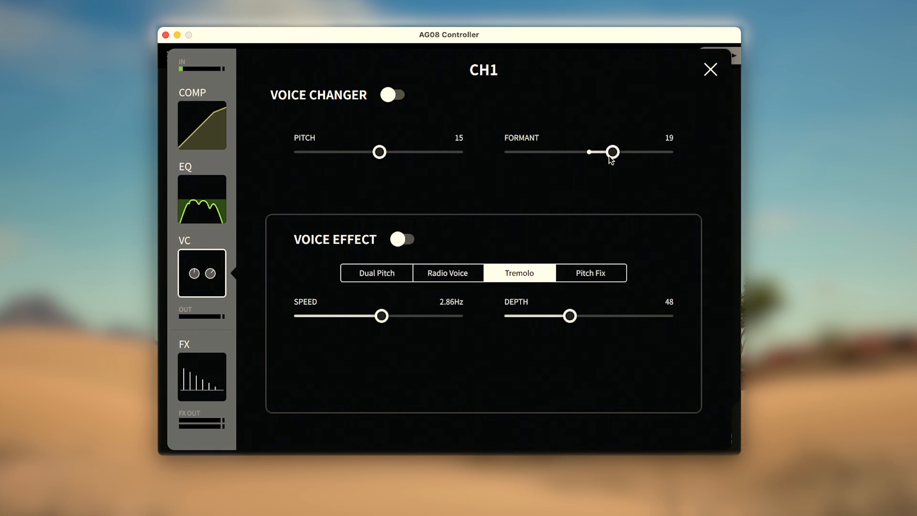
pyautogui.moveTo(613, 152); pyautogui.dragTo(589, 151)
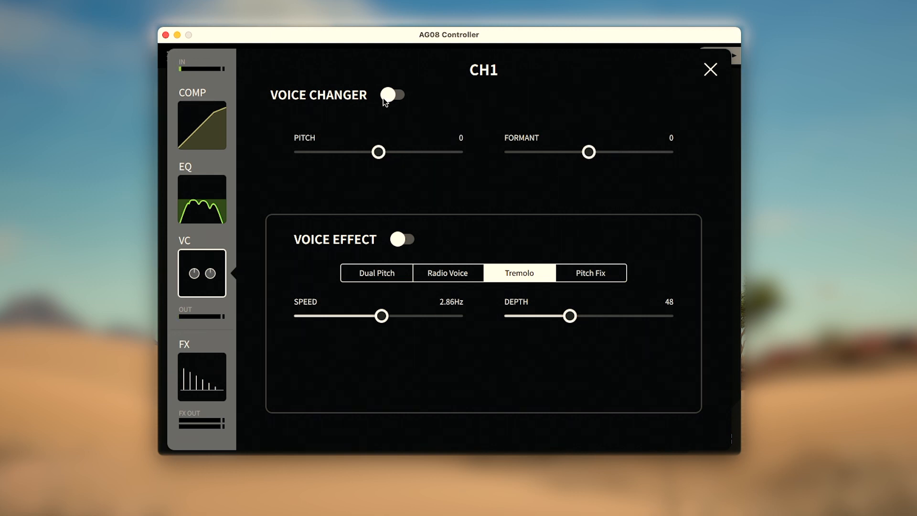
pyautogui.click(391, 95)
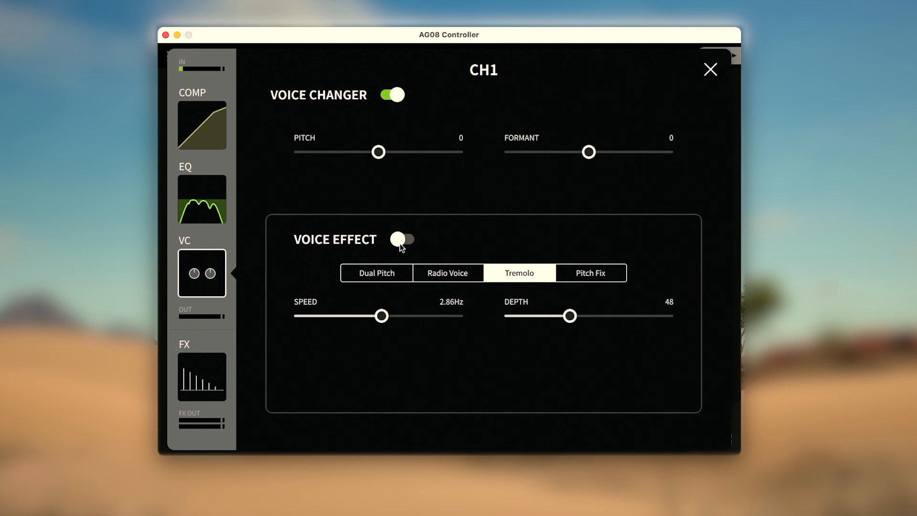
# Step: Switch CH1's voice effect on and page through Tremolo and Pitch Fix to Dual Pitch
pyautogui.click(401, 239)
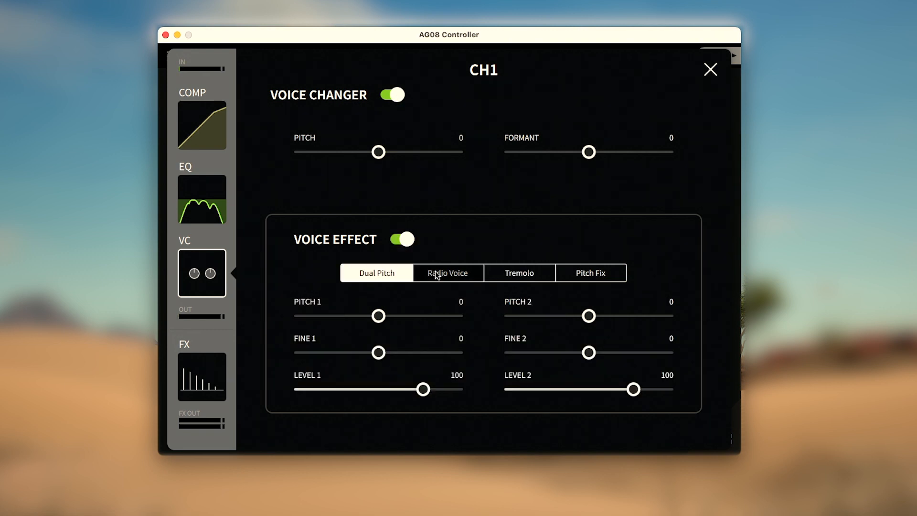
pyautogui.click(518, 272)
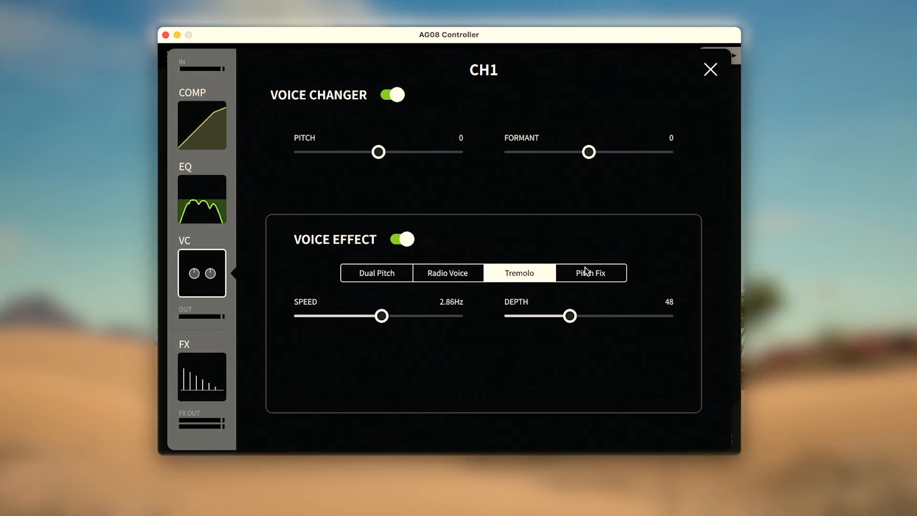
pyautogui.click(590, 273)
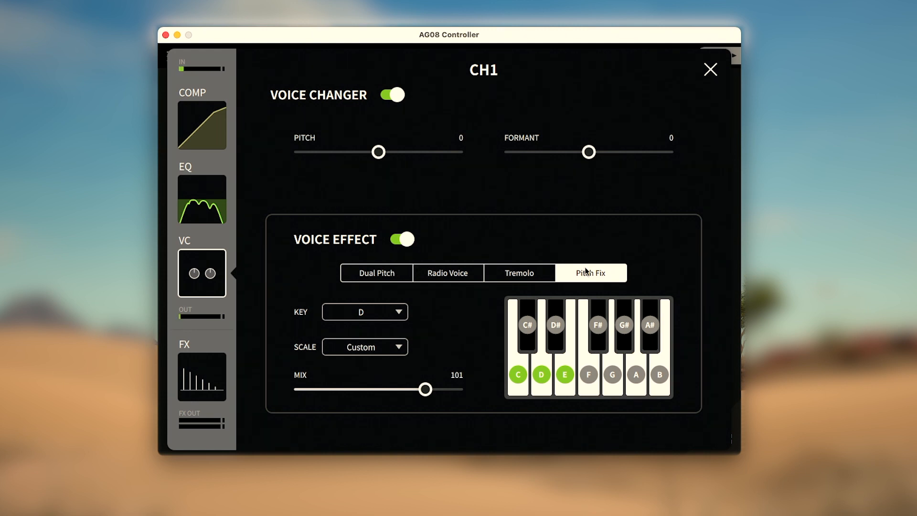
pyautogui.click(376, 272)
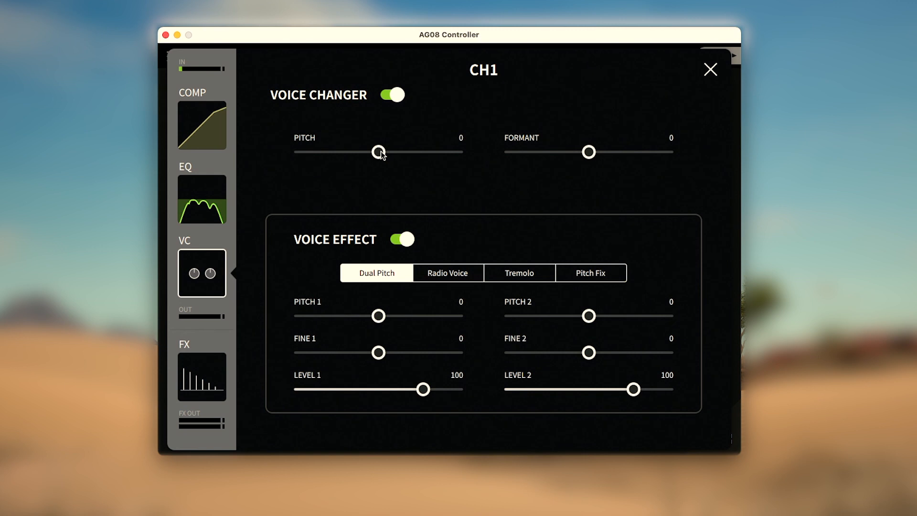
pyautogui.moveTo(378, 319)
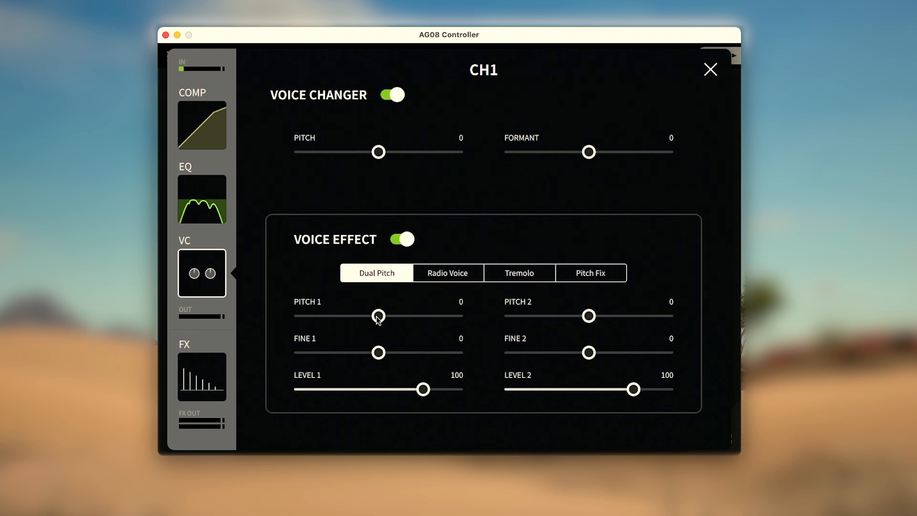
# Step: Experiment with Dual Pitch Pitch 1 and Fine 1, bringing Fine 1 back near zero
pyautogui.moveTo(378, 315); pyautogui.dragTo(414, 316)
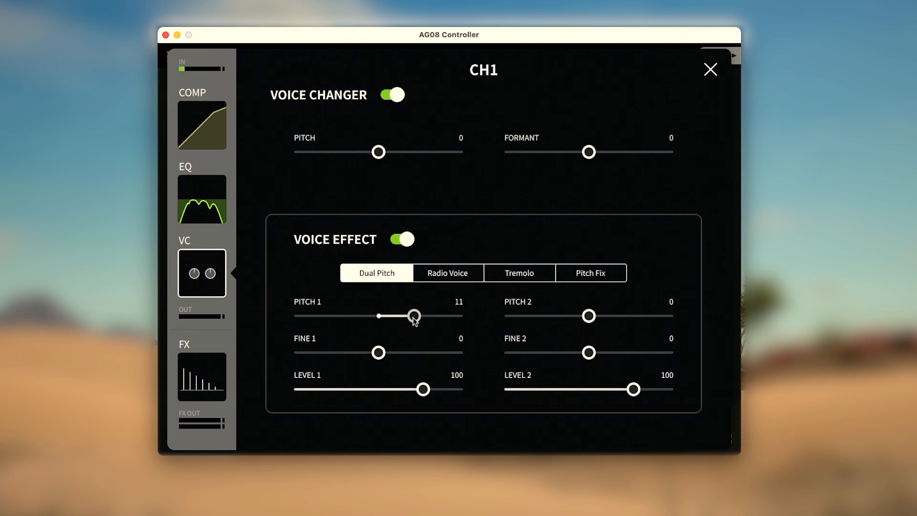
pyautogui.moveTo(414, 316); pyautogui.dragTo(452, 315)
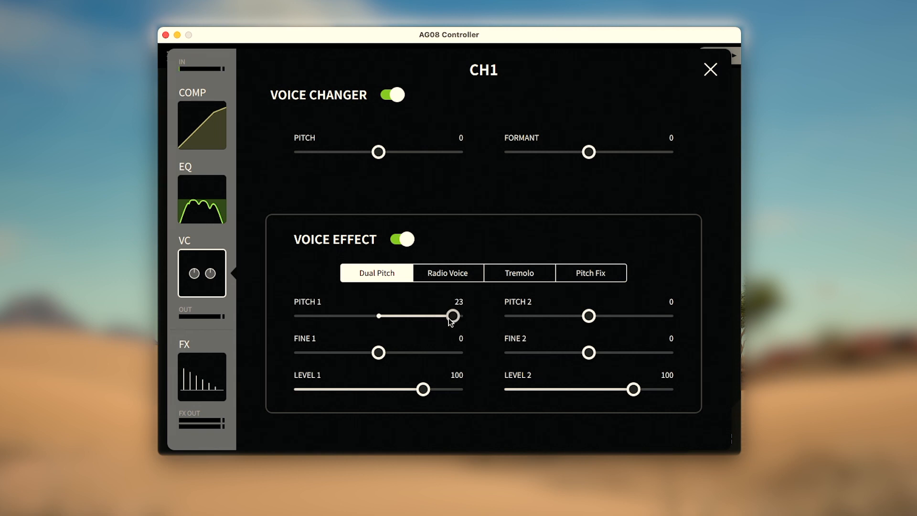
pyautogui.moveTo(452, 315); pyautogui.dragTo(316, 315)
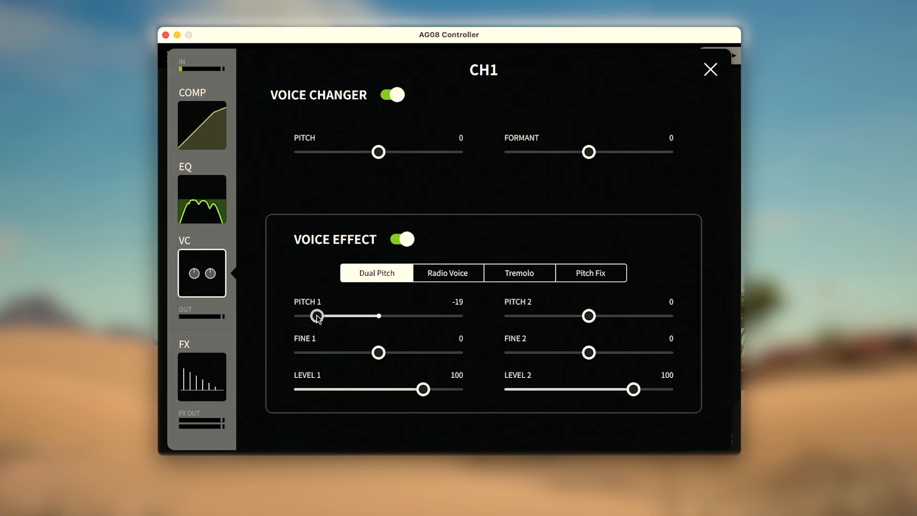
pyautogui.moveTo(316, 315); pyautogui.dragTo(390, 315)
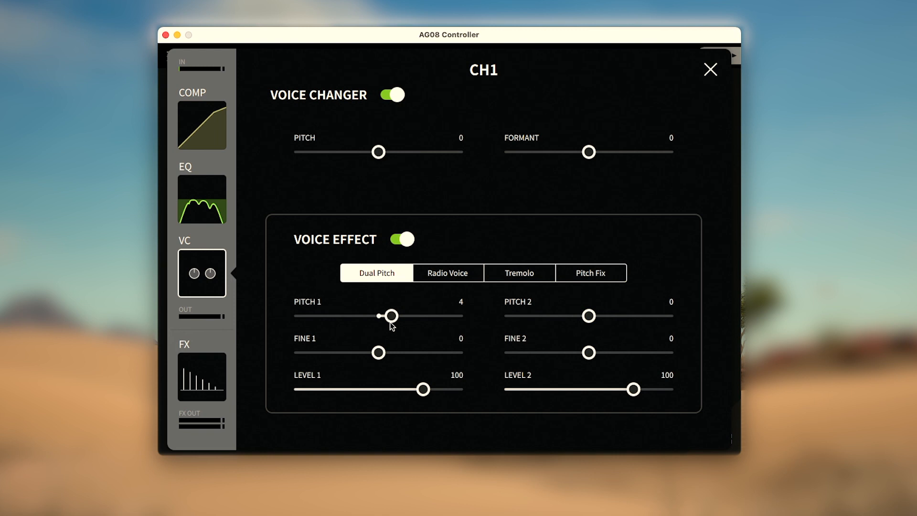
pyautogui.moveTo(378, 352); pyautogui.dragTo(435, 352)
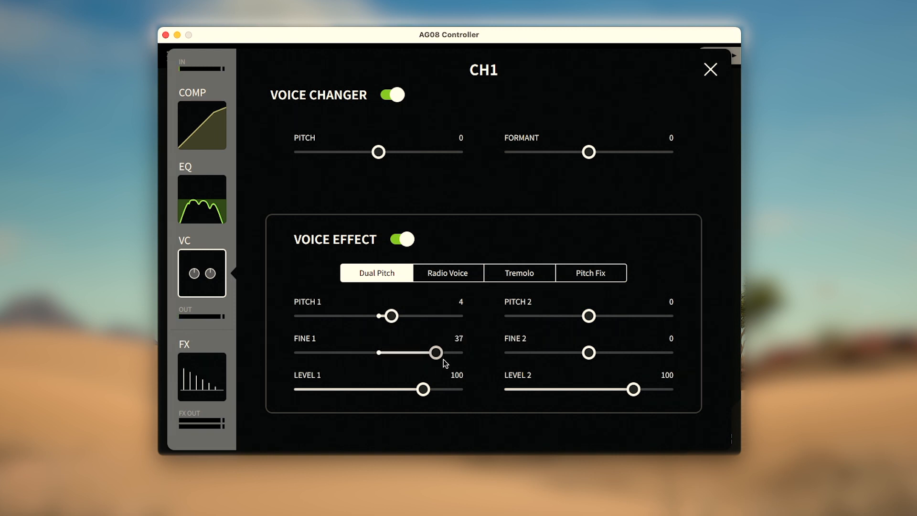
pyautogui.moveTo(434, 352); pyautogui.dragTo(456, 352)
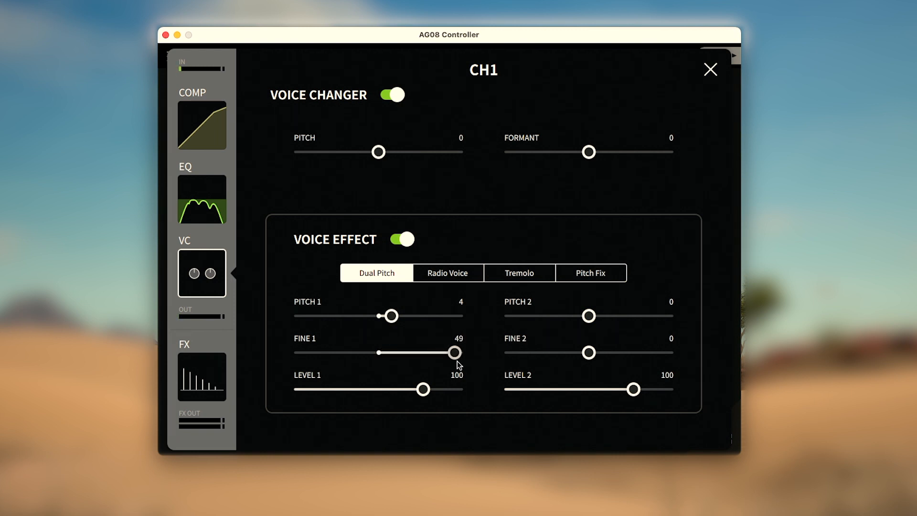
pyautogui.moveTo(455, 352); pyautogui.dragTo(359, 352)
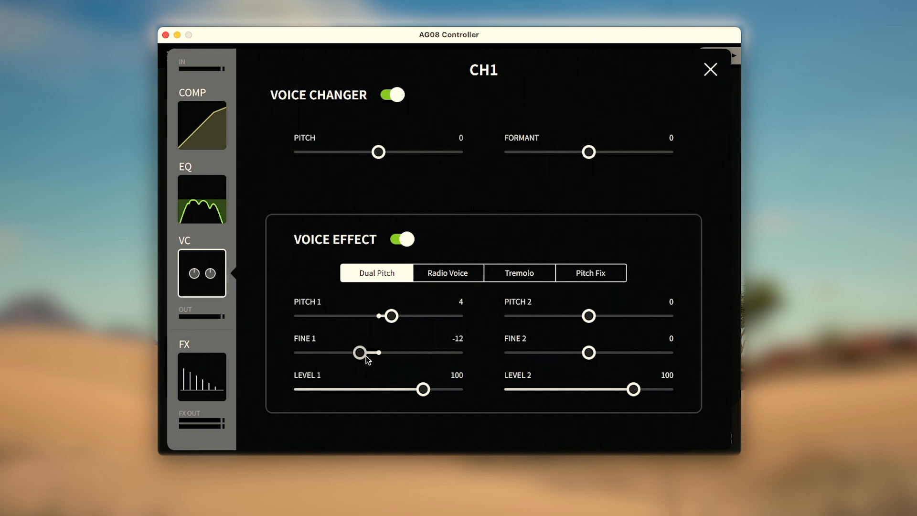
pyautogui.moveTo(359, 352); pyautogui.dragTo(377, 352)
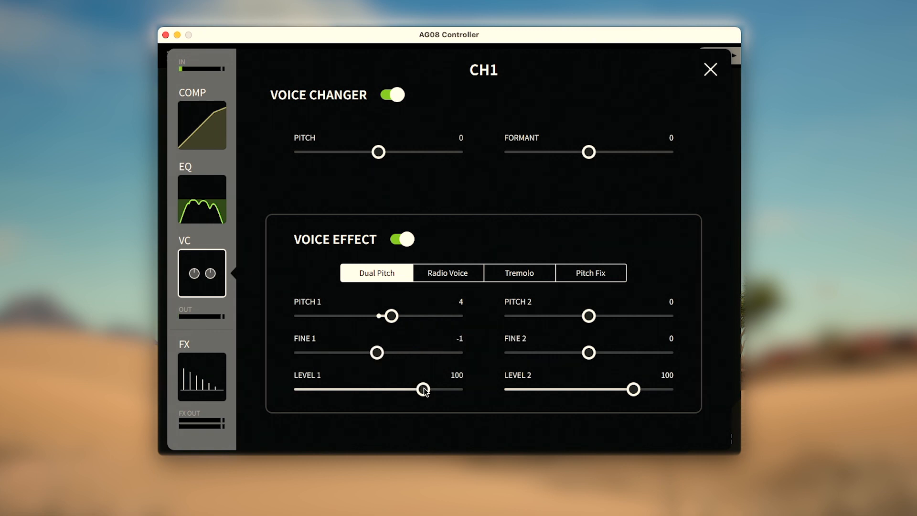
# Step: Lower Level 1 to 60 and return Pitch 1 and Pitch 2 to 0 after trying 14 and -12
pyautogui.moveTo(424, 388); pyautogui.dragTo(406, 388)
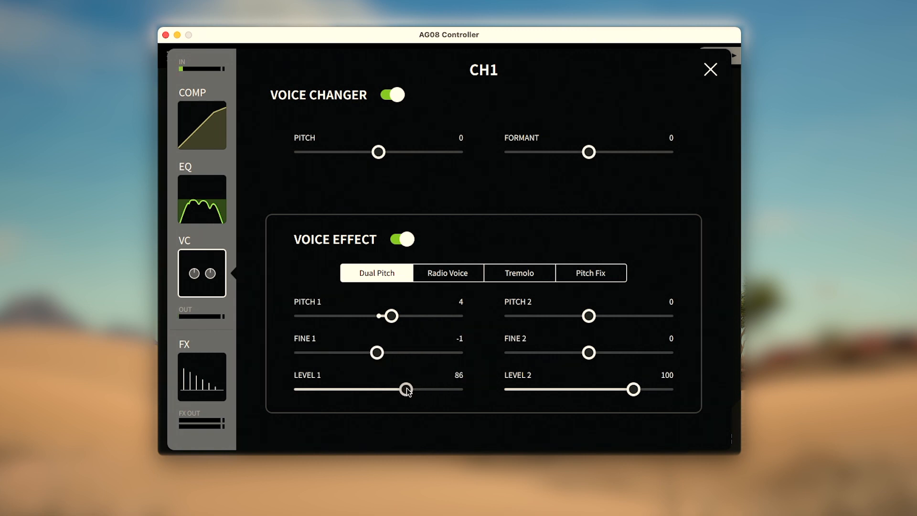
pyautogui.moveTo(406, 389); pyautogui.dragTo(374, 389)
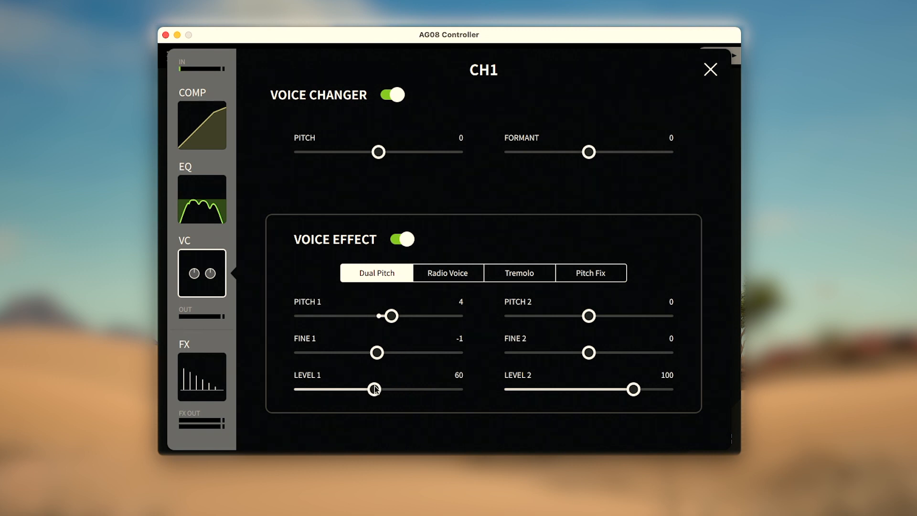
pyautogui.moveTo(391, 315); pyautogui.dragTo(377, 316)
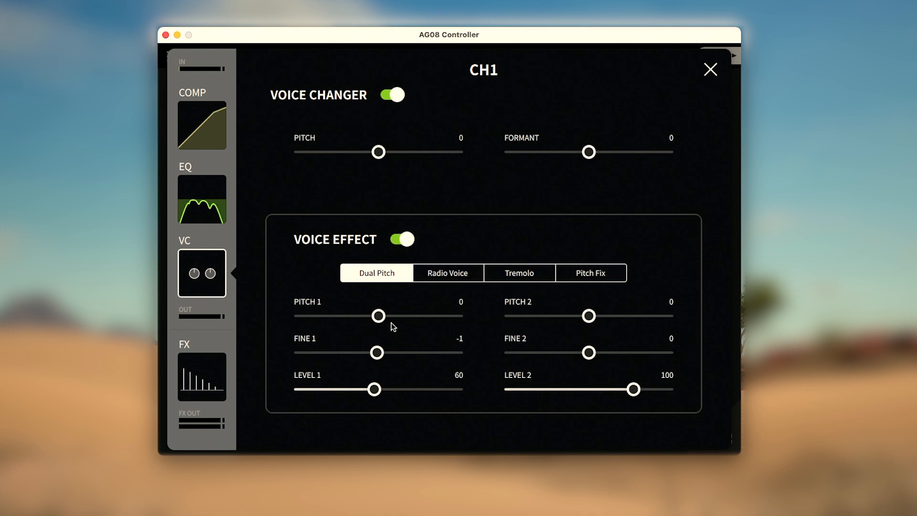
pyautogui.moveTo(377, 315); pyautogui.dragTo(424, 315)
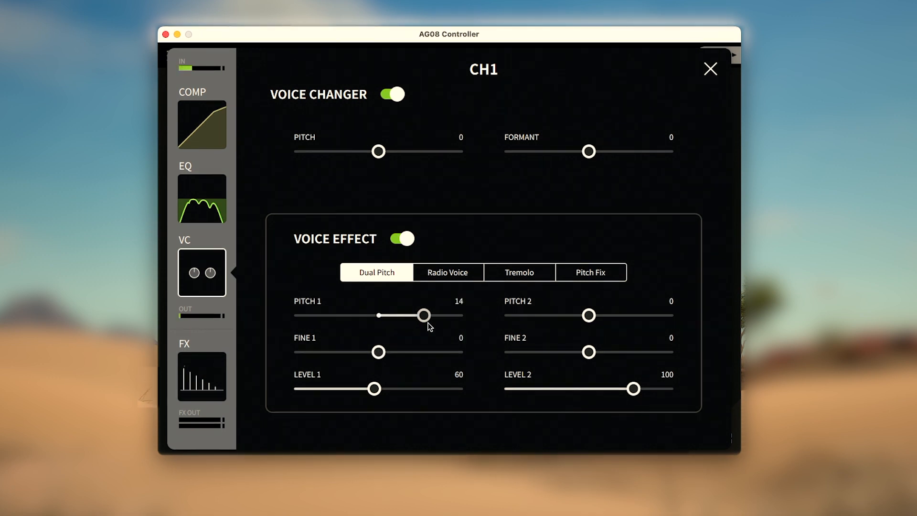
pyautogui.moveTo(589, 315); pyautogui.dragTo(549, 315)
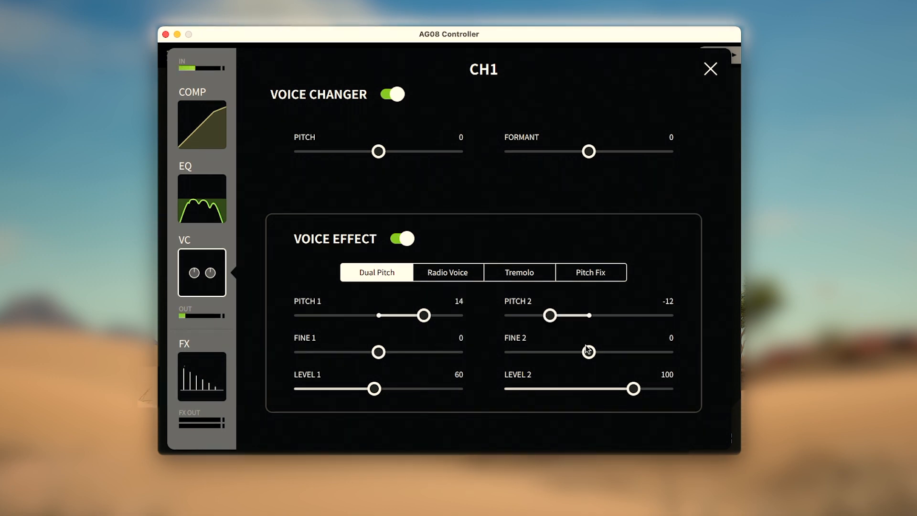
pyautogui.moveTo(588, 351); pyautogui.dragTo(642, 351)
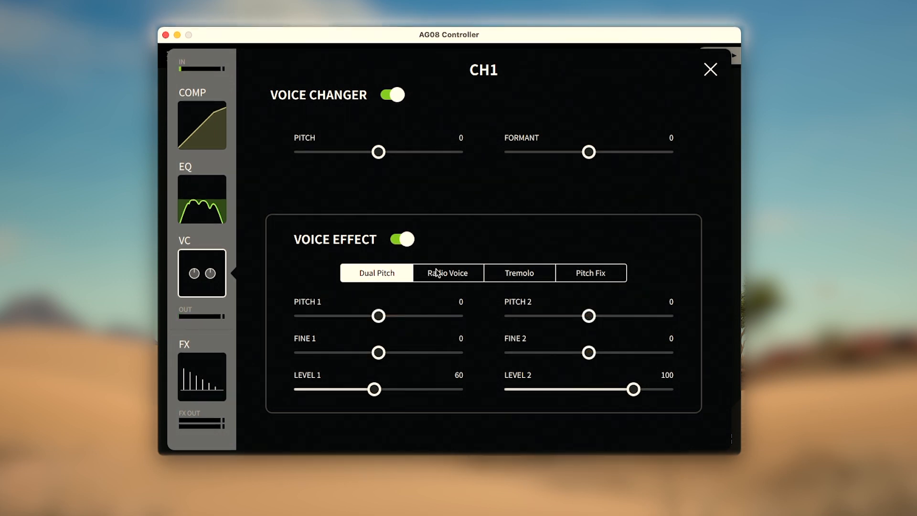
# Step: Switch to Radio Voice and settle its LPF at 3.6kHz after sweeping up to 18.0kHz
pyautogui.click(447, 273)
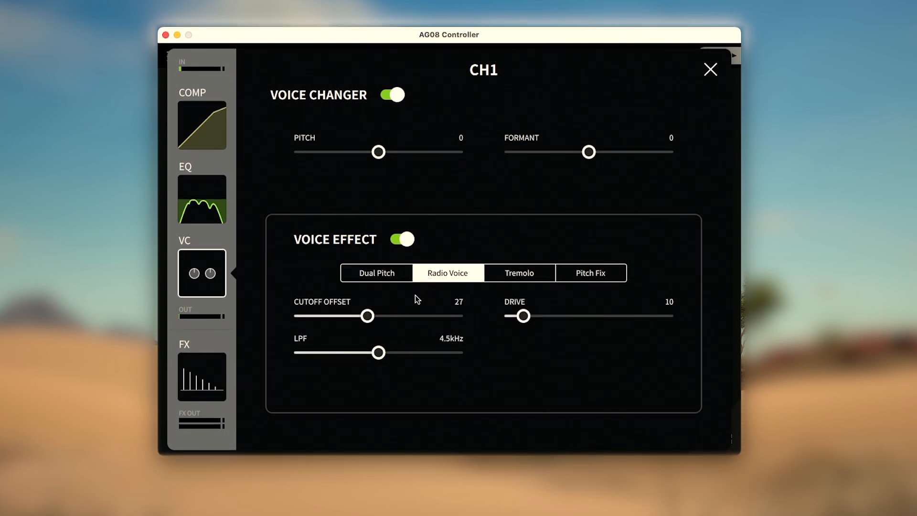
pyautogui.moveTo(390, 333)
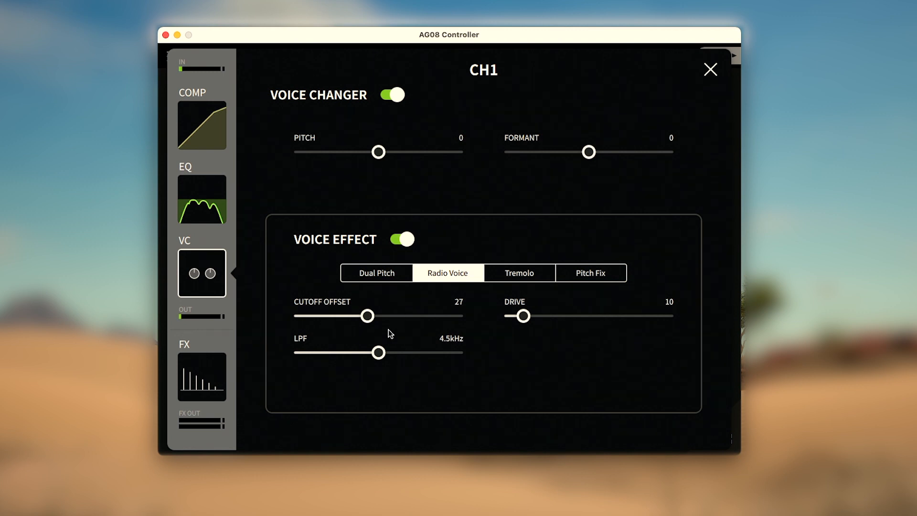
pyautogui.moveTo(378, 352); pyautogui.dragTo(439, 352)
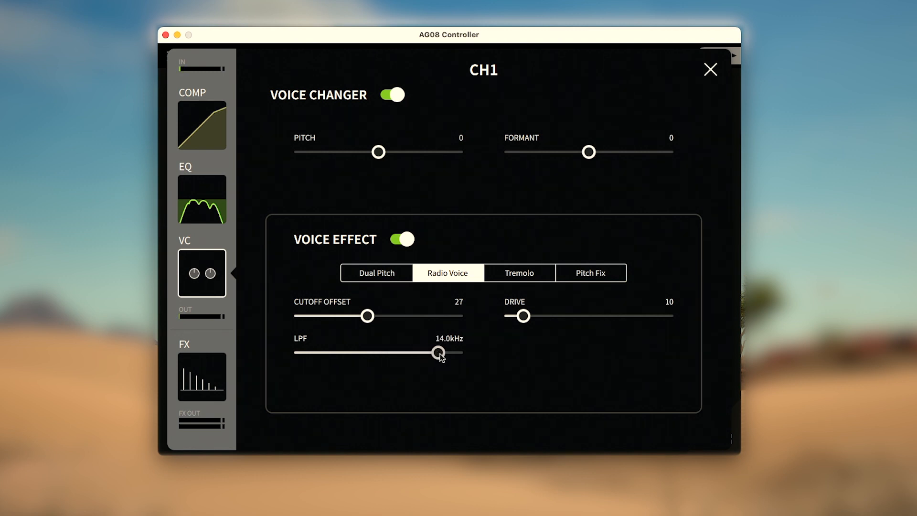
pyautogui.moveTo(438, 352); pyautogui.dragTo(449, 353)
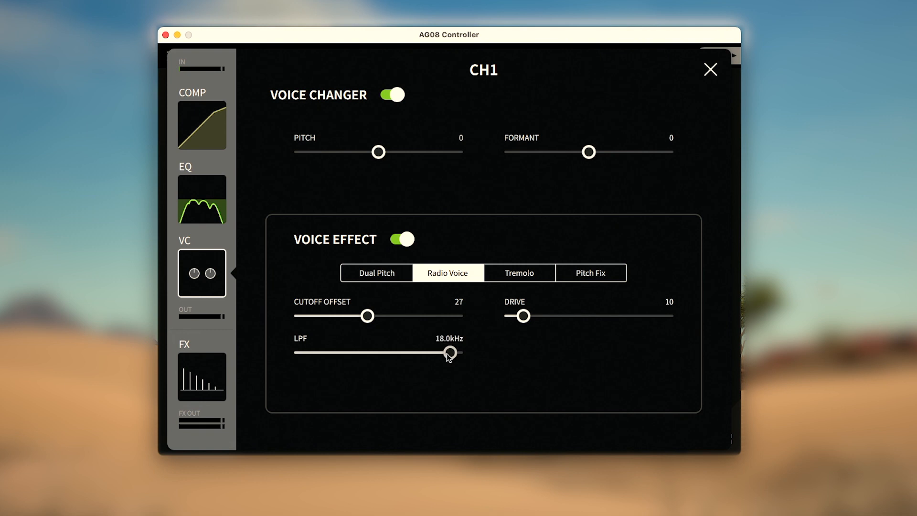
pyautogui.moveTo(448, 353); pyautogui.dragTo(396, 353)
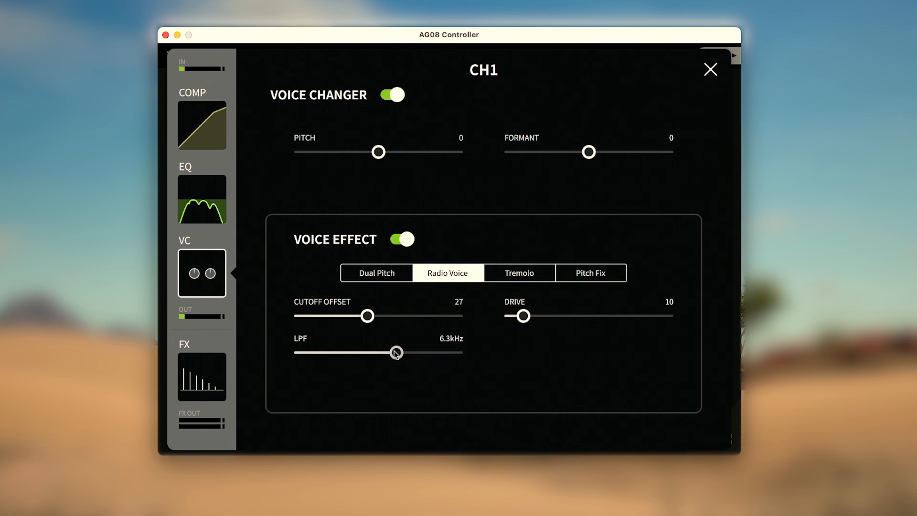
pyautogui.moveTo(368, 315); pyautogui.dragTo(377, 316)
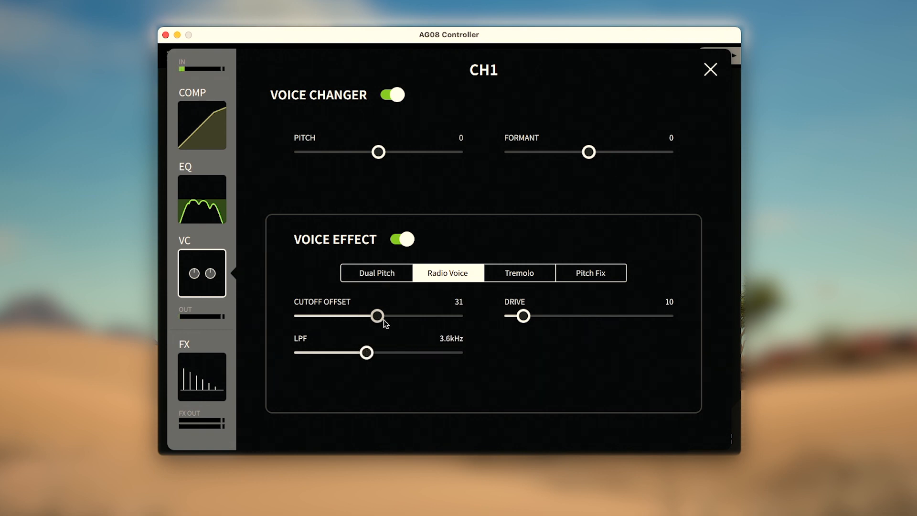
# Step: Set the Radio Voice cutoff offset to 33 and drive to 6
pyautogui.moveTo(378, 316); pyautogui.dragTo(396, 315)
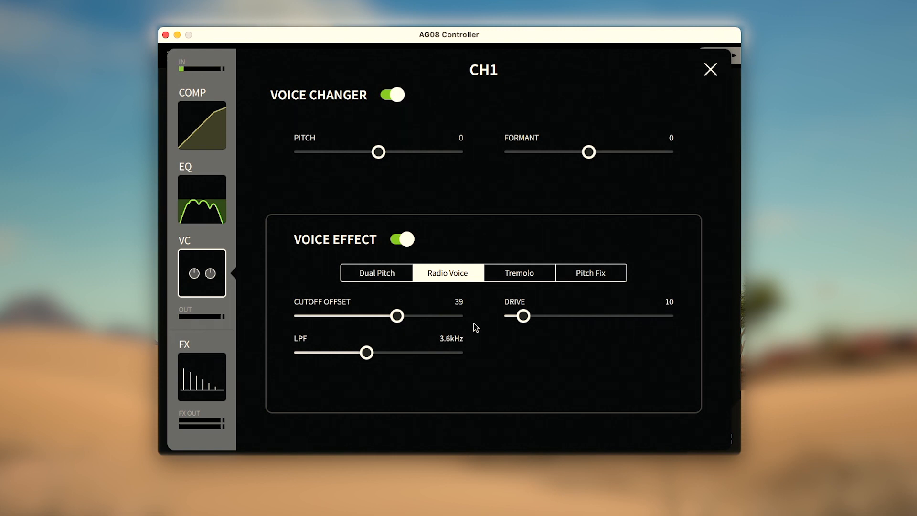
pyautogui.moveTo(397, 315); pyautogui.dragTo(440, 316)
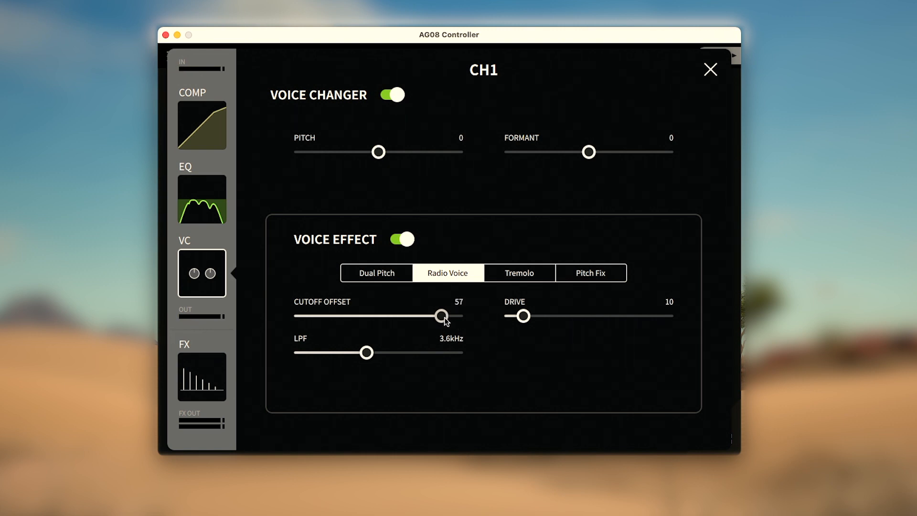
pyautogui.moveTo(441, 316); pyautogui.dragTo(382, 316)
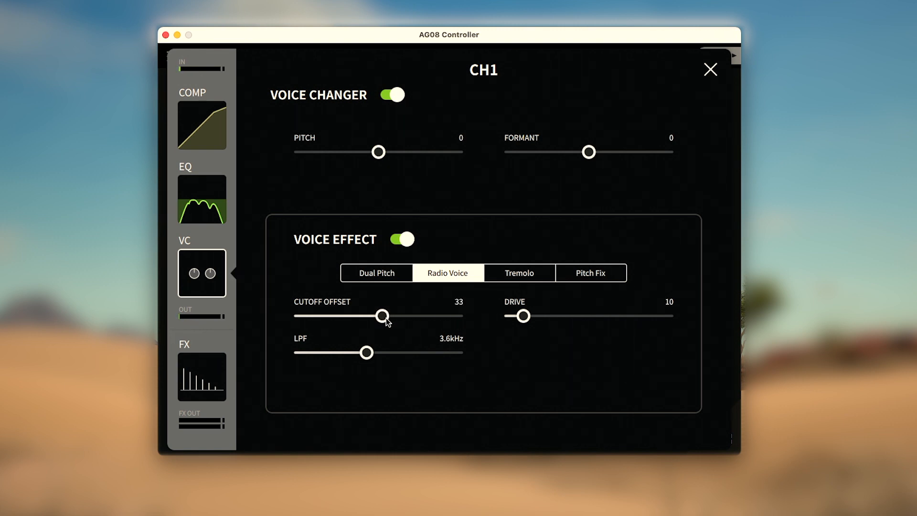
pyautogui.moveTo(521, 316); pyautogui.dragTo(553, 315)
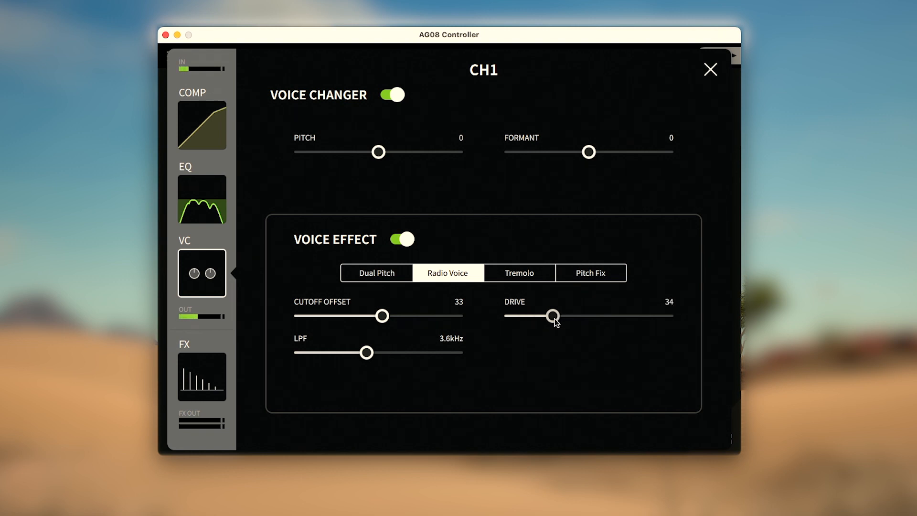
pyautogui.moveTo(554, 315); pyautogui.dragTo(548, 315)
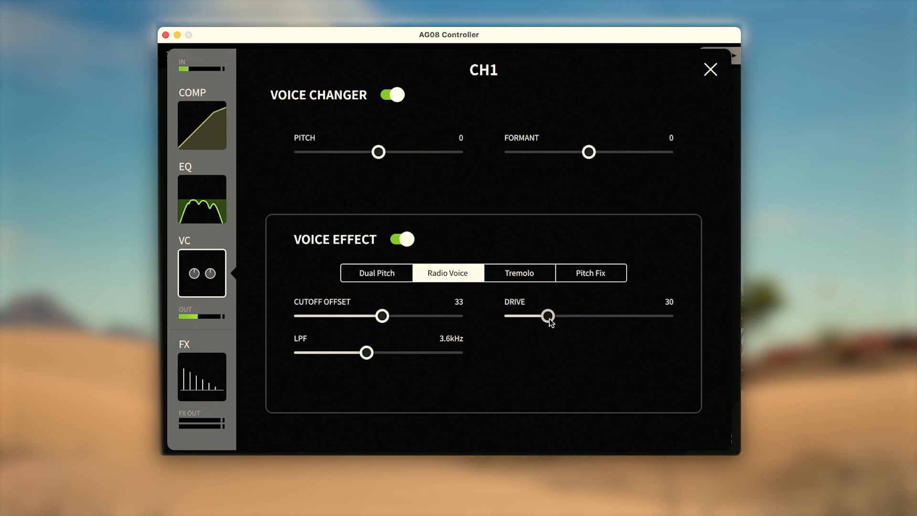
pyautogui.moveTo(548, 315); pyautogui.dragTo(516, 315)
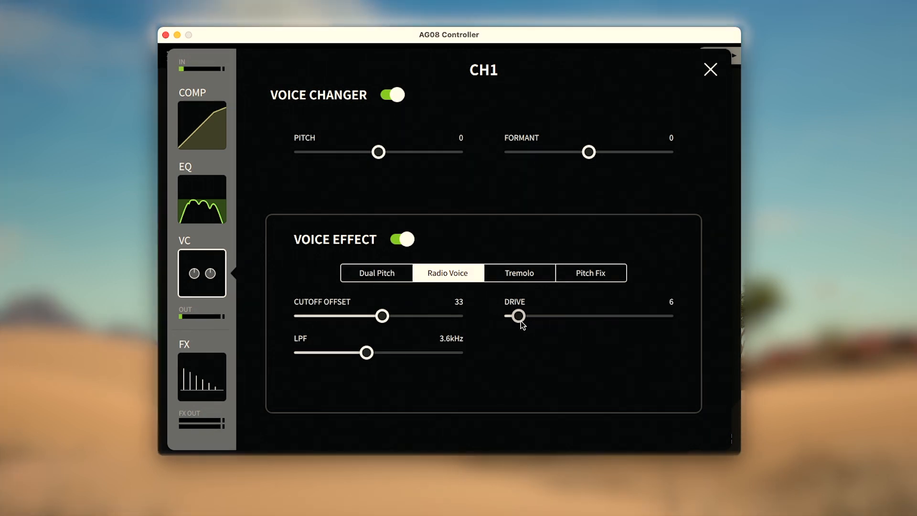
pyautogui.click(518, 273)
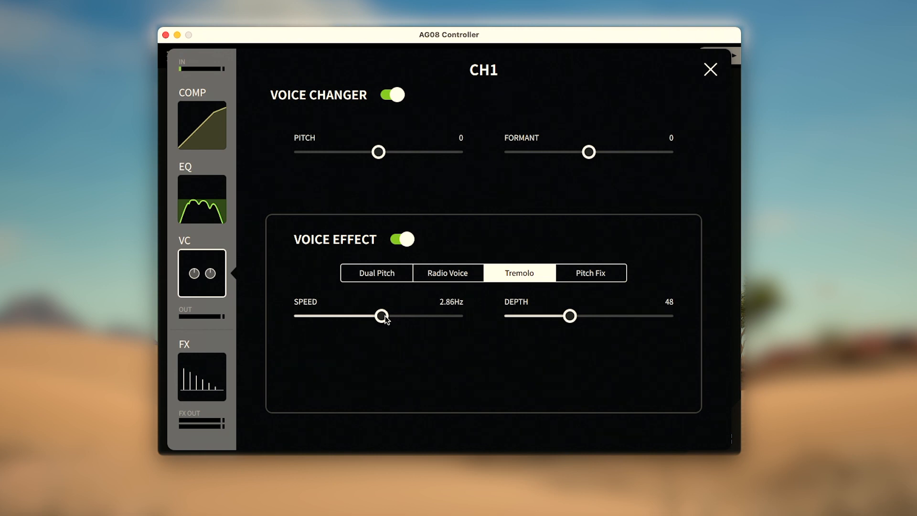
# Step: Adjust the Tremolo speed and nudge its depth up to 68
pyautogui.moveTo(378, 315); pyautogui.dragTo(416, 315)
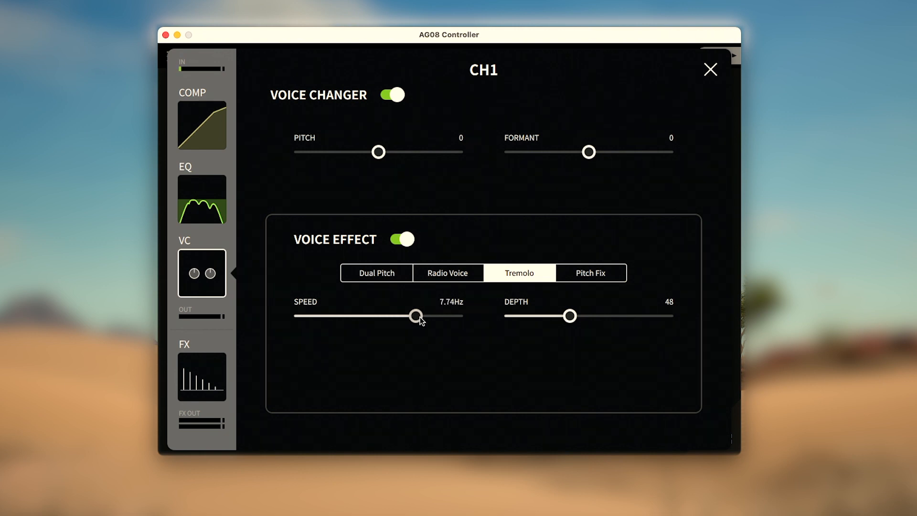
pyautogui.moveTo(416, 315); pyautogui.dragTo(378, 315)
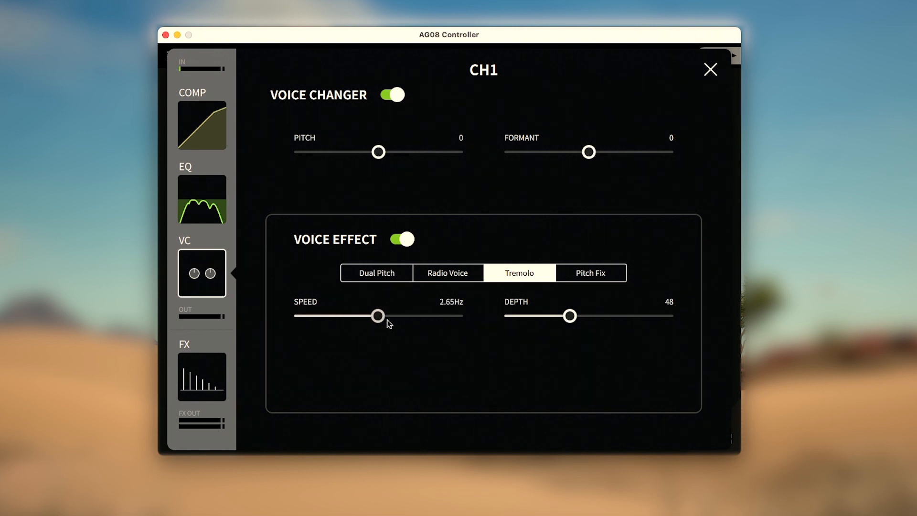
pyautogui.moveTo(570, 315); pyautogui.dragTo(592, 316)
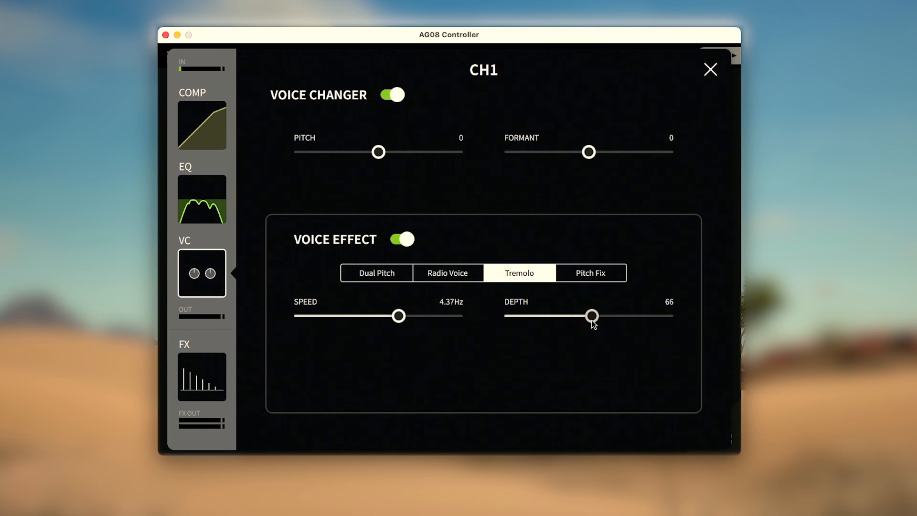
pyautogui.moveTo(590, 315); pyautogui.dragTo(594, 316)
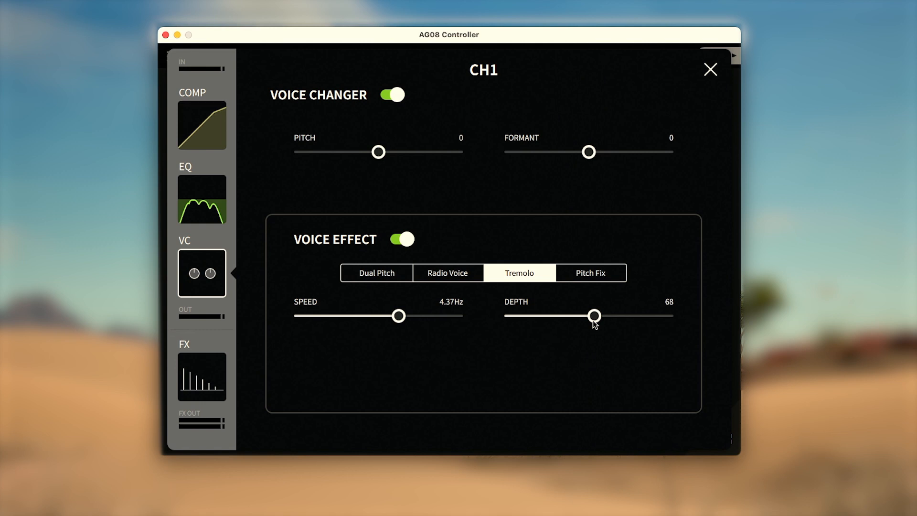
pyautogui.click(590, 272)
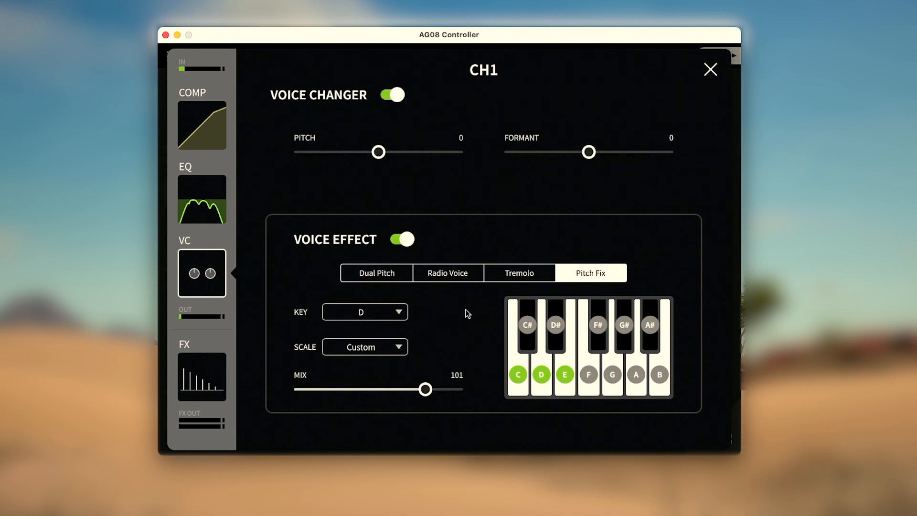
pyautogui.moveTo(444, 314)
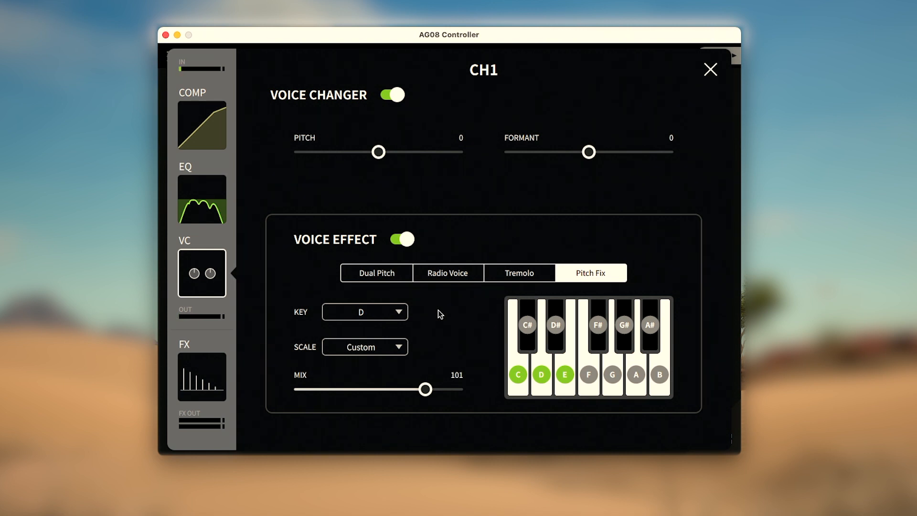
# Step: Set the Pitch Fix key to C with the Chromatic scale
pyautogui.click(364, 312)
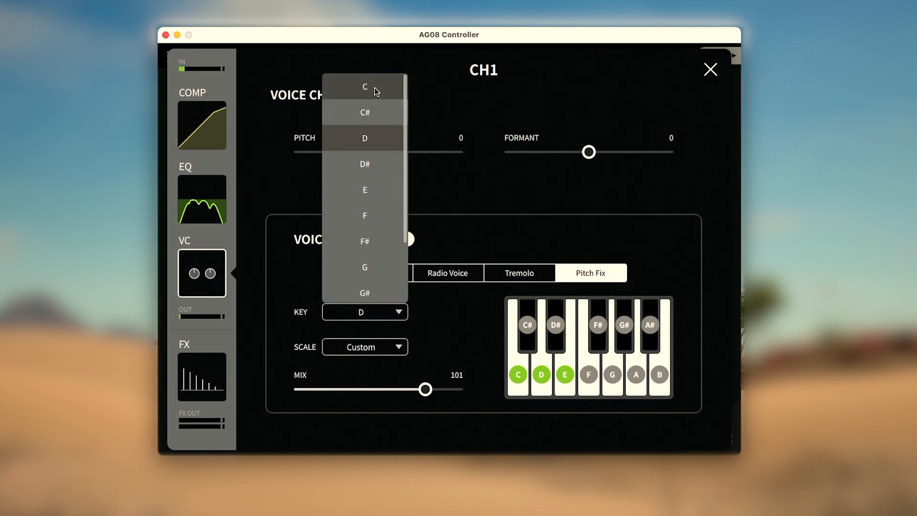
pyautogui.click(365, 86)
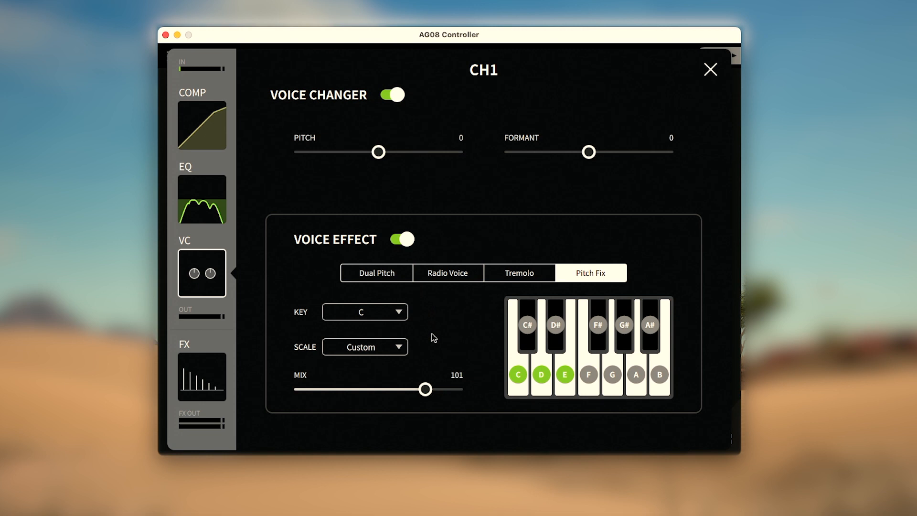
pyautogui.click(364, 347)
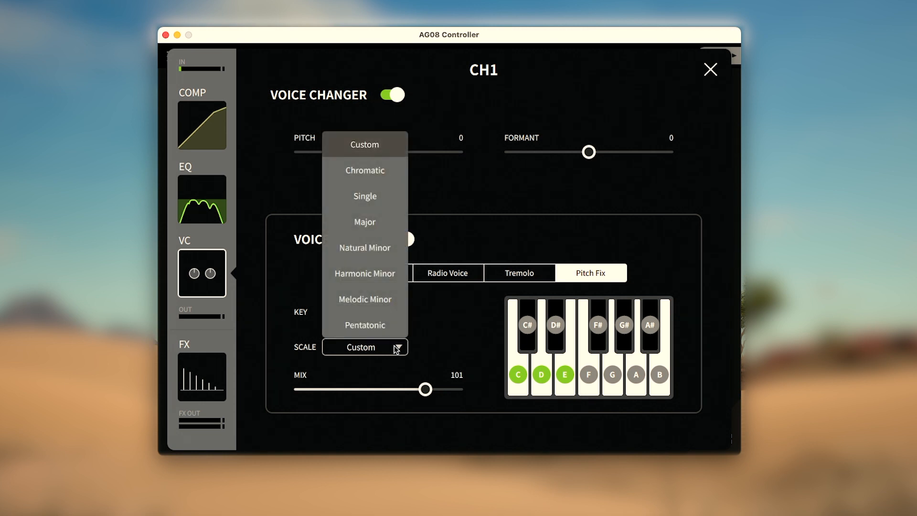
pyautogui.moveTo(364, 170)
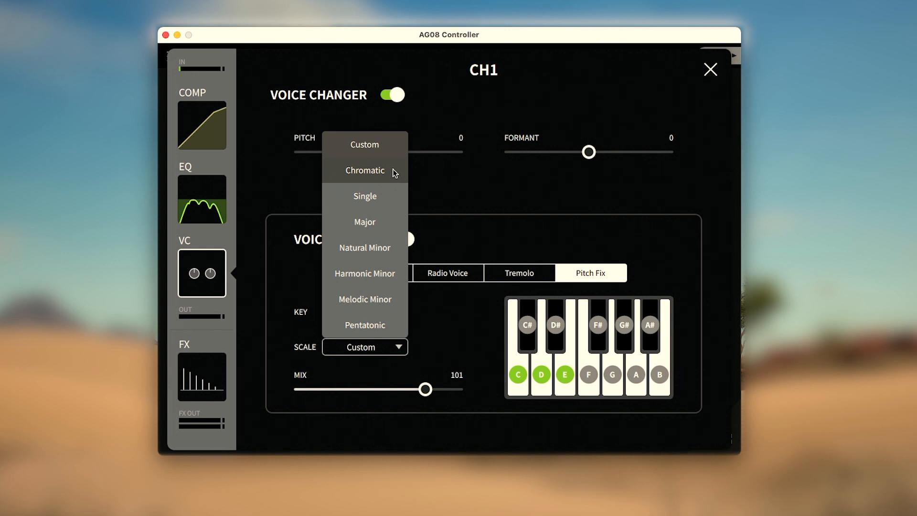
pyautogui.click(364, 170)
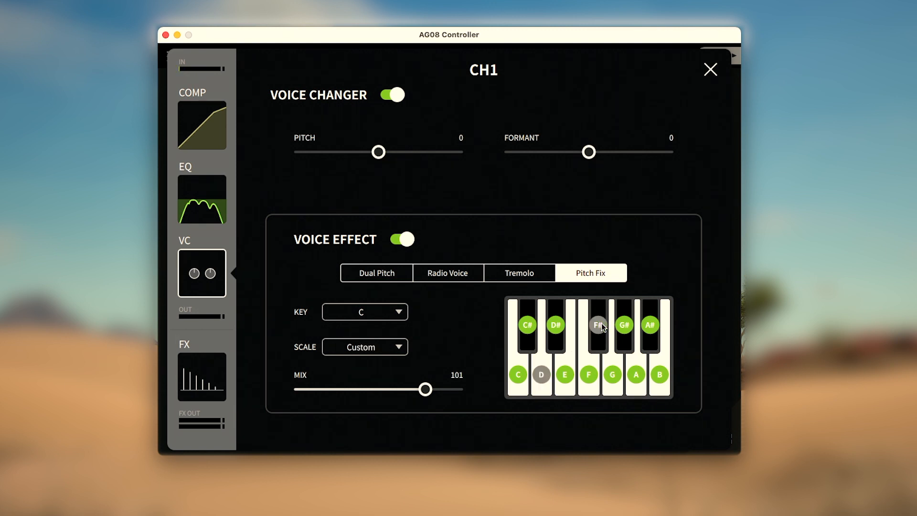
# Step: Exclude F# and A# from the corrected notes and set the Pitch Fix mix to 96
pyautogui.click(636, 374)
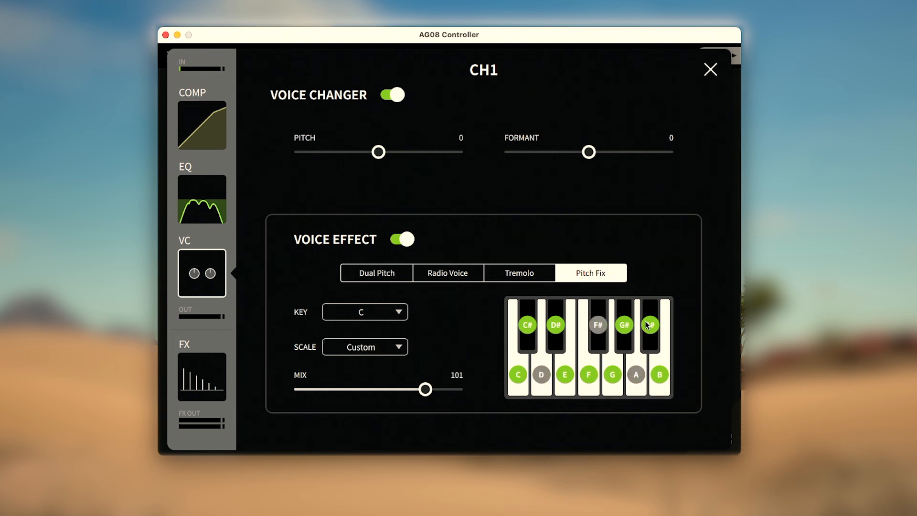
pyautogui.click(649, 325)
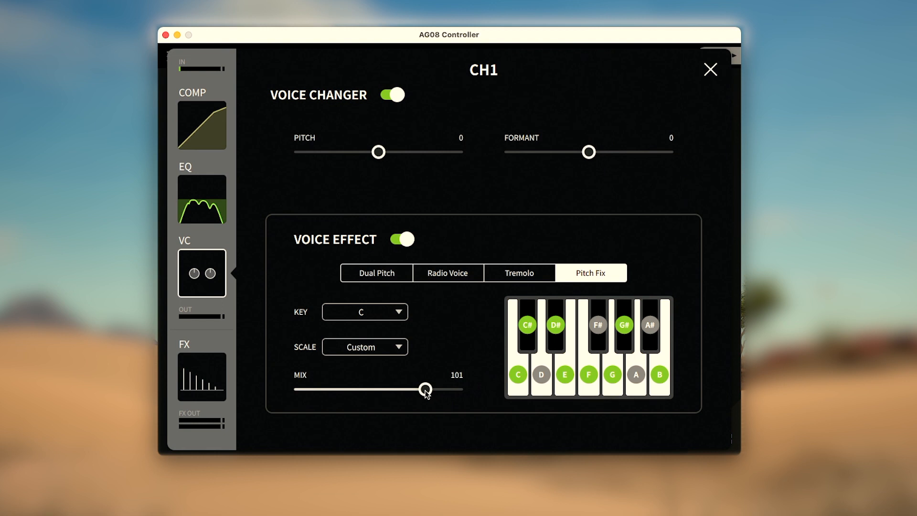
pyautogui.moveTo(425, 389); pyautogui.dragTo(445, 389)
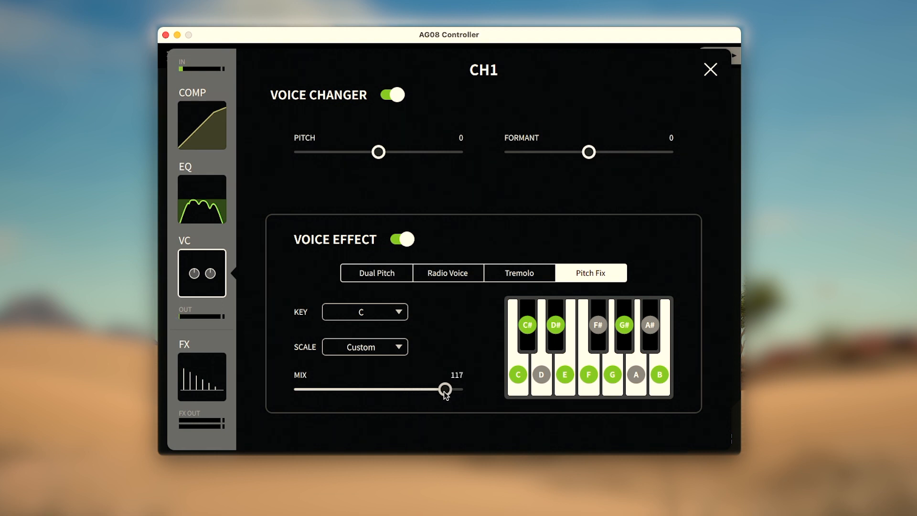
pyautogui.moveTo(445, 389); pyautogui.dragTo(408, 389)
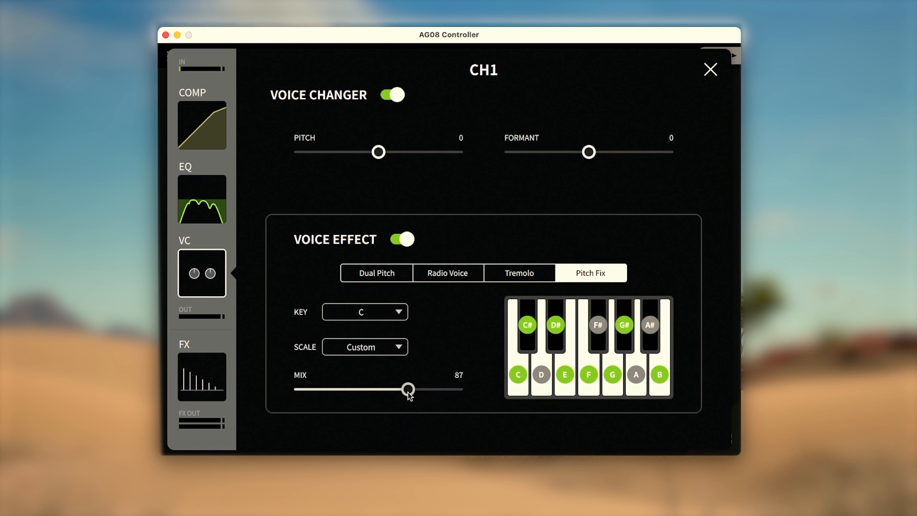
pyautogui.moveTo(407, 389); pyautogui.dragTo(415, 390)
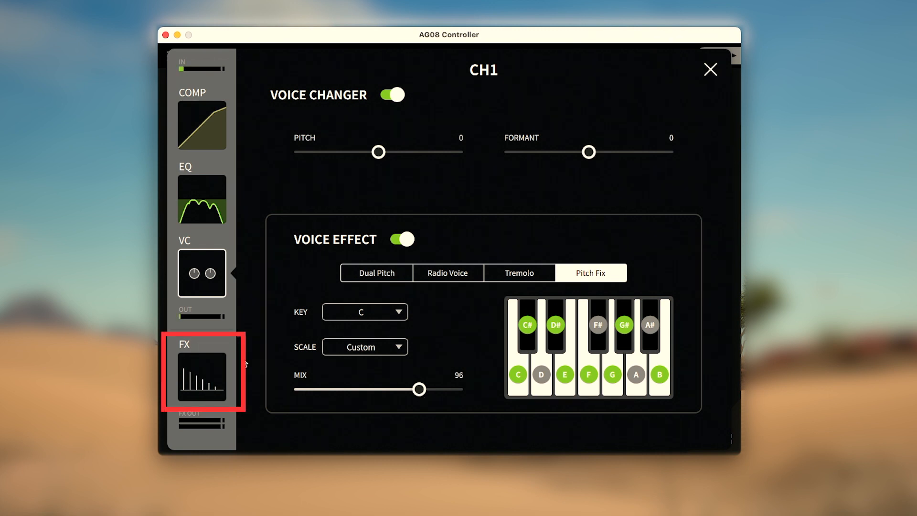
pyautogui.click(201, 376)
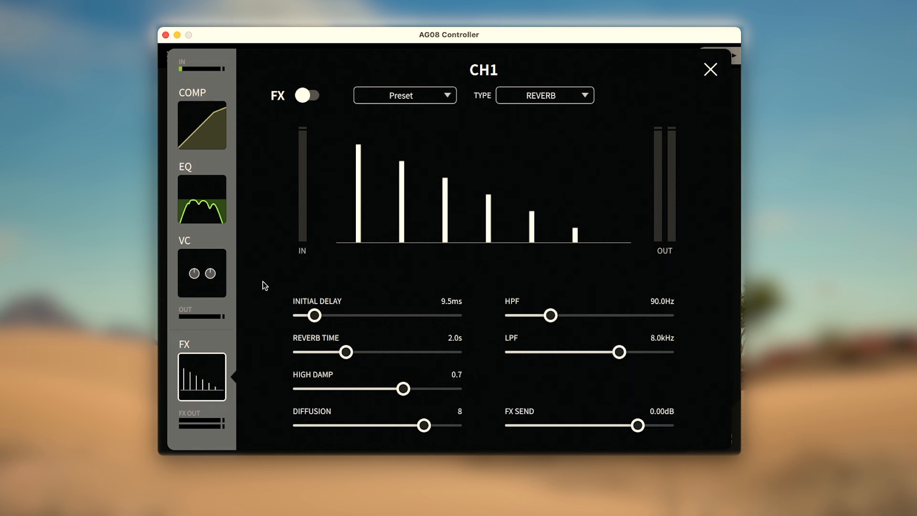
# Step: Set the reverb initial delay to about 20 ms and lengthen the reverb time to 3.1 s
pyautogui.moveTo(314, 315); pyautogui.dragTo(331, 315)
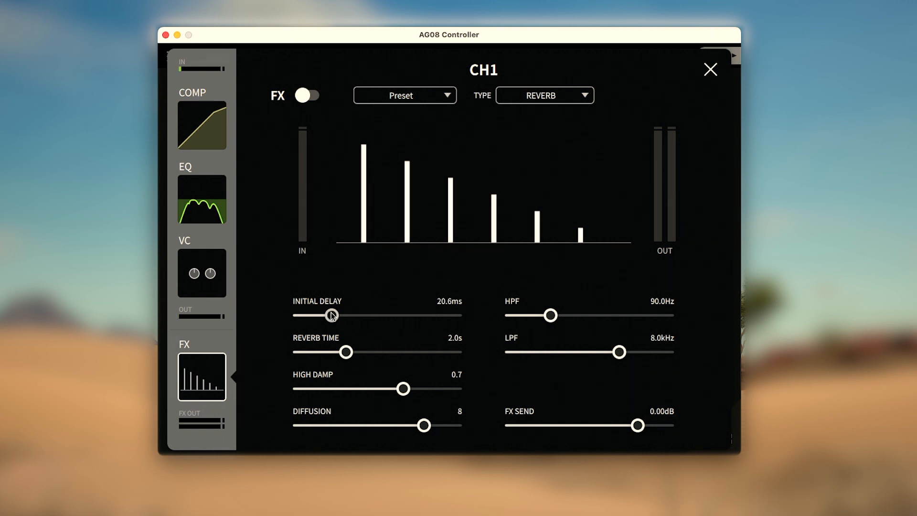
pyautogui.moveTo(331, 315); pyautogui.dragTo(311, 315)
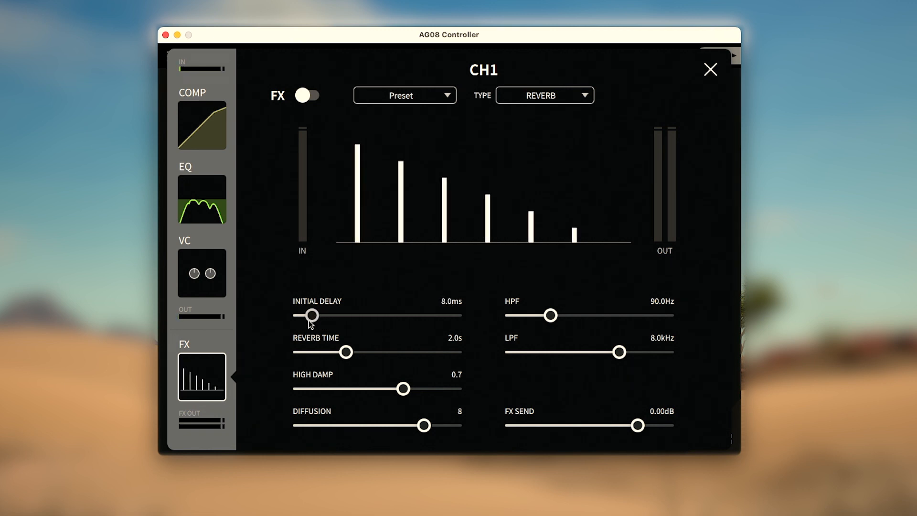
pyautogui.moveTo(312, 314); pyautogui.dragTo(334, 315)
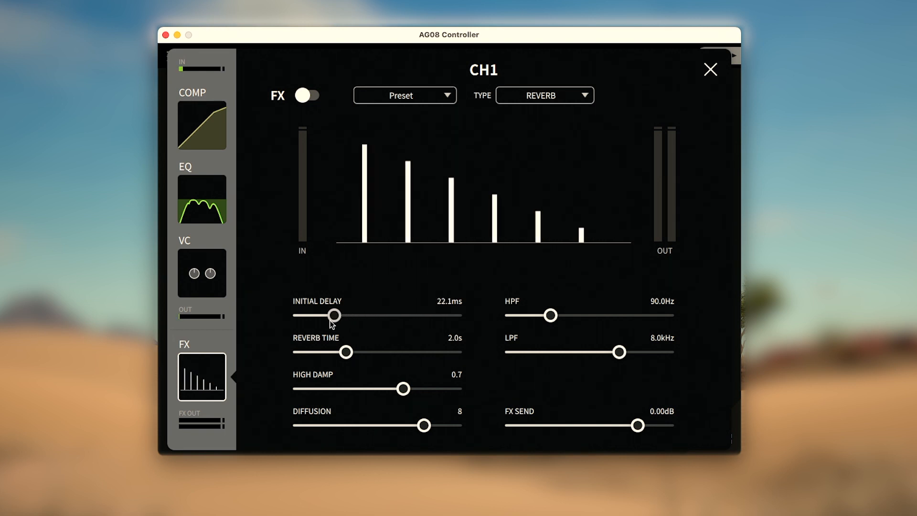
pyautogui.moveTo(347, 351); pyautogui.dragTo(370, 351)
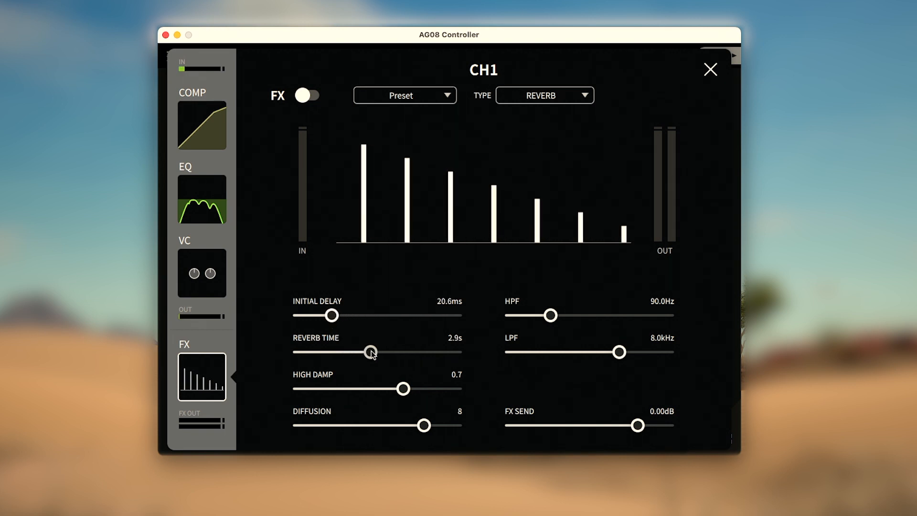
pyautogui.moveTo(372, 352); pyautogui.dragTo(345, 351)
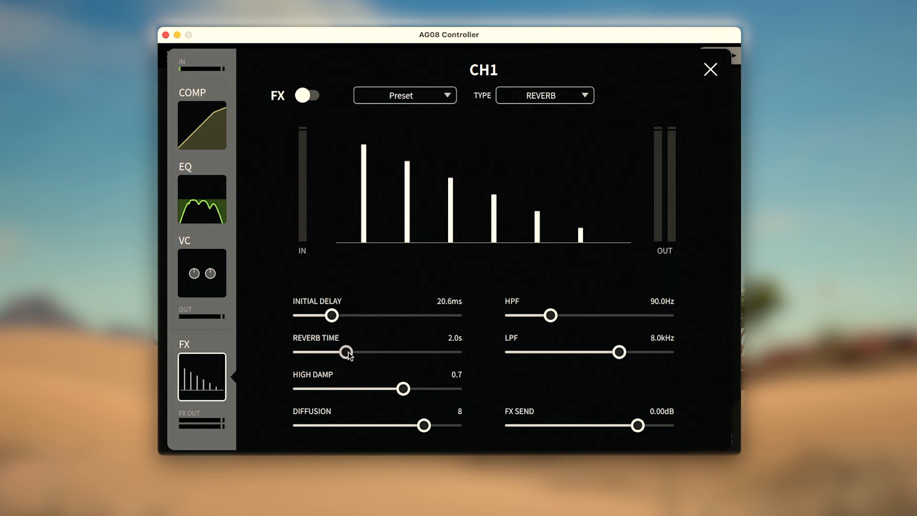
pyautogui.moveTo(348, 351); pyautogui.dragTo(363, 352)
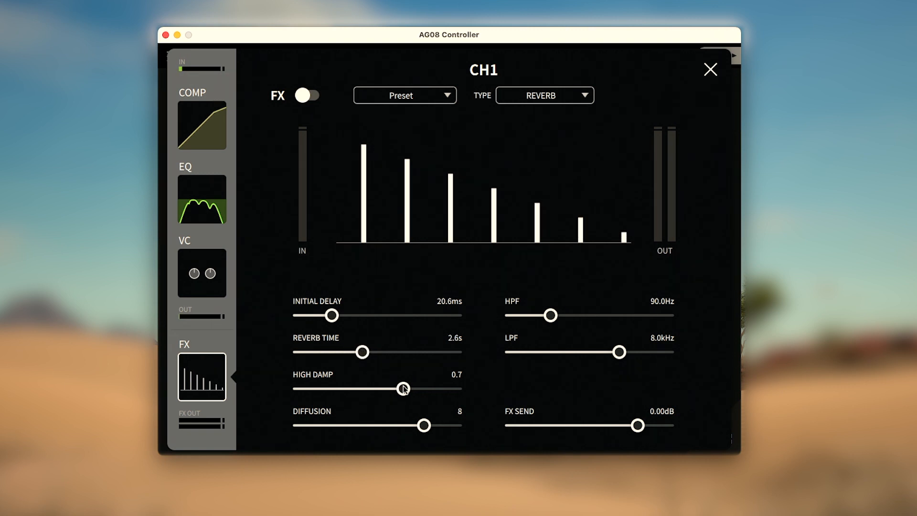
pyautogui.moveTo(361, 351); pyautogui.dragTo(376, 352)
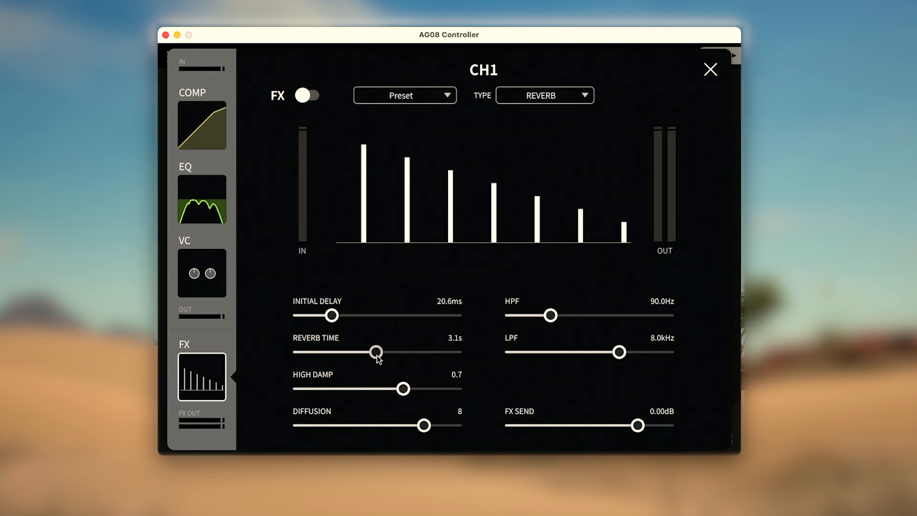
# Step: Return the reverb high damp to 0.7 and set diffusion to 7 after sweeping it to 0
pyautogui.moveTo(402, 388); pyautogui.dragTo(420, 388)
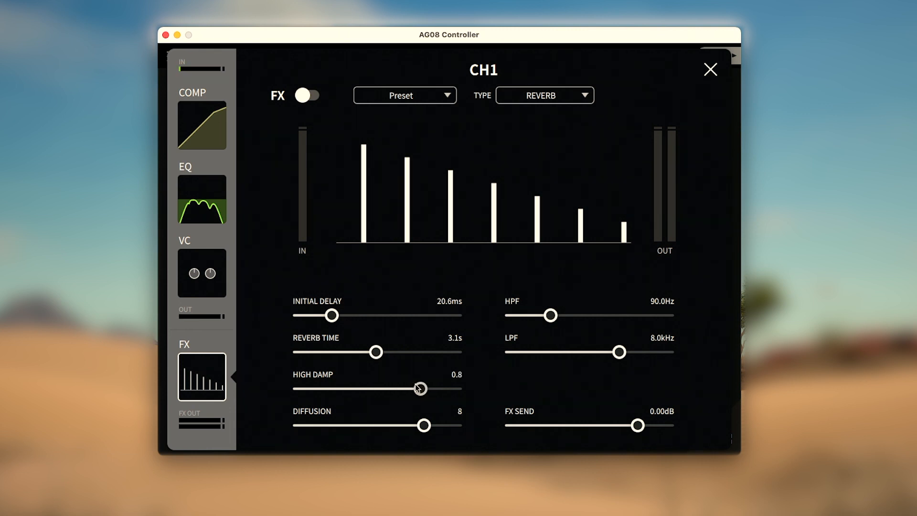
pyautogui.moveTo(419, 388); pyautogui.dragTo(386, 389)
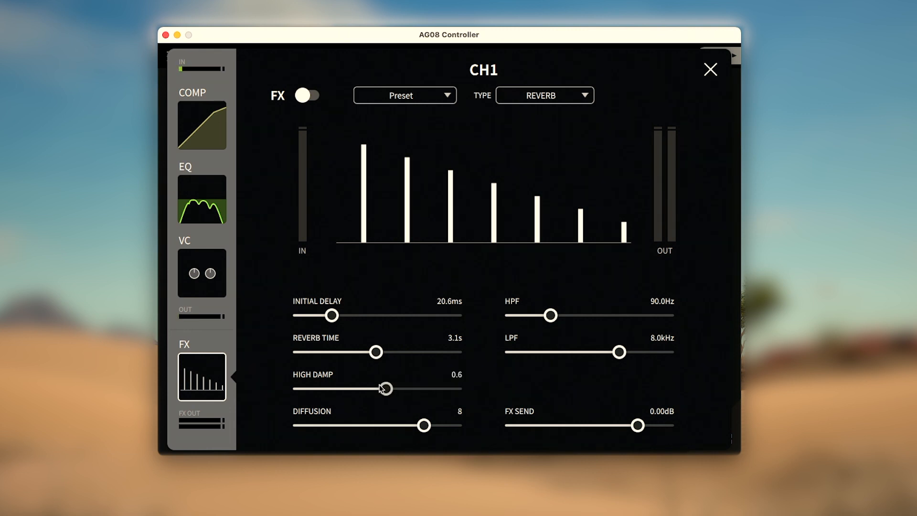
pyautogui.moveTo(385, 388); pyautogui.dragTo(368, 388)
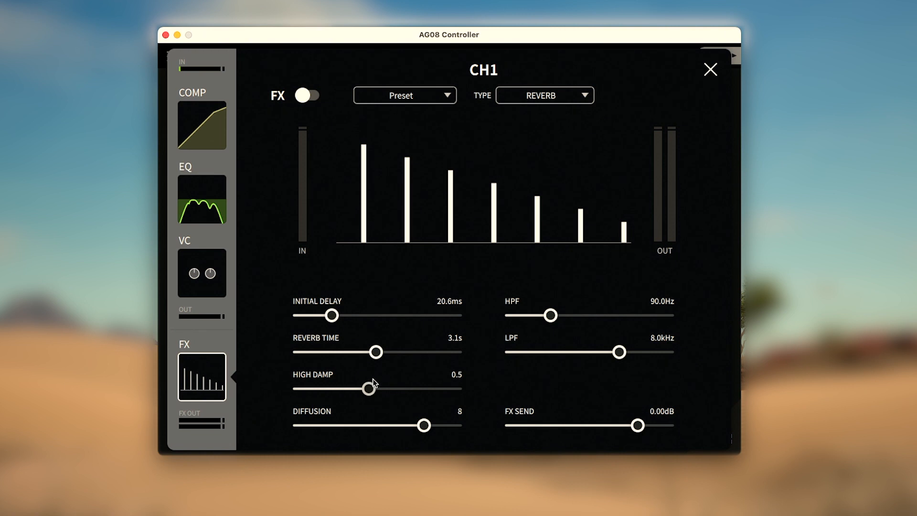
pyautogui.moveTo(368, 389); pyautogui.dragTo(400, 388)
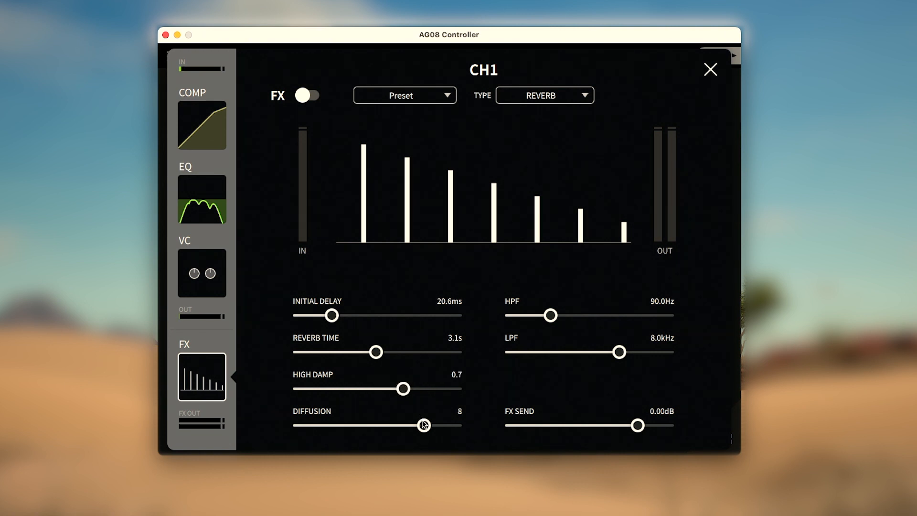
pyautogui.moveTo(424, 425); pyautogui.dragTo(375, 425)
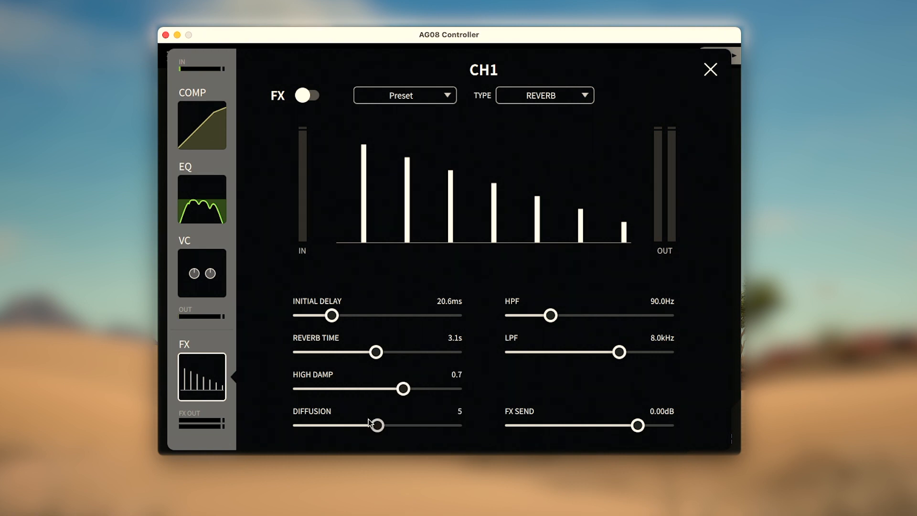
pyautogui.moveTo(376, 425); pyautogui.dragTo(299, 425)
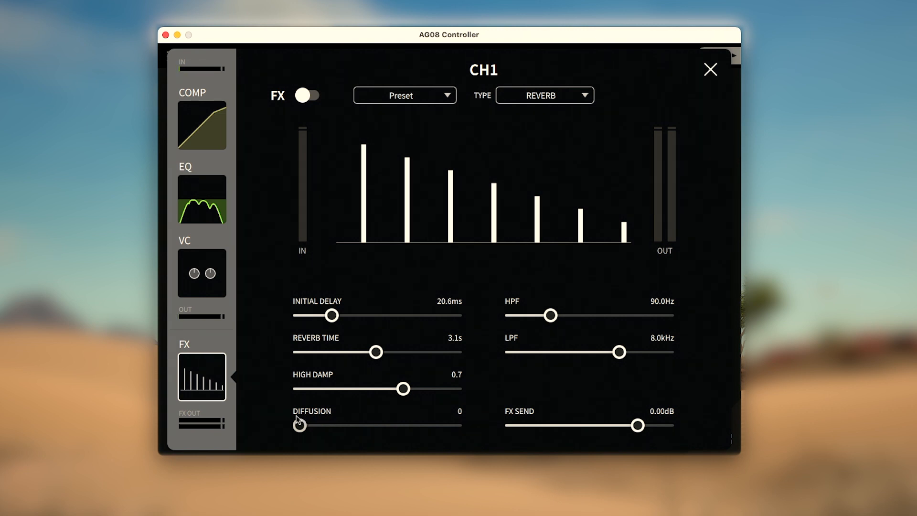
pyautogui.moveTo(299, 425); pyautogui.dragTo(403, 425)
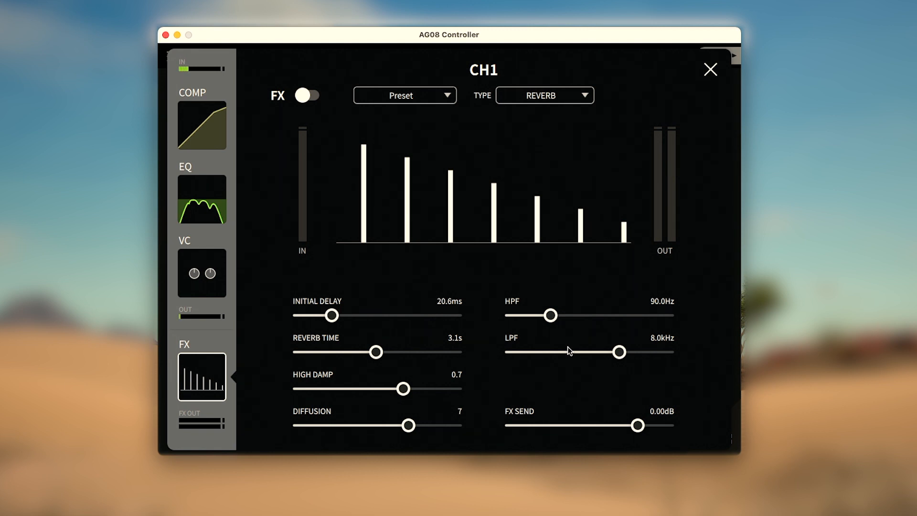
pyautogui.moveTo(576, 406)
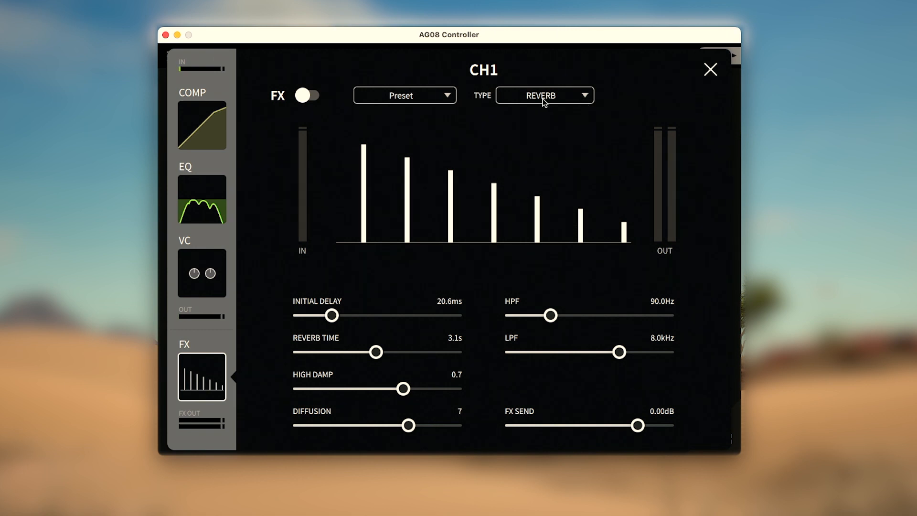
pyautogui.moveTo(453, 100)
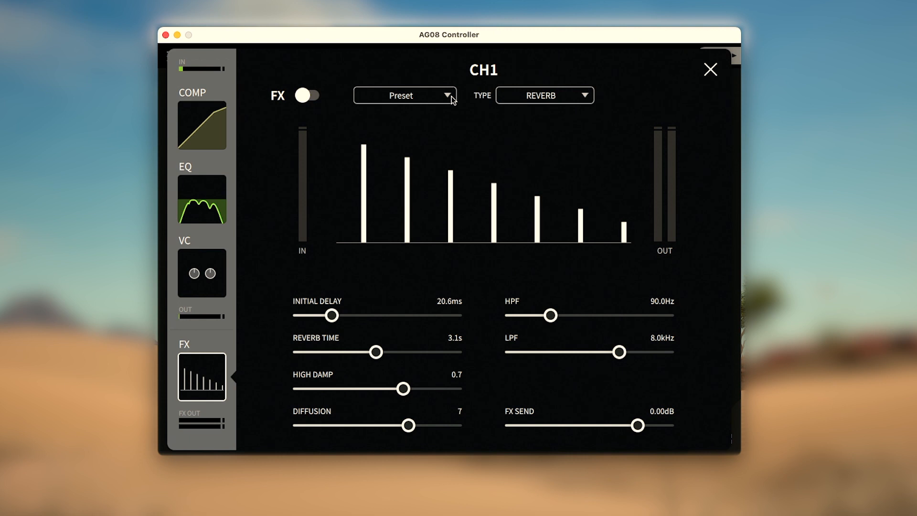
# Step: Change CH1's effect type from Reverb to Delay
pyautogui.click(404, 95)
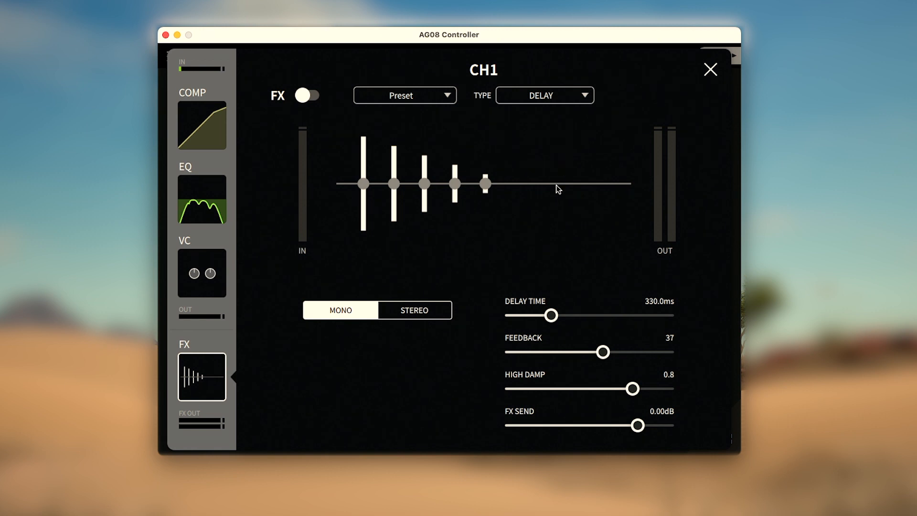
# Step: Sweep the delay time up to 1300 ms and bring it down to about 483 ms
pyautogui.moveTo(550, 315); pyautogui.dragTo(608, 314)
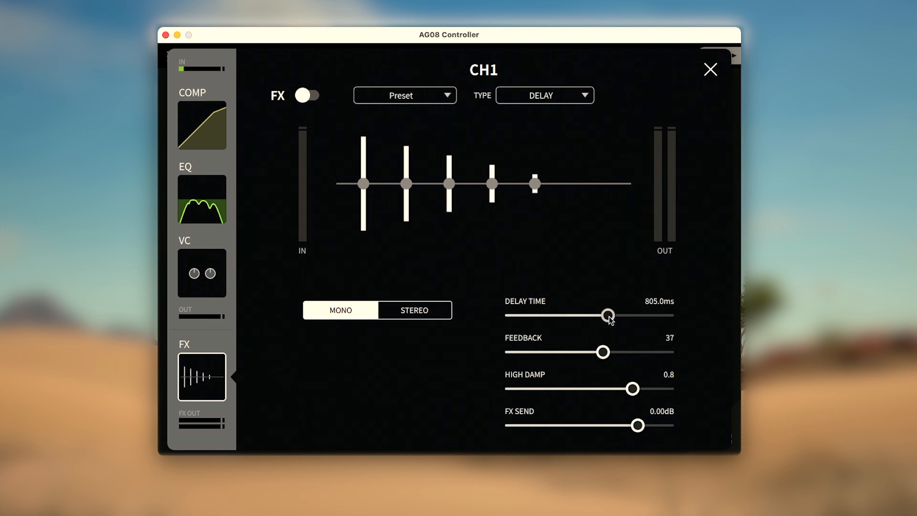
pyautogui.moveTo(608, 315); pyautogui.dragTo(572, 315)
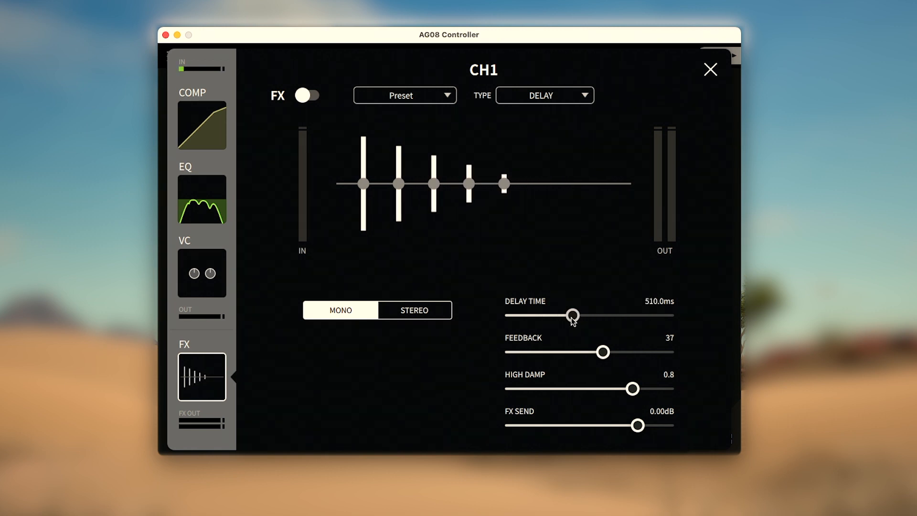
pyautogui.moveTo(572, 315); pyautogui.dragTo(666, 314)
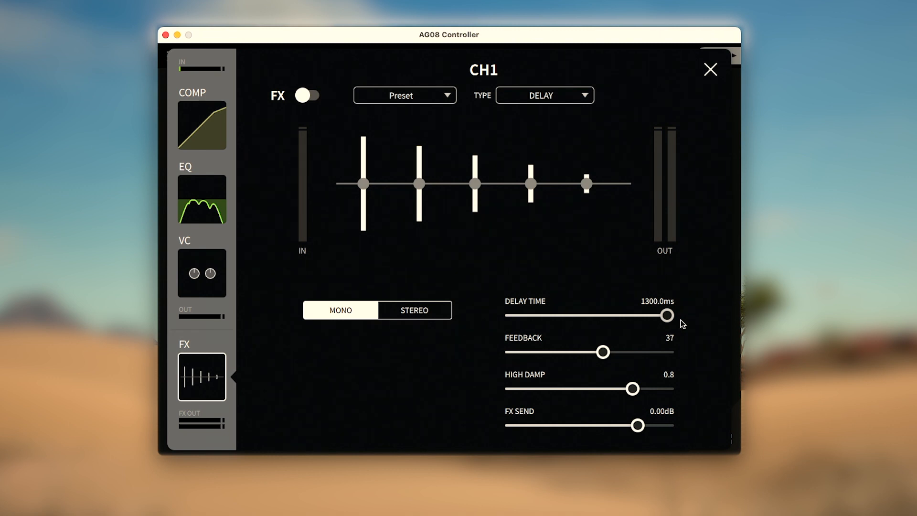
pyautogui.moveTo(667, 315); pyautogui.dragTo(565, 314)
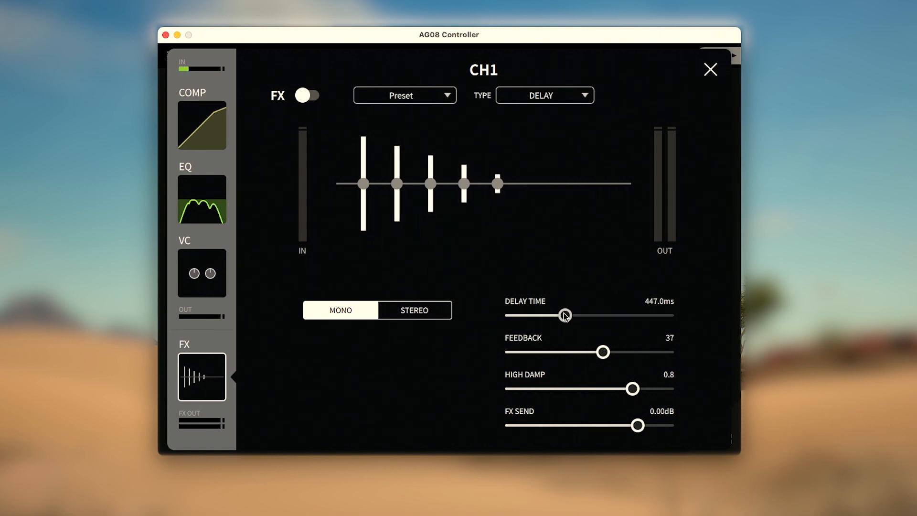
# Step: Set the delay feedback to 33 and settle the high damp at 0.7
pyautogui.moveTo(603, 351); pyautogui.dragTo(627, 352)
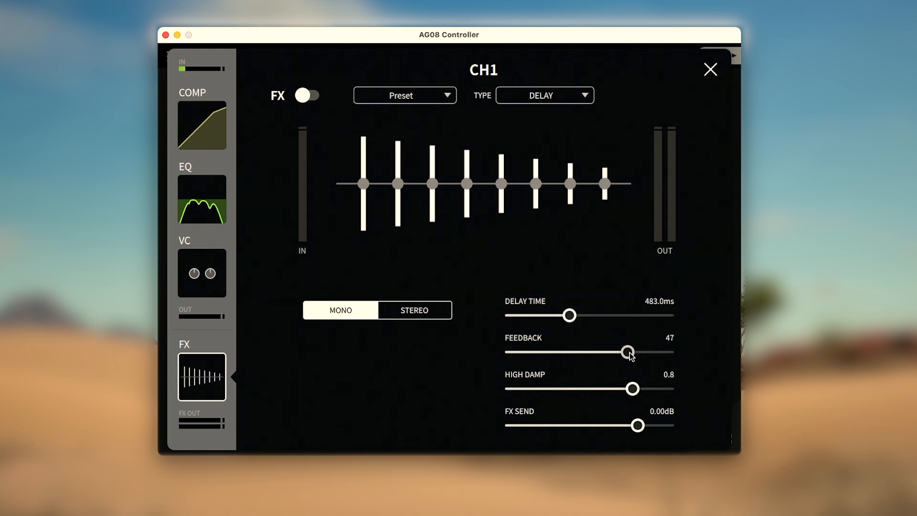
pyautogui.moveTo(627, 352); pyautogui.dragTo(560, 352)
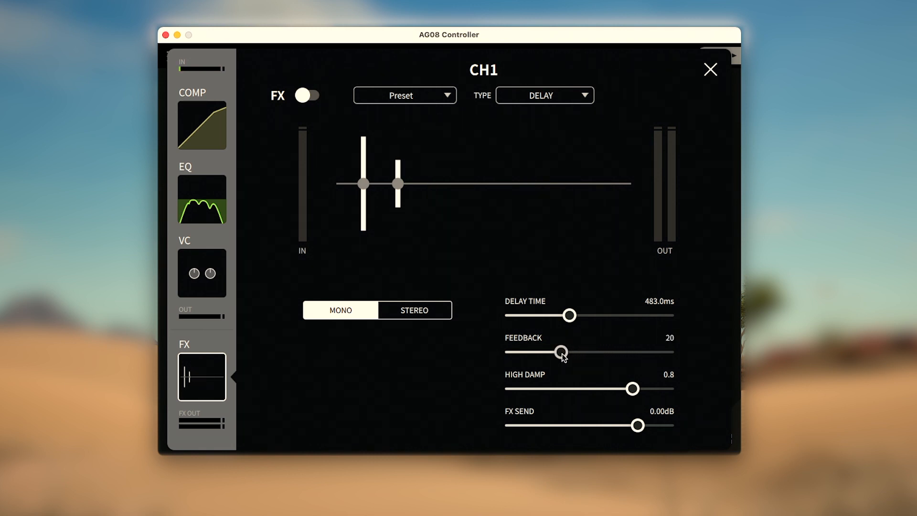
pyautogui.moveTo(561, 352); pyautogui.dragTo(591, 352)
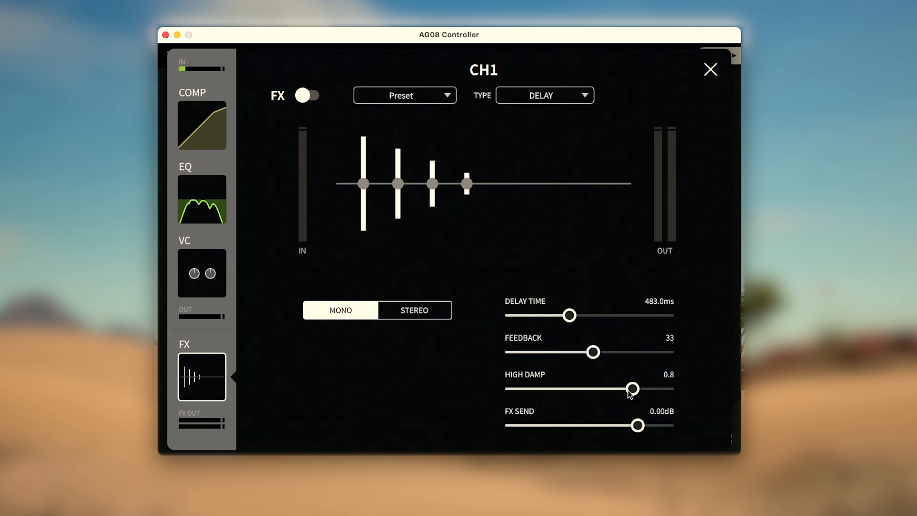
pyautogui.moveTo(630, 388); pyautogui.dragTo(649, 389)
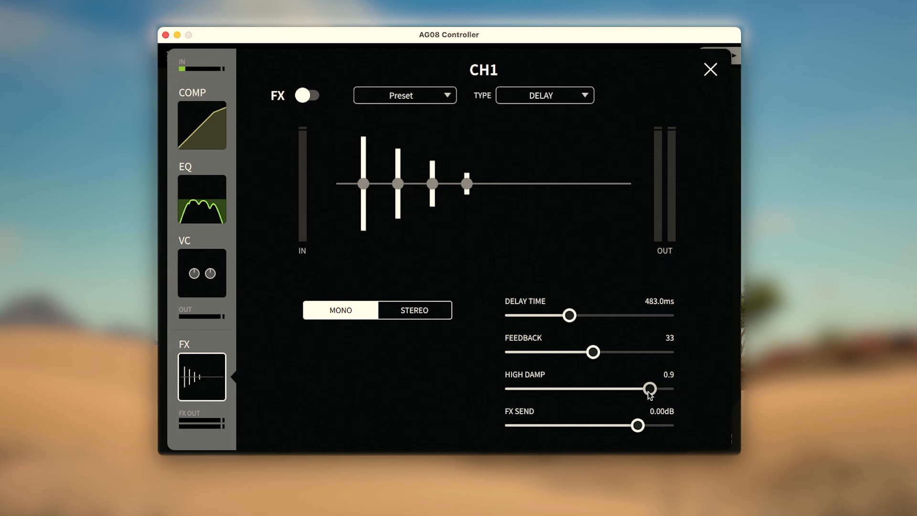
pyautogui.moveTo(649, 389); pyautogui.dragTo(597, 388)
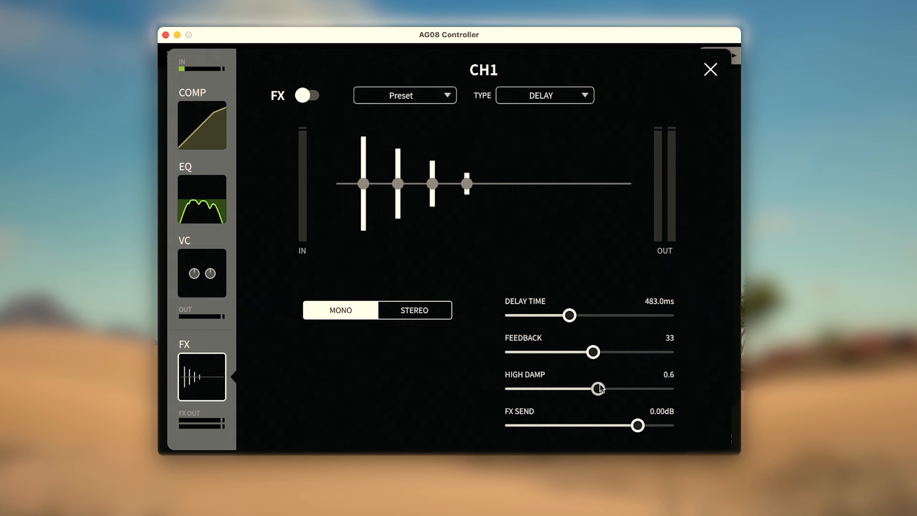
pyautogui.moveTo(597, 388); pyautogui.dragTo(614, 388)
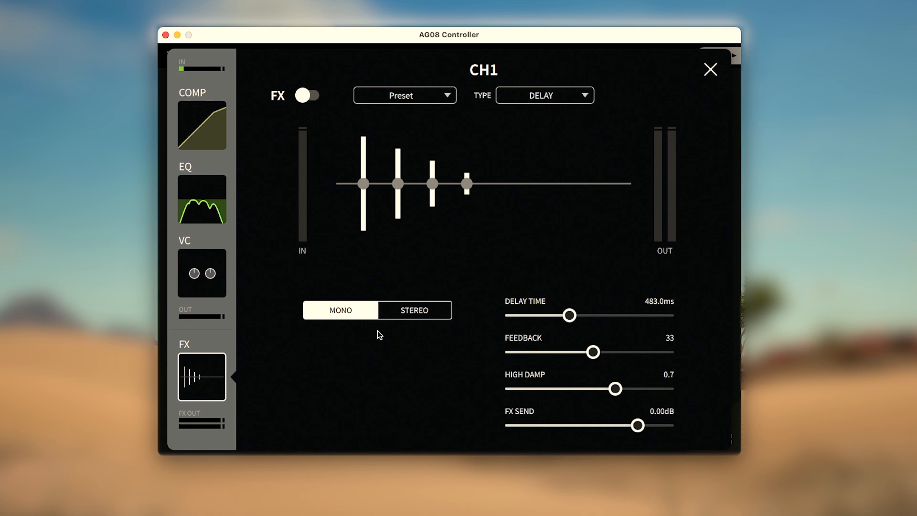
# Step: Switch CH1's delay effect on and set its output to stereo
pyautogui.click(309, 95)
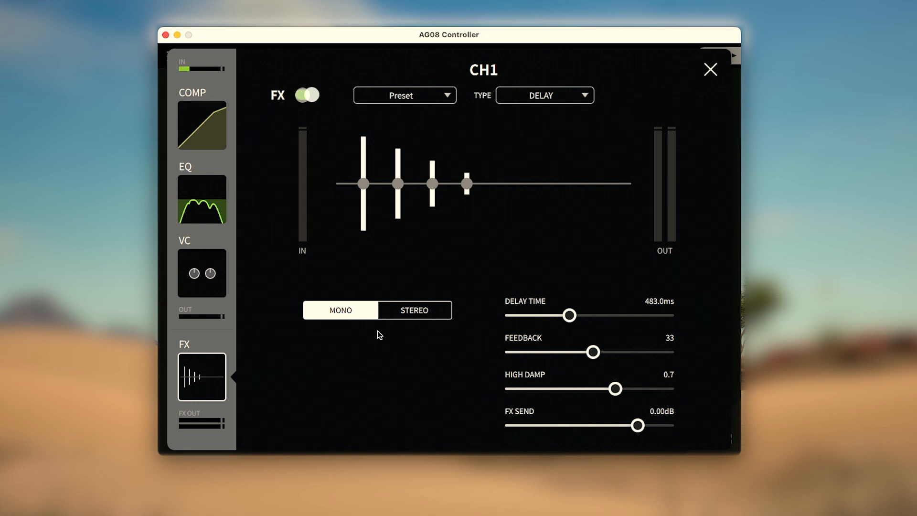
pyautogui.click(307, 94)
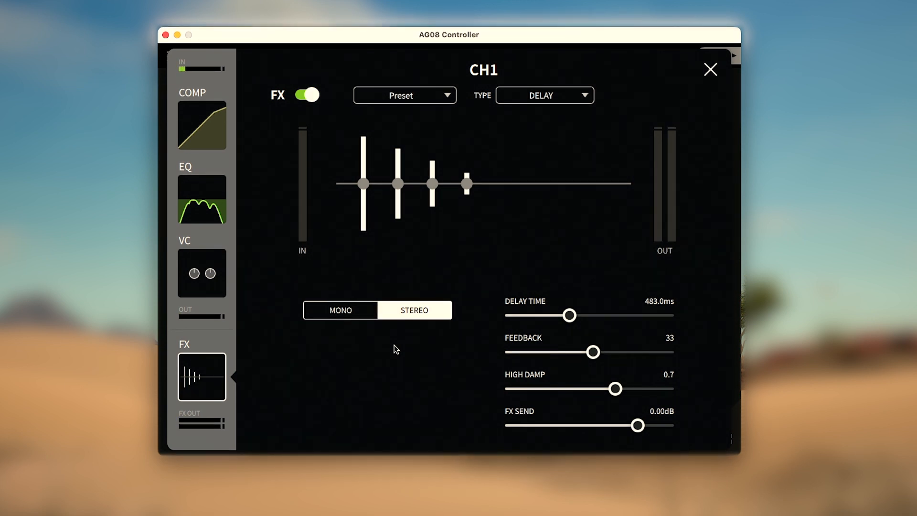
pyautogui.moveTo(550, 100)
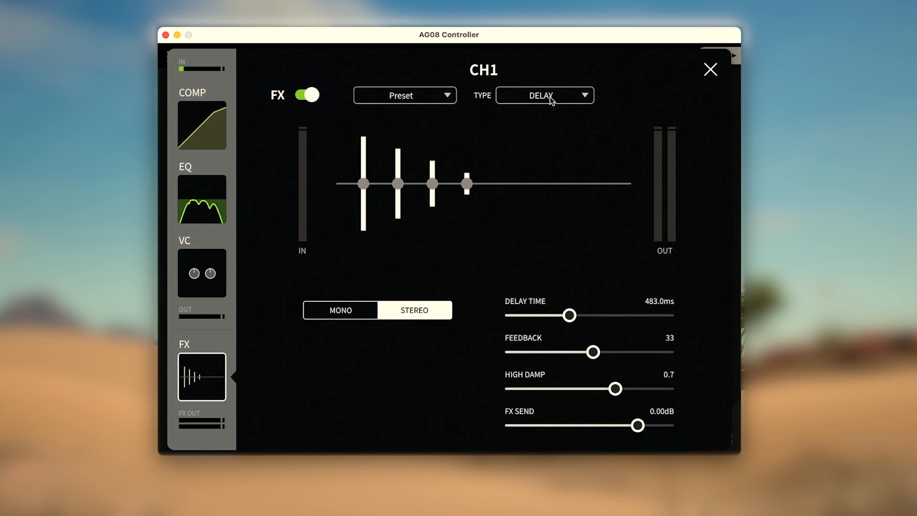
# Step: Set CH1's effect type to DLY→REV and settle the reverb level back at 0 dB
pyautogui.click(543, 95)
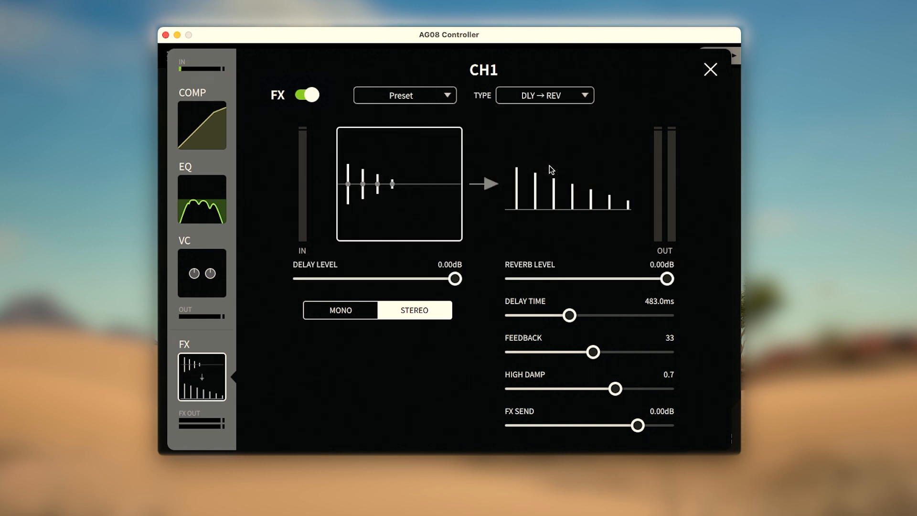
pyautogui.click(307, 94)
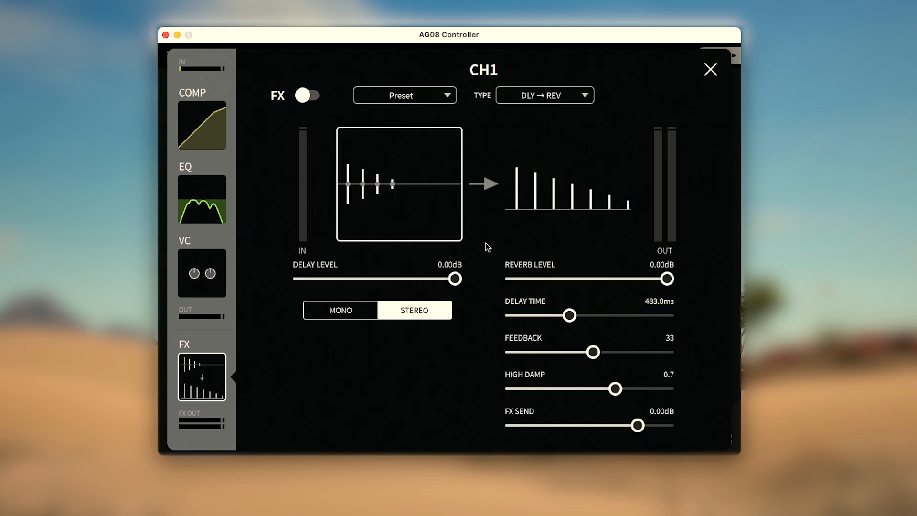
pyautogui.moveTo(454, 279); pyautogui.dragTo(427, 278)
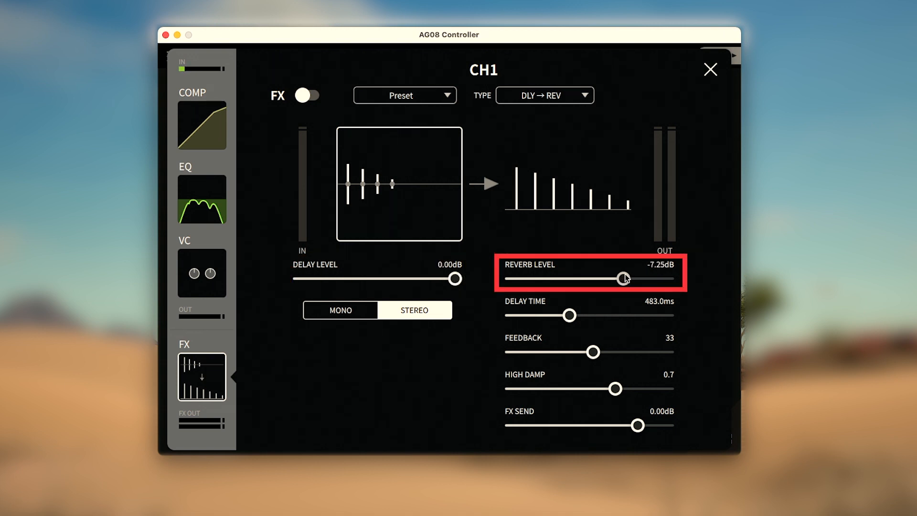
pyautogui.moveTo(622, 278); pyautogui.dragTo(668, 278)
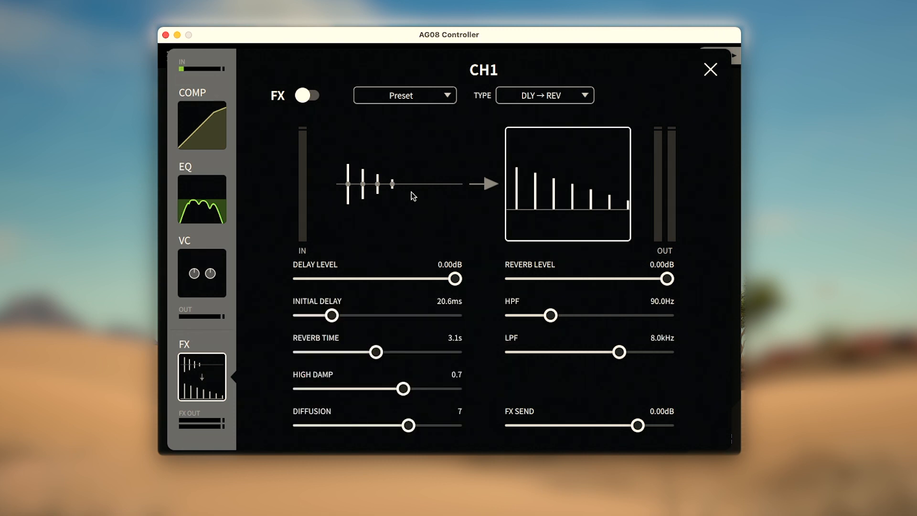
# Step: Load the Delay->Reverb preset and switch the CH1 effect on
pyautogui.click(404, 95)
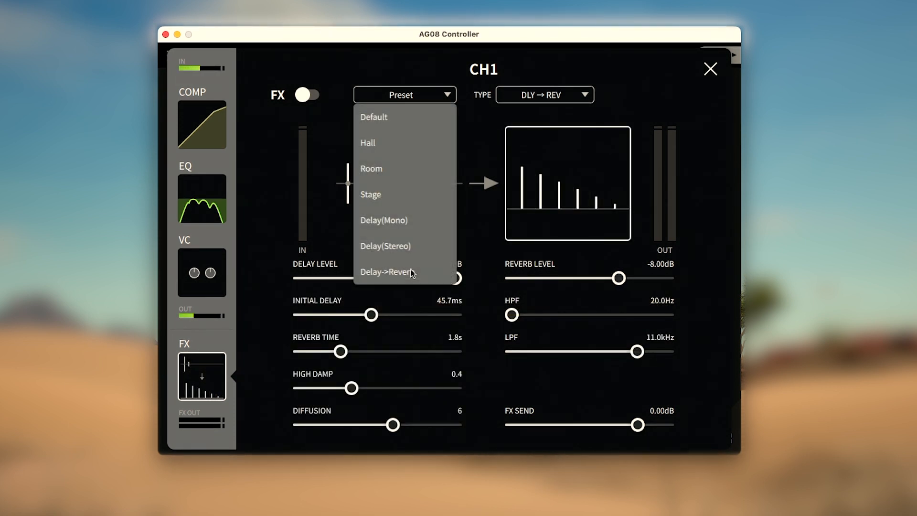
pyautogui.click(307, 94)
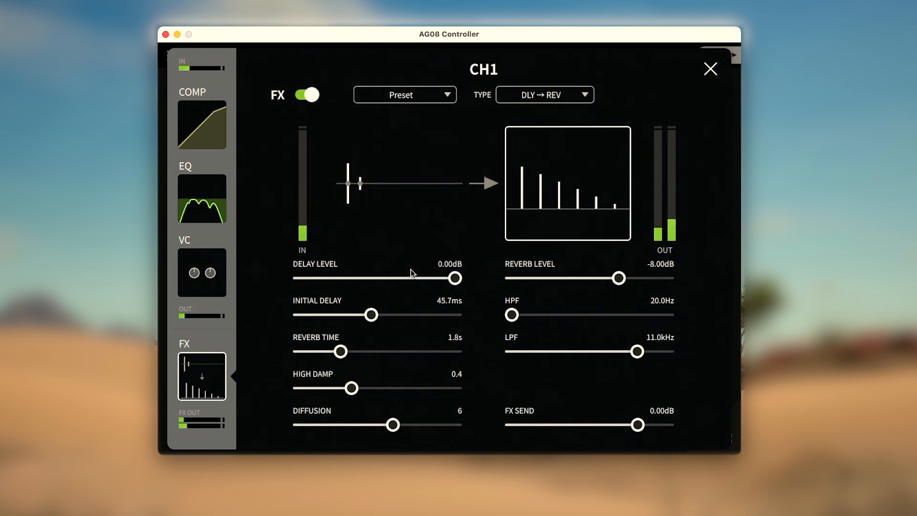
pyautogui.click(307, 94)
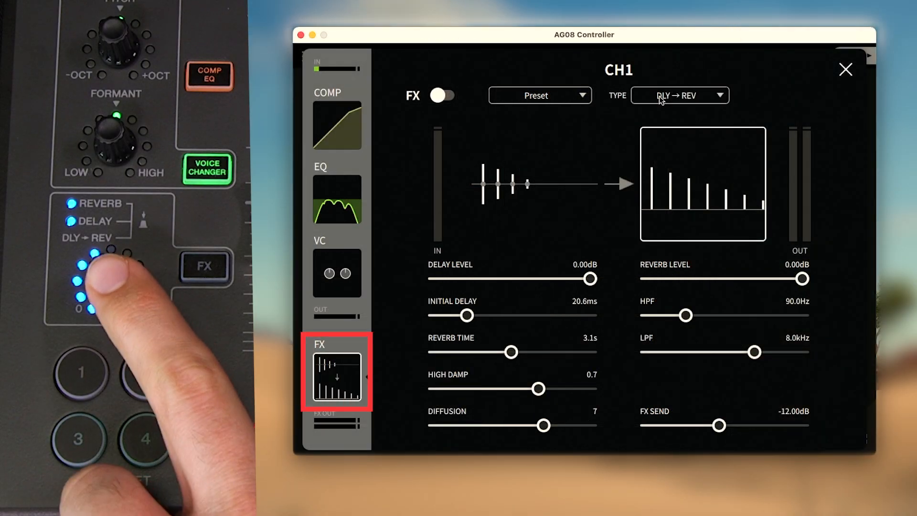
# Step: Switch CH1's effect type to Reverb with FX send at -9.00 dB and return to the mixer
pyautogui.click(679, 95)
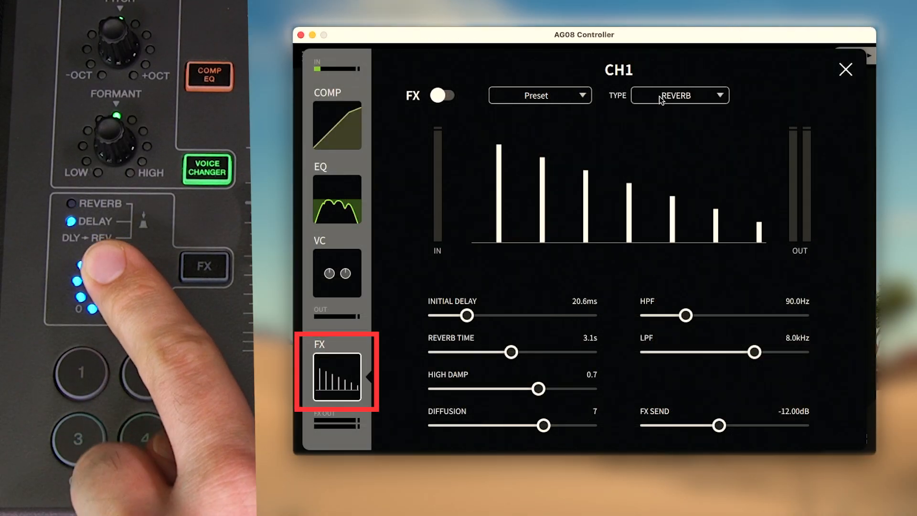
pyautogui.click(678, 95)
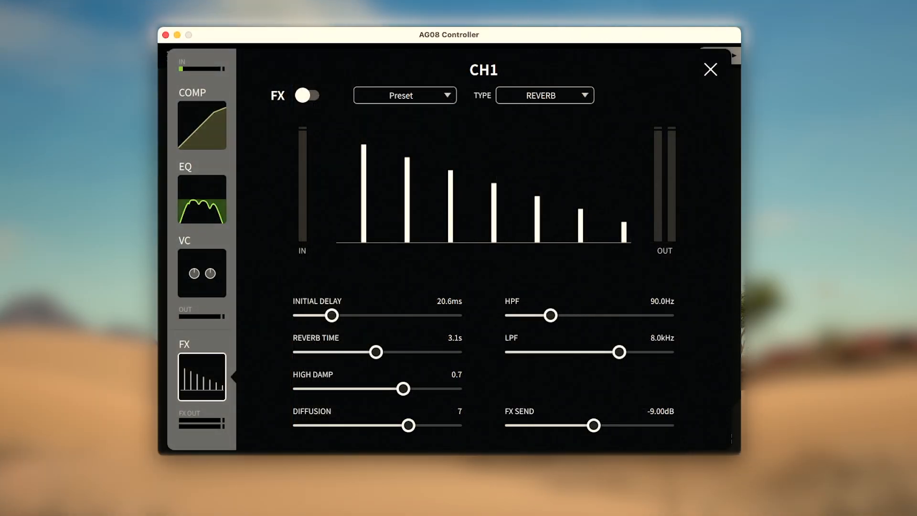
pyautogui.click(710, 69)
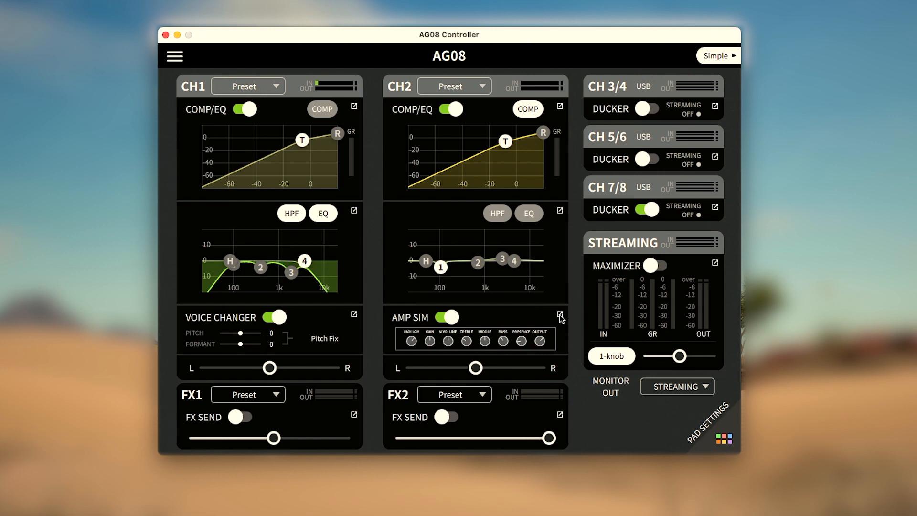
# Step: In CH2's amp sim details, settle the gain at 5.0 and master volume at 5.2
pyautogui.click(558, 314)
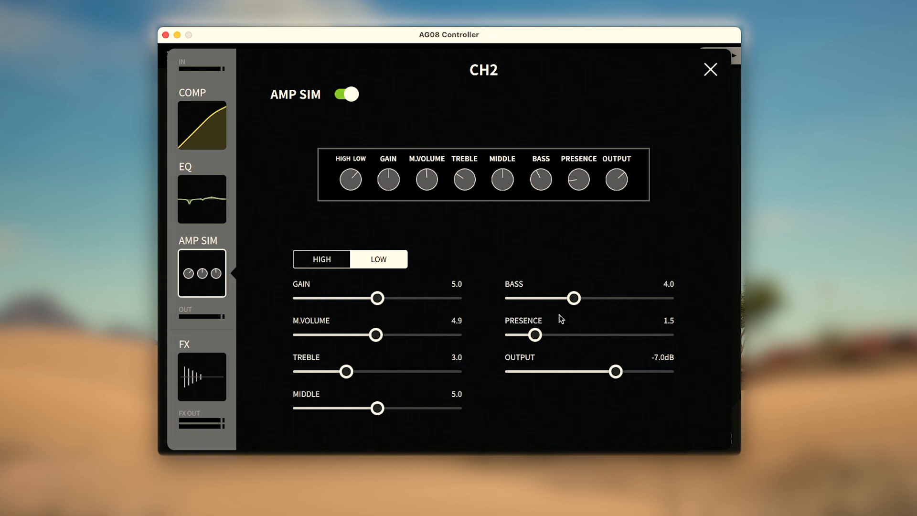
pyautogui.moveTo(555, 318)
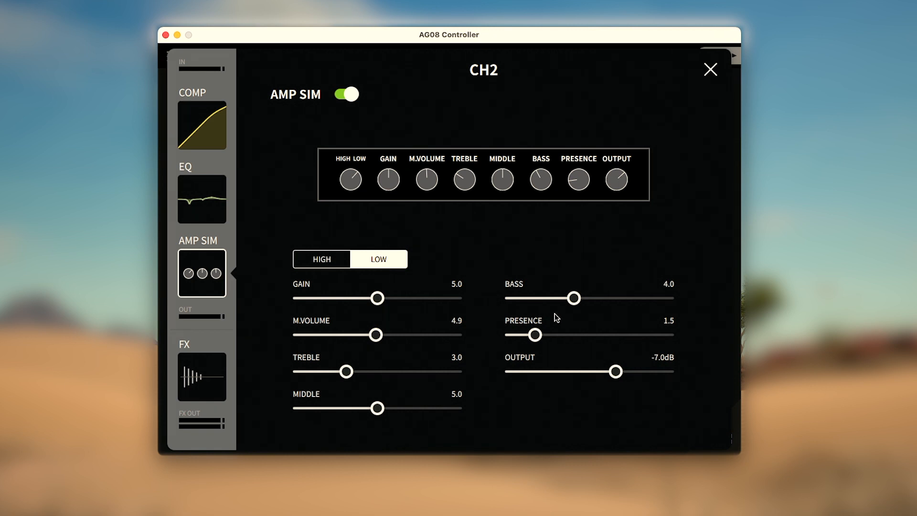
pyautogui.moveTo(587, 206)
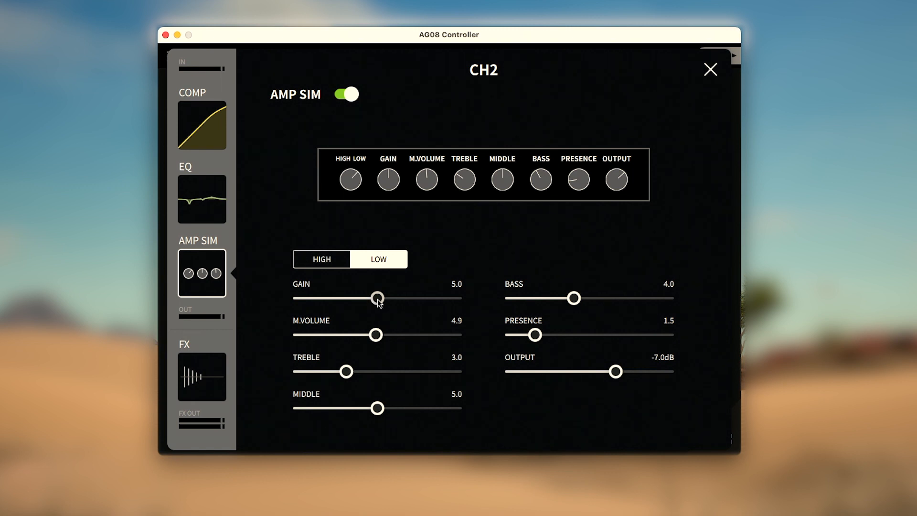
pyautogui.moveTo(377, 298); pyautogui.dragTo(336, 298)
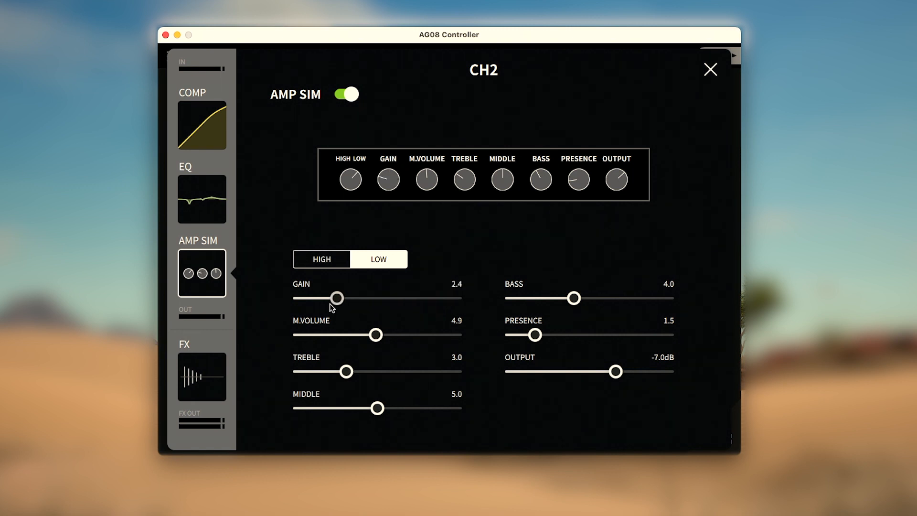
pyautogui.moveTo(336, 297); pyautogui.dragTo(378, 298)
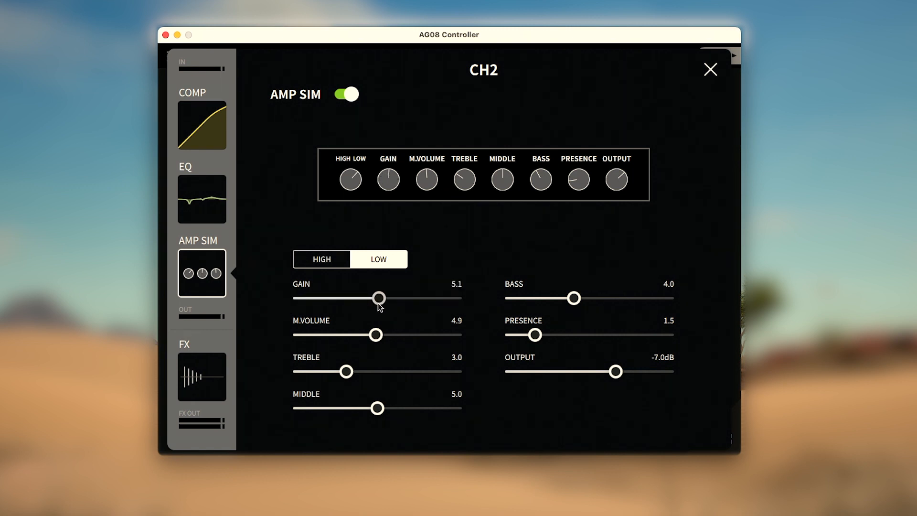
pyautogui.moveTo(379, 298); pyautogui.dragTo(377, 298)
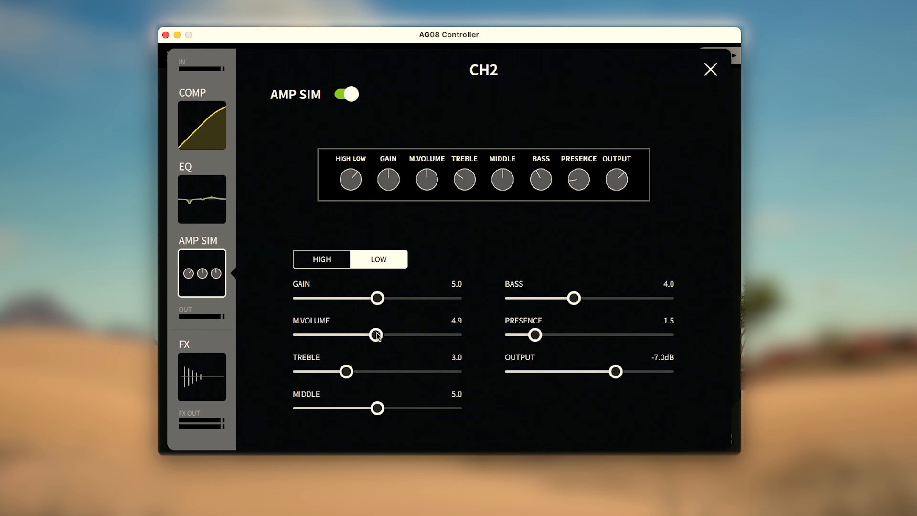
pyautogui.moveTo(377, 334); pyautogui.dragTo(416, 334)
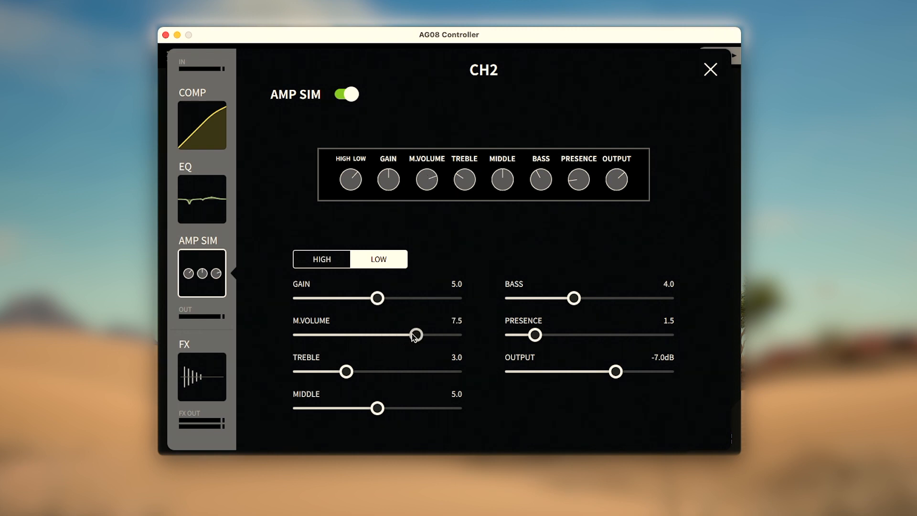
pyautogui.moveTo(415, 335); pyautogui.dragTo(381, 334)
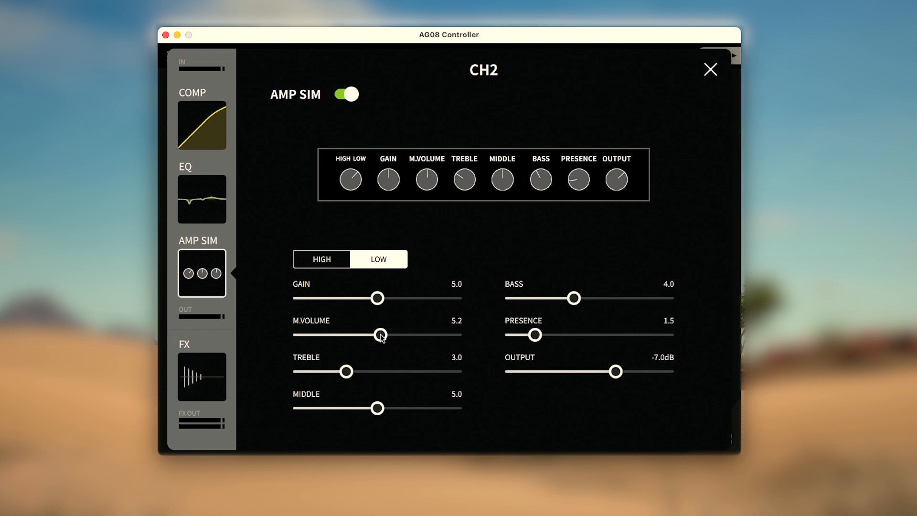
pyautogui.moveTo(547, 302)
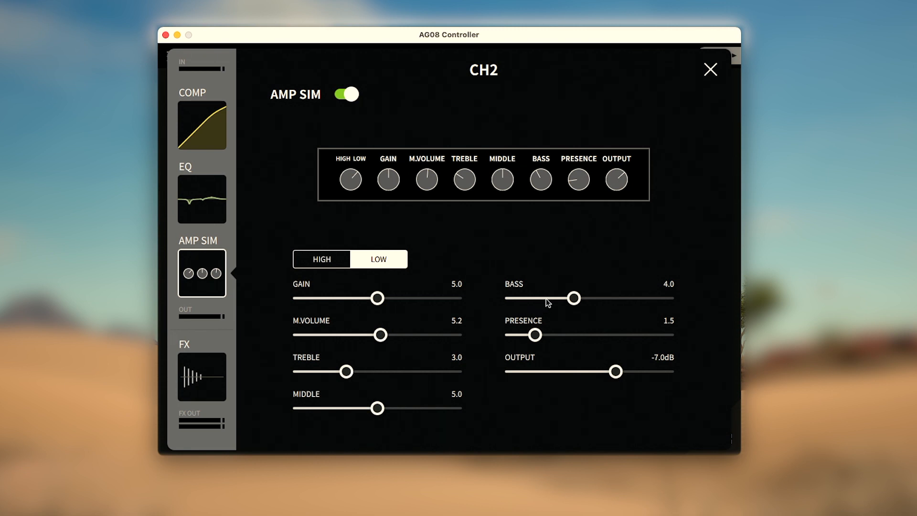
pyautogui.moveTo(548, 301)
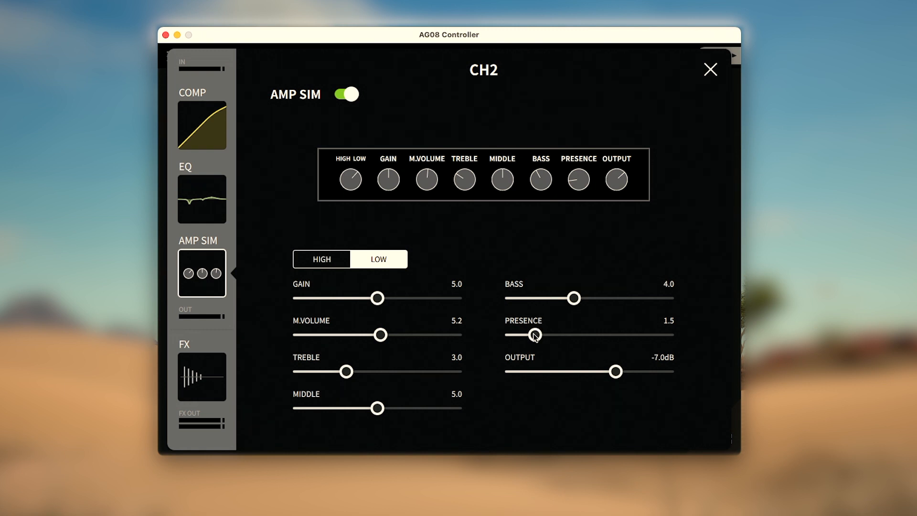
# Step: Set CH2's amp sim presence to about 3.2 and lower its output level
pyautogui.moveTo(534, 334); pyautogui.dragTo(613, 334)
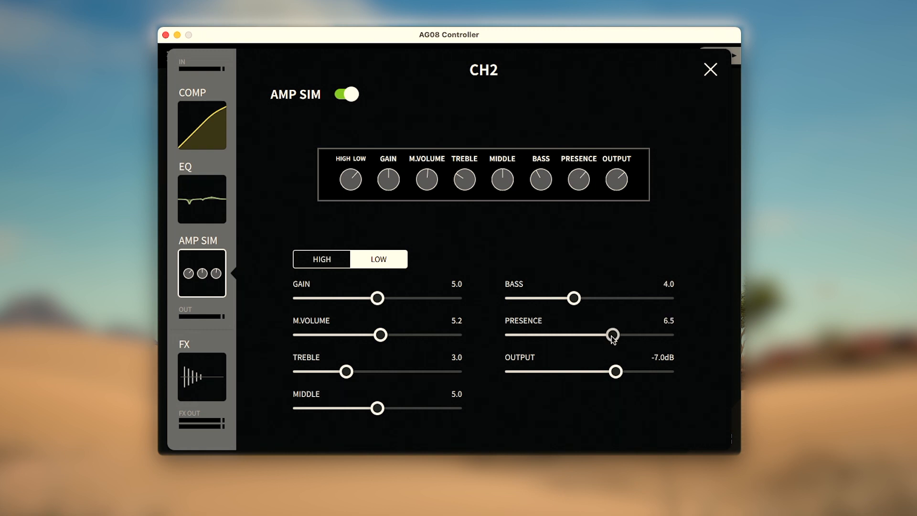
pyautogui.moveTo(613, 335); pyautogui.dragTo(556, 334)
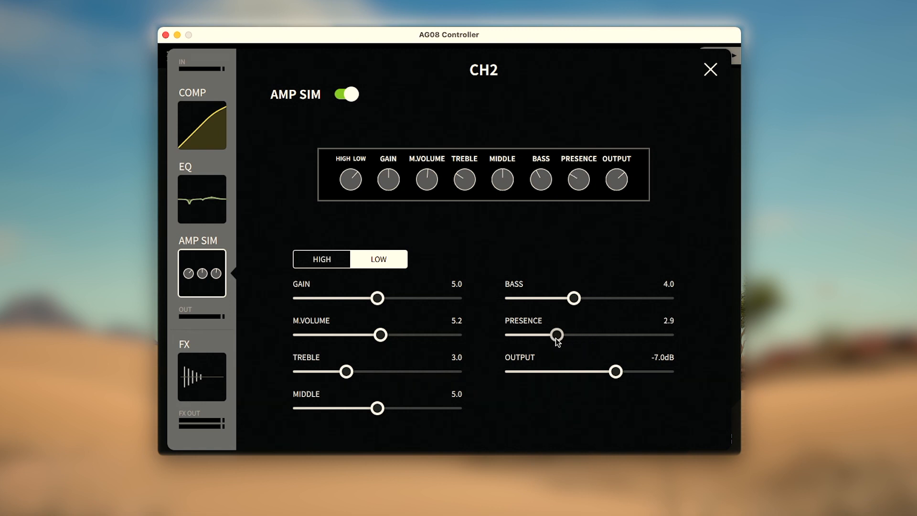
pyautogui.moveTo(554, 334); pyautogui.dragTo(563, 334)
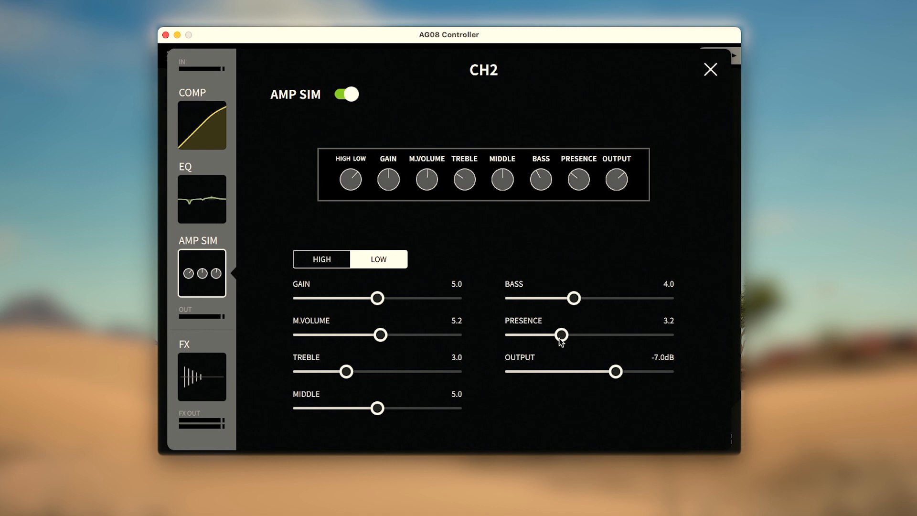
pyautogui.moveTo(594, 383)
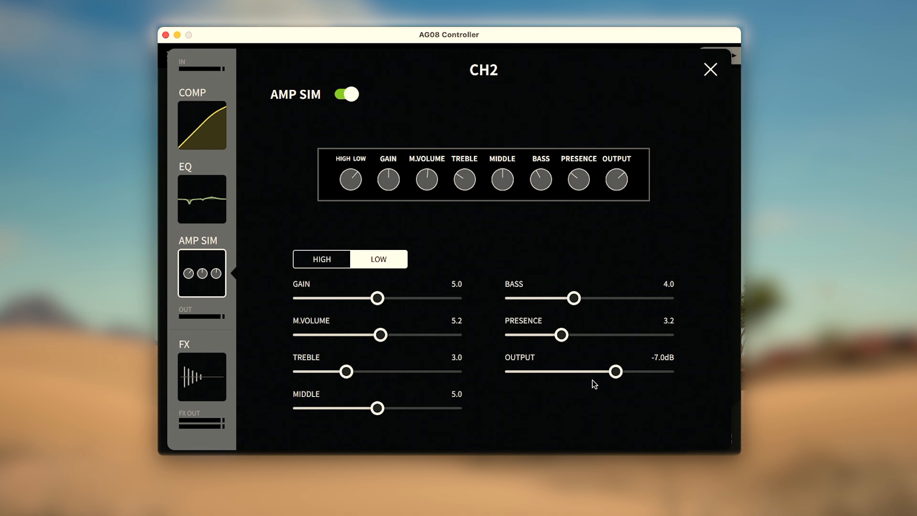
pyautogui.moveTo(615, 372)
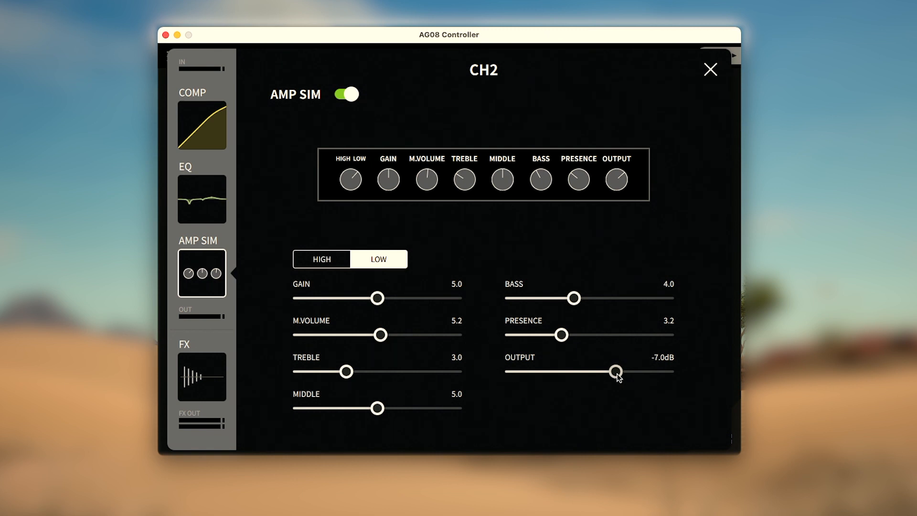
pyautogui.moveTo(616, 370); pyautogui.dragTo(606, 370)
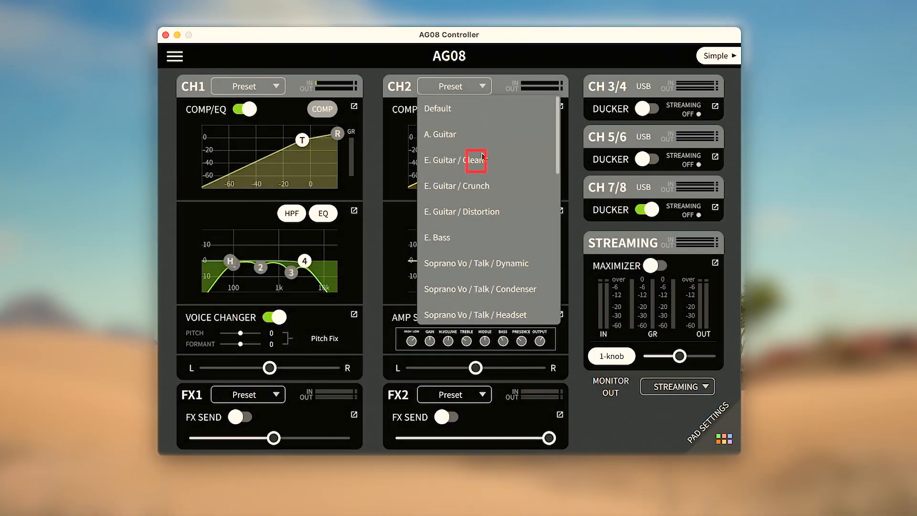
pyautogui.moveTo(474, 159)
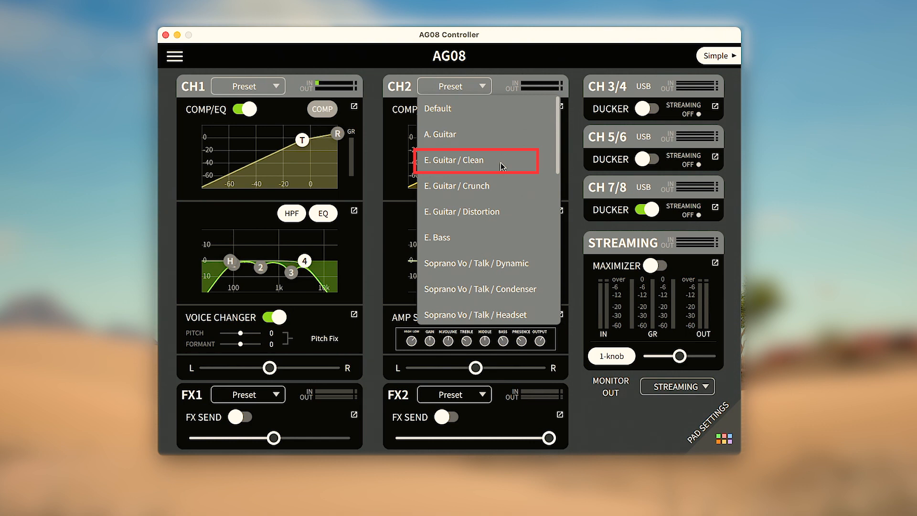
pyautogui.moveTo(500, 166)
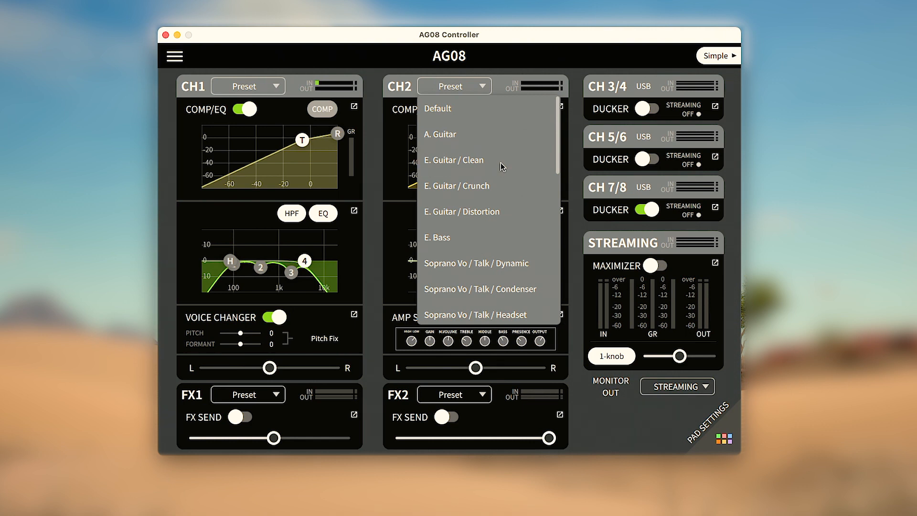
pyautogui.moveTo(476, 186)
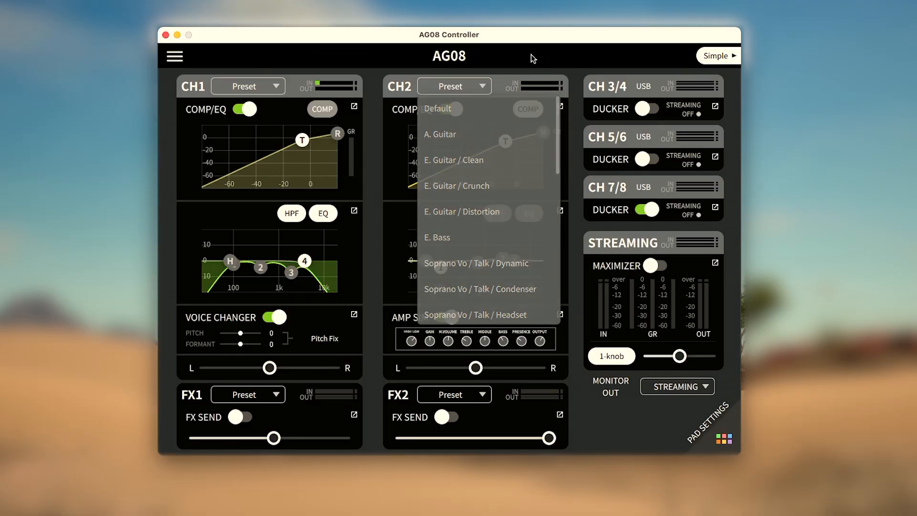
# Step: Bring up the FOOT SW settings page showing Input Mute and the Mute Safe channel list
pyautogui.click(174, 56)
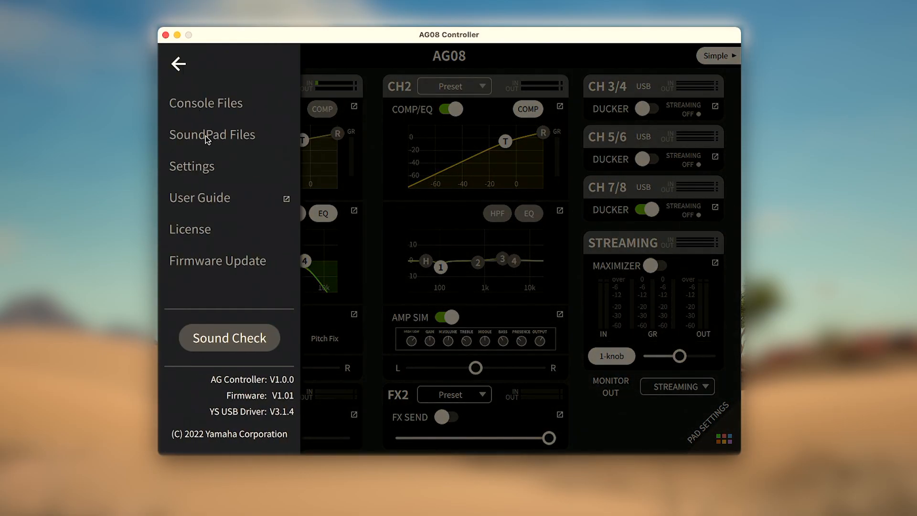
pyautogui.click(191, 167)
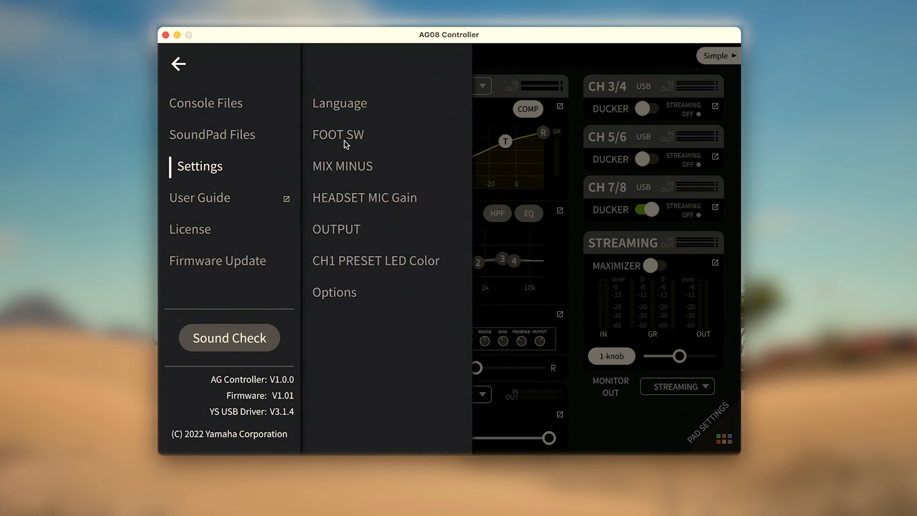
pyautogui.click(334, 291)
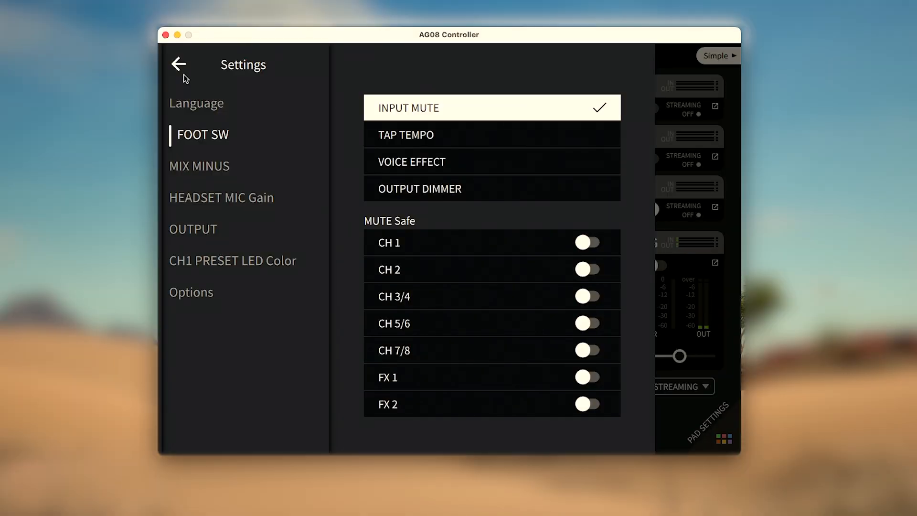
pyautogui.moveTo(344, 93)
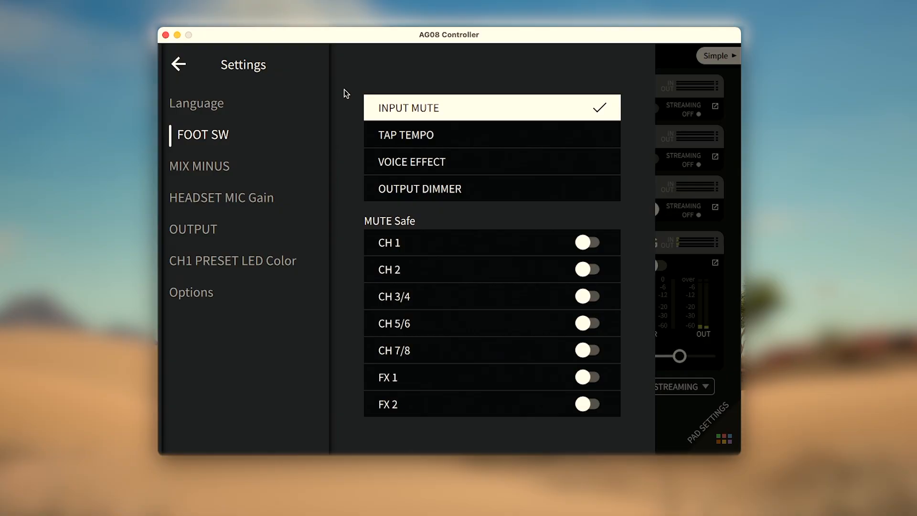
# Step: Make CH1, CH2, CH3/4 and CH5/6 mute-safe, then assign the foot switch to Tap Tempo
pyautogui.click(587, 242)
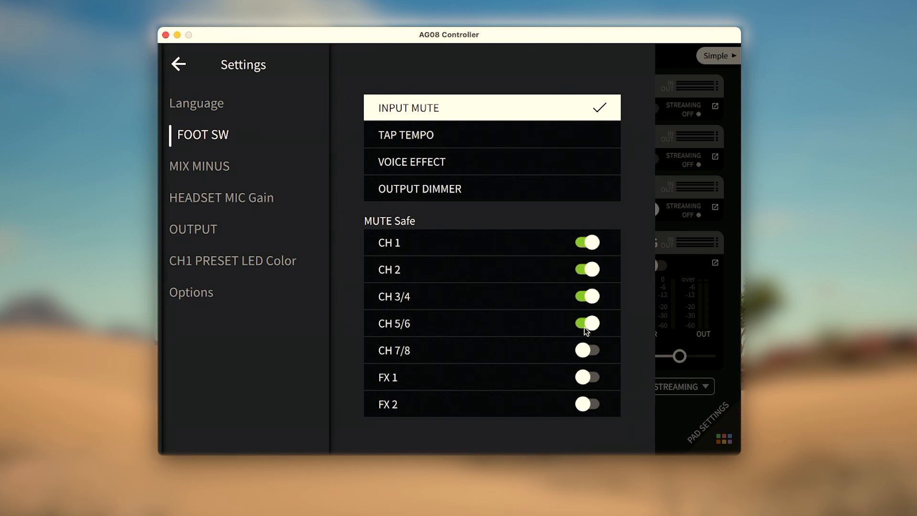
pyautogui.click(587, 349)
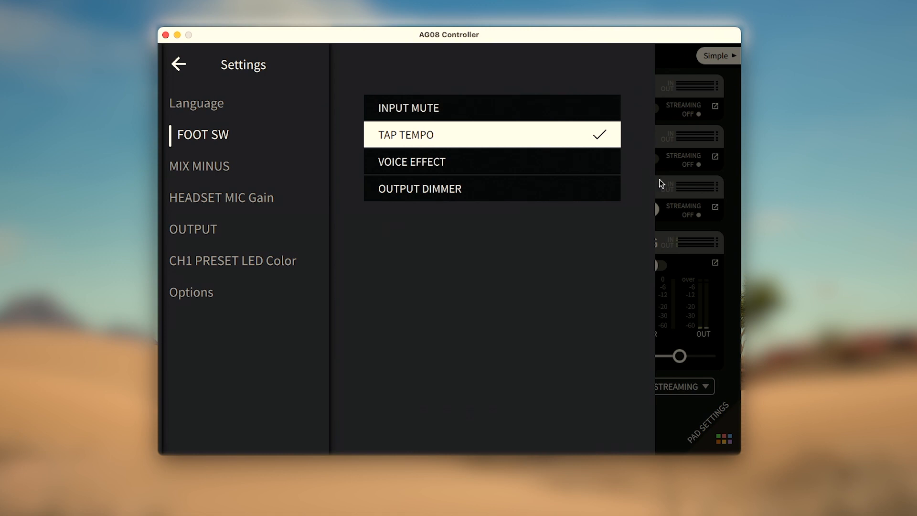
pyautogui.click(178, 65)
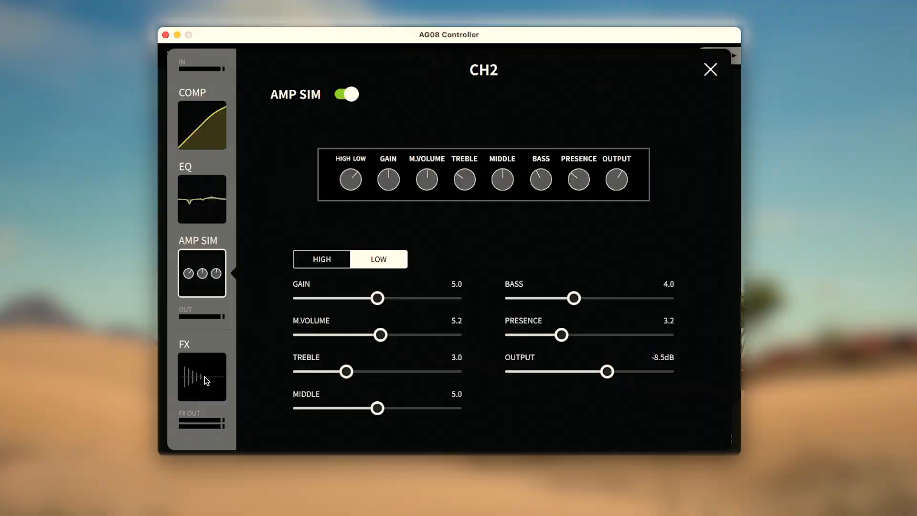
# Step: Assign the foot switch to Voice Effect and show CH1's voice changer page with Dual Pitch
pyautogui.click(201, 377)
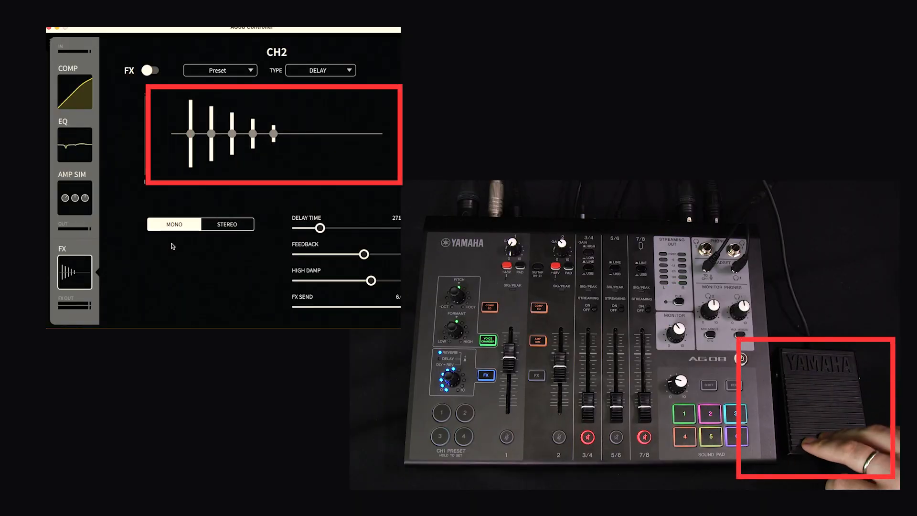
pyautogui.moveTo(320, 228); pyautogui.dragTo(351, 227)
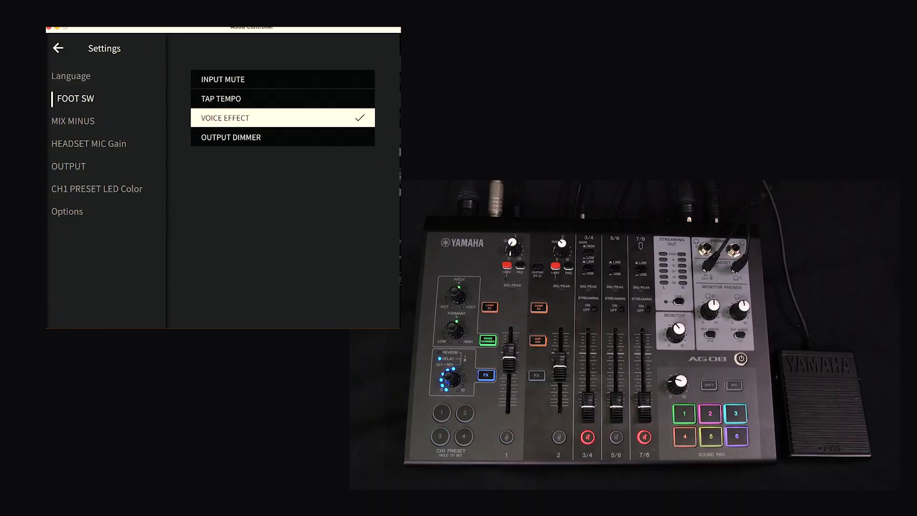
pyautogui.click(225, 118)
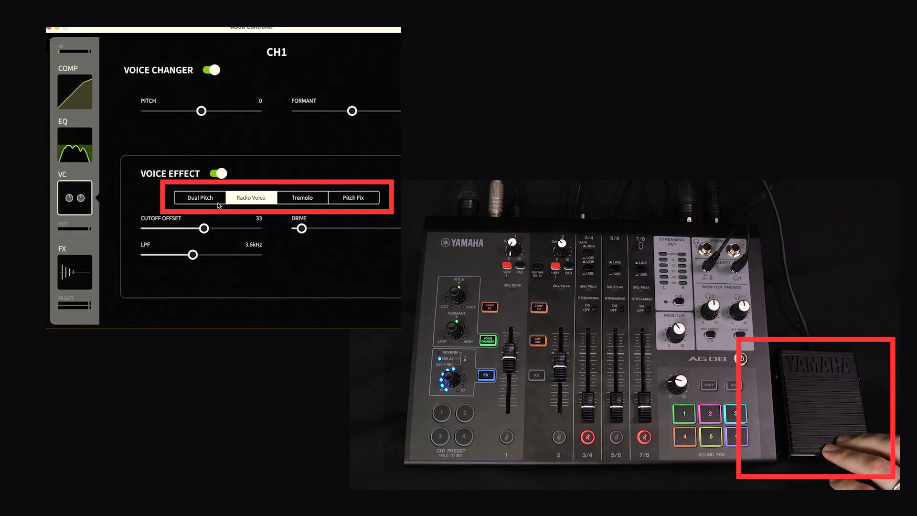
pyautogui.click(354, 197)
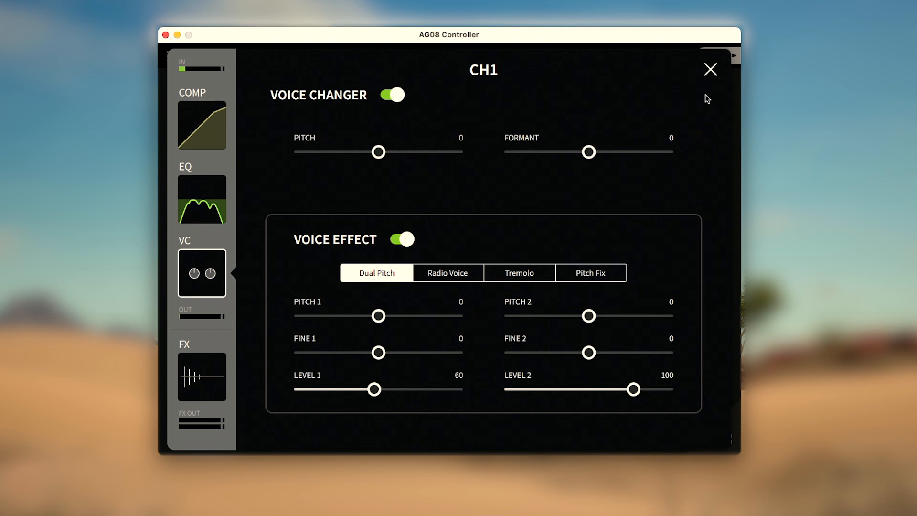
# Step: Close CH1's voice changer details and bring up the Console Files list from the main menu
pyautogui.click(709, 69)
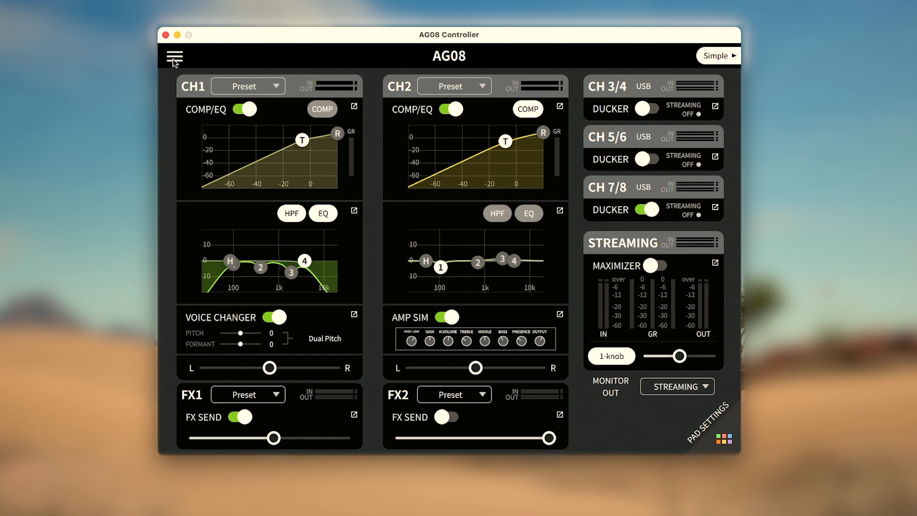
pyautogui.click(174, 57)
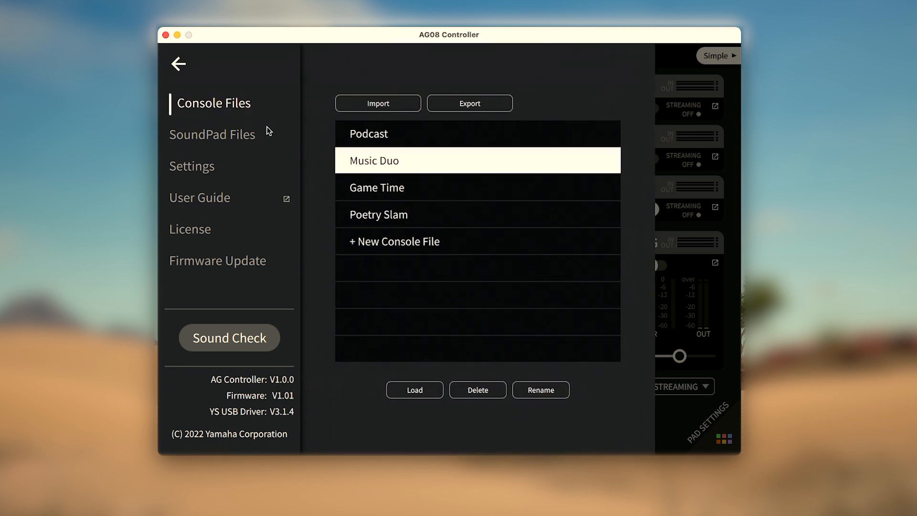
pyautogui.moveTo(319, 207)
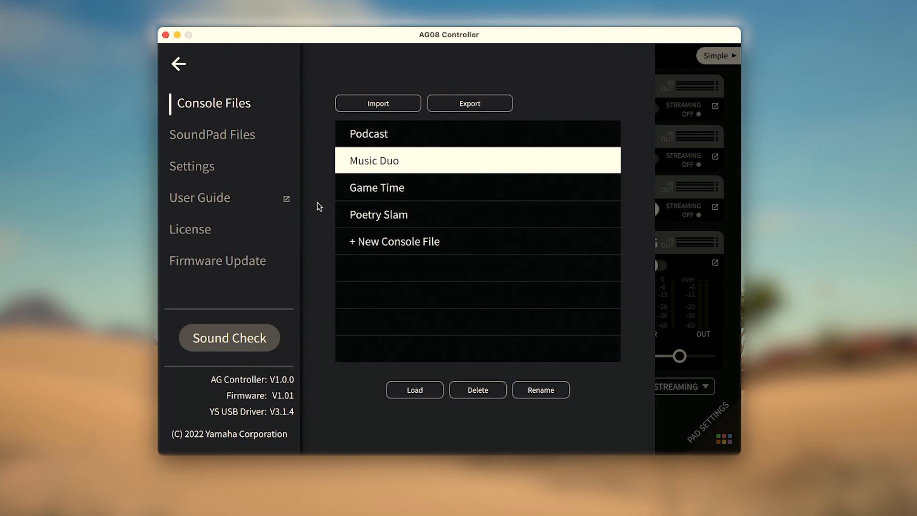
pyautogui.moveTo(379, 228)
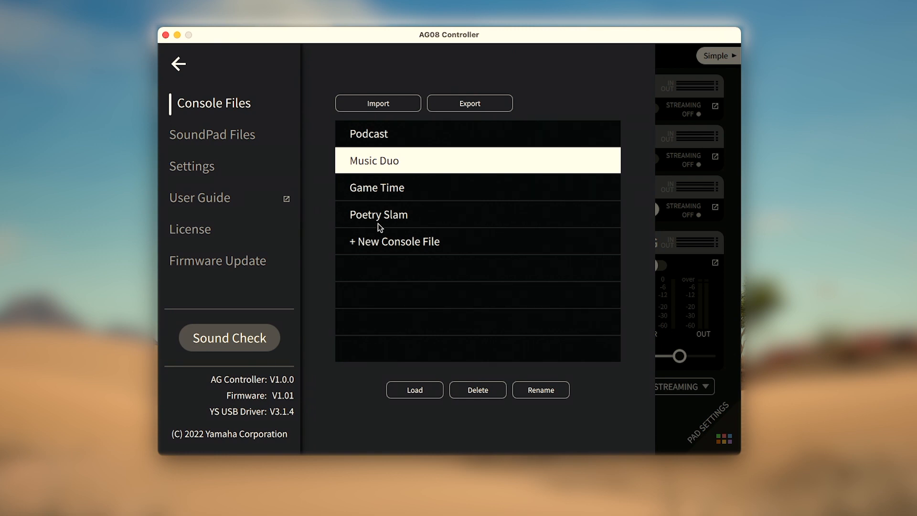
# Step: Add a new console file named 'Music' to the Console Files list
pyautogui.click(394, 241)
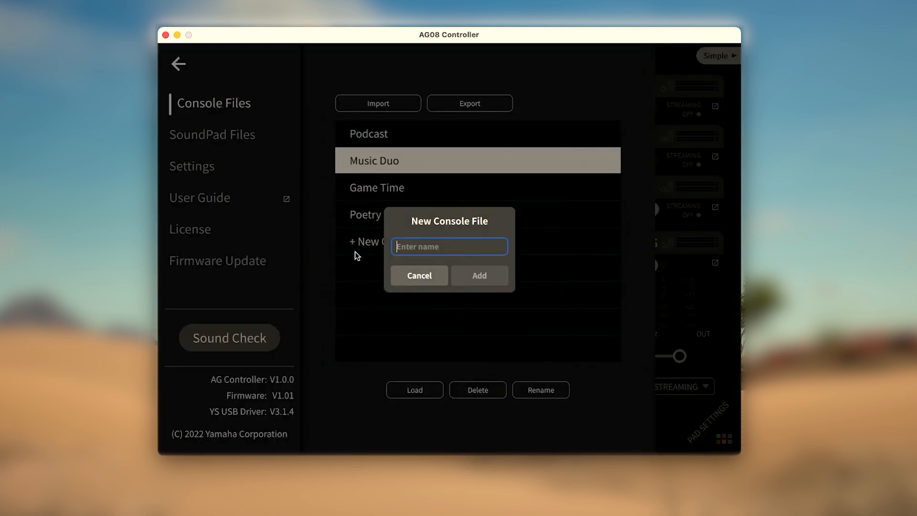
pyautogui.write('Music')
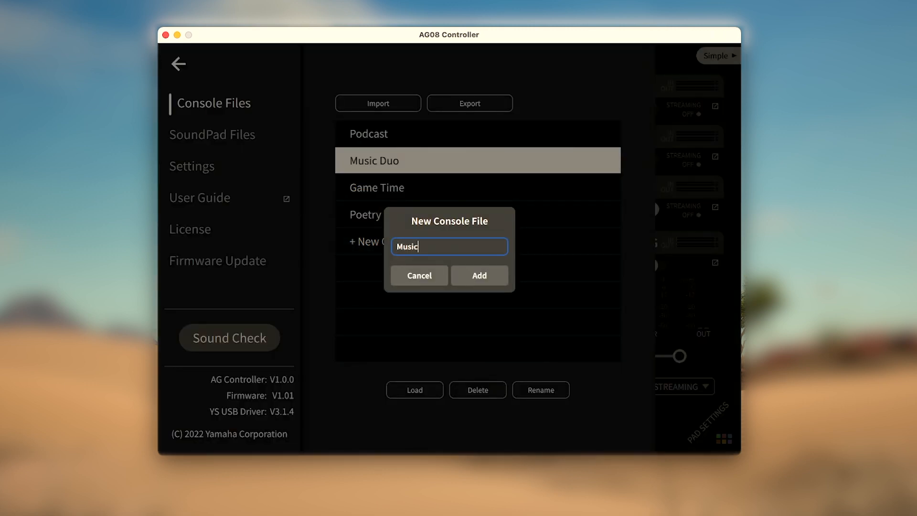
pyautogui.click(479, 276)
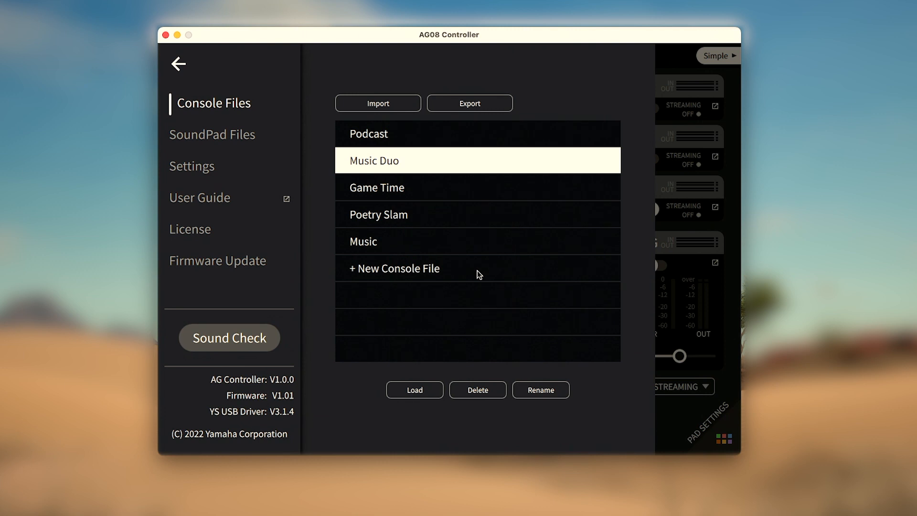
pyautogui.moveTo(468, 287)
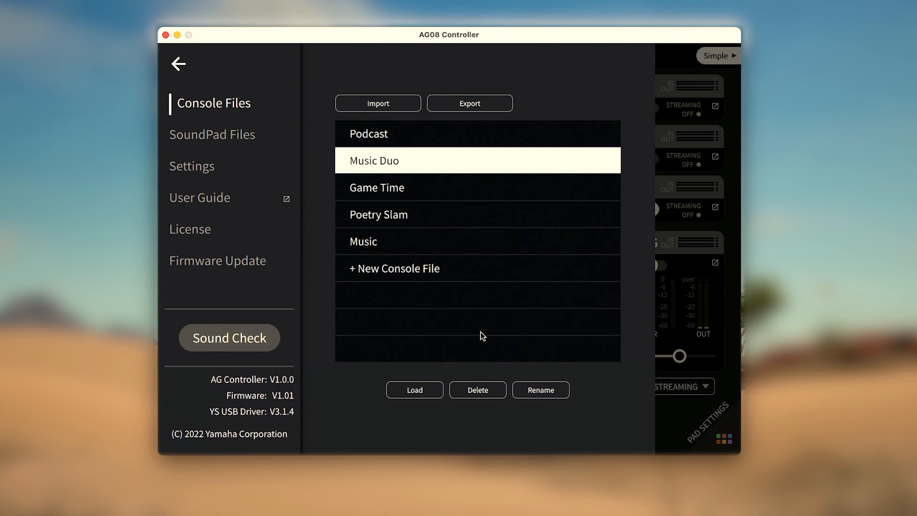
pyautogui.moveTo(493, 129)
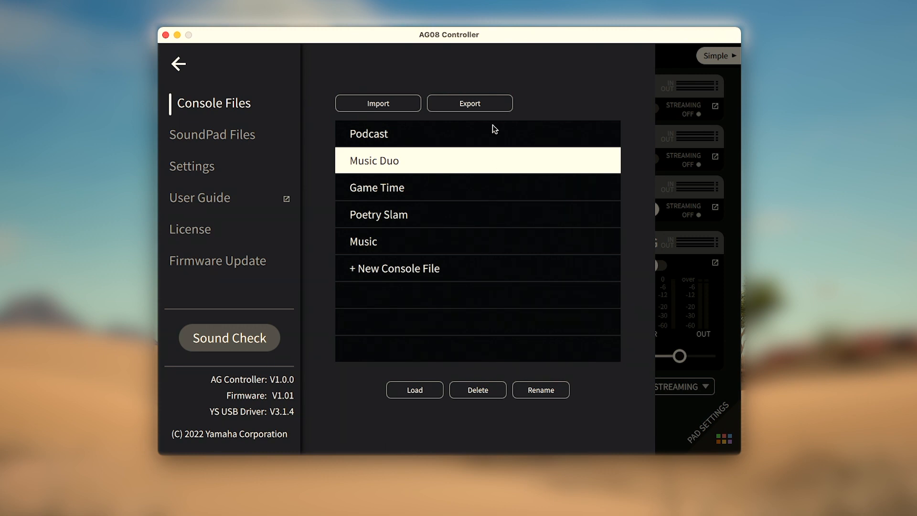